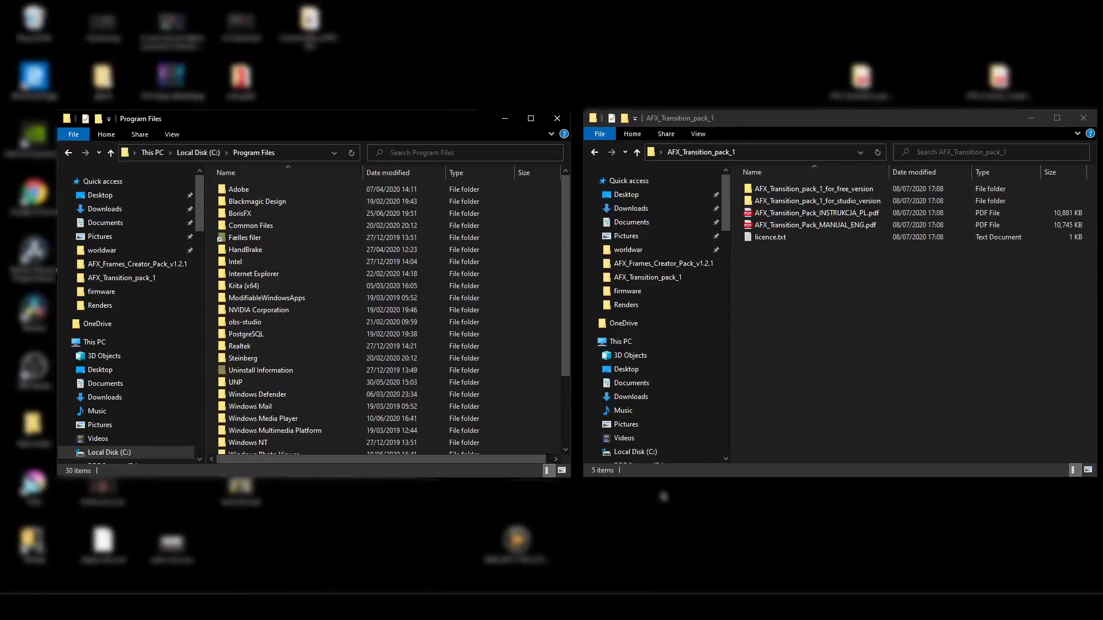
# Step: Browse into Blackmagic Design > DaVinci Resolve > Fusion > Templates > Edit > Transitions
pyautogui.doubleClick(257, 201)
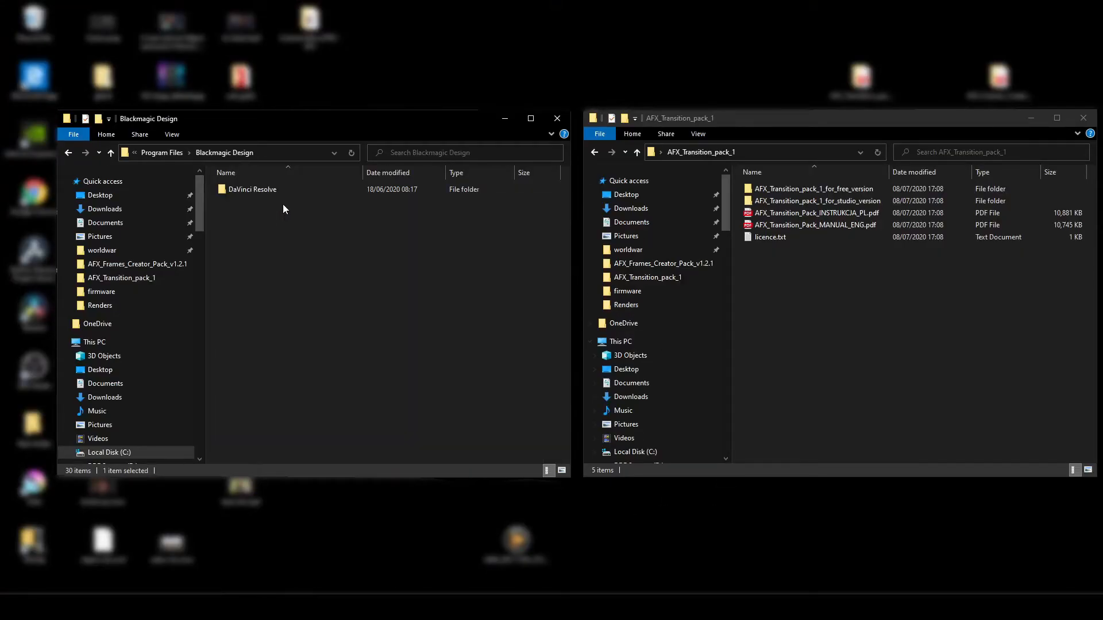
pyautogui.click(251, 189)
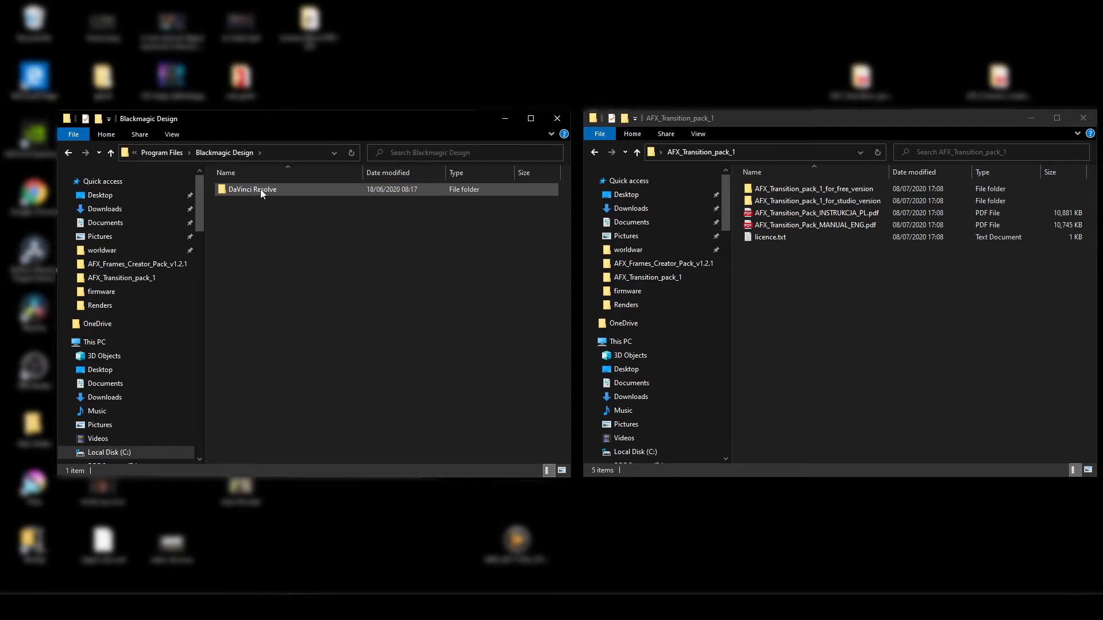
pyautogui.doubleClick(250, 189)
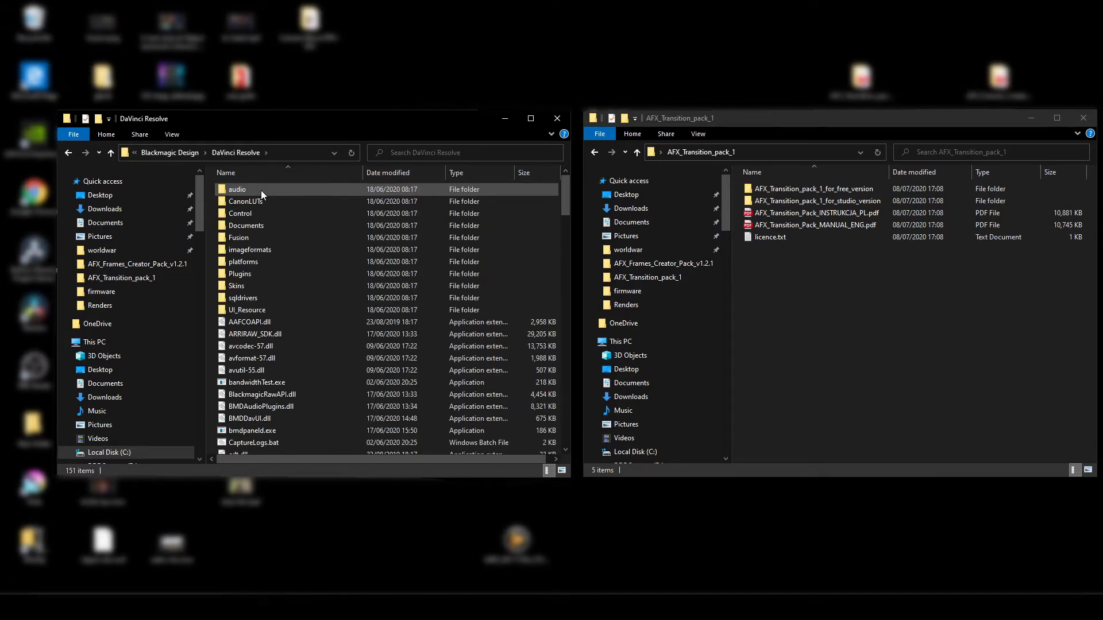
pyautogui.doubleClick(239, 236)
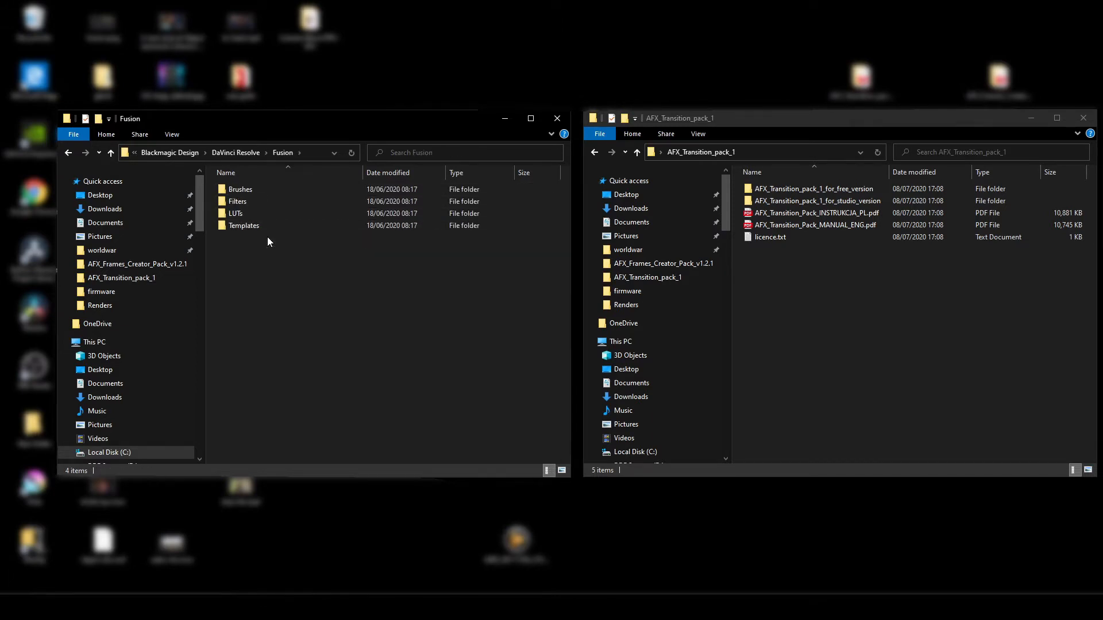
pyautogui.doubleClick(243, 225)
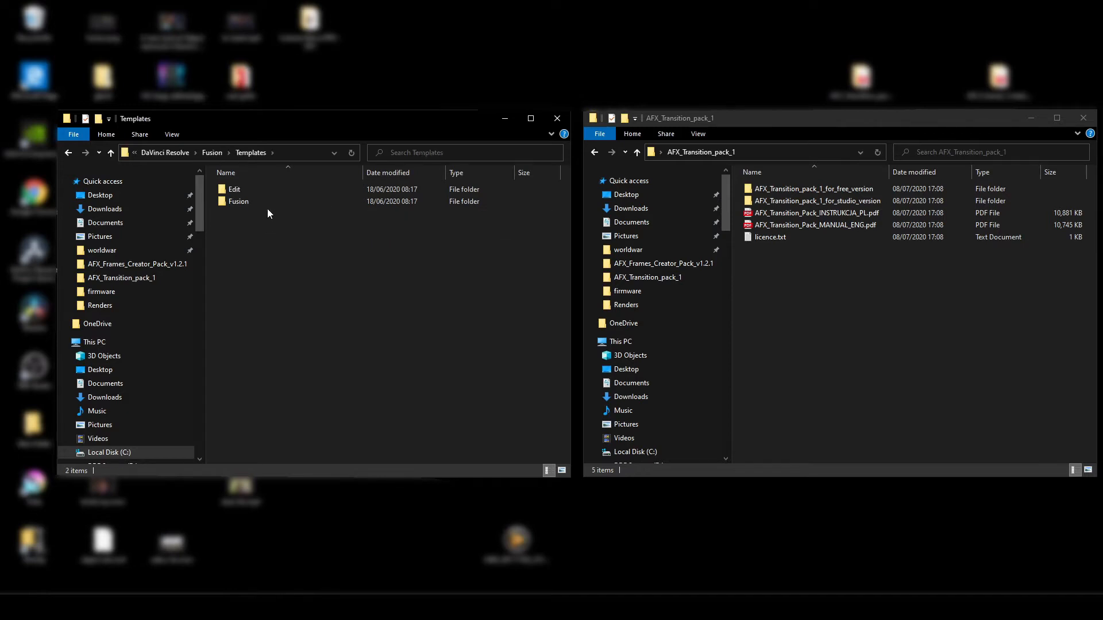
pyautogui.doubleClick(234, 189)
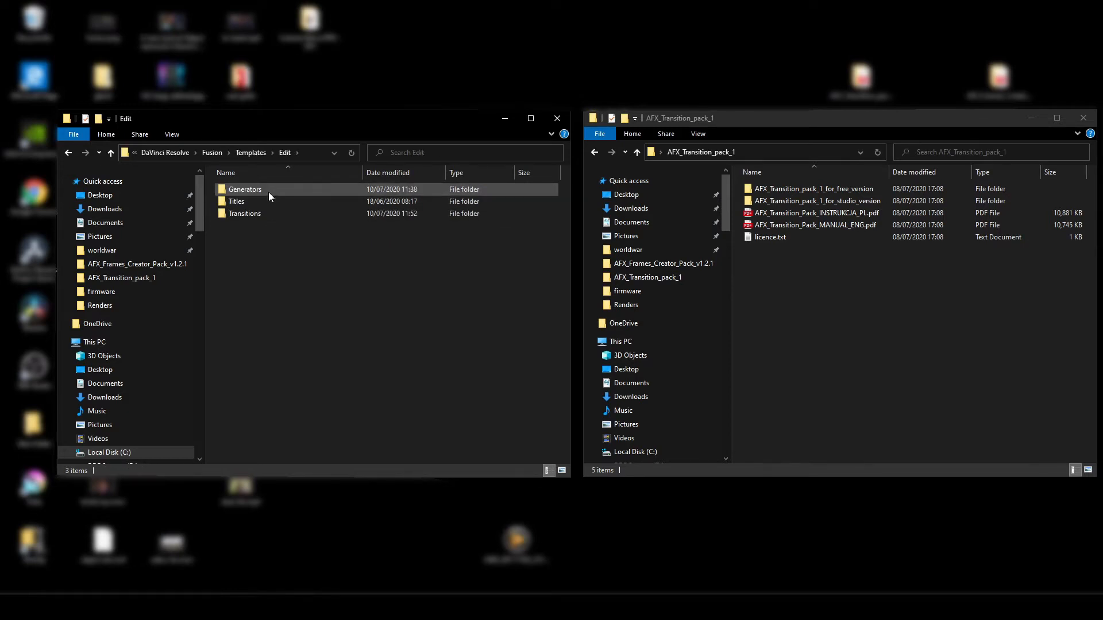
pyautogui.doubleClick(246, 214)
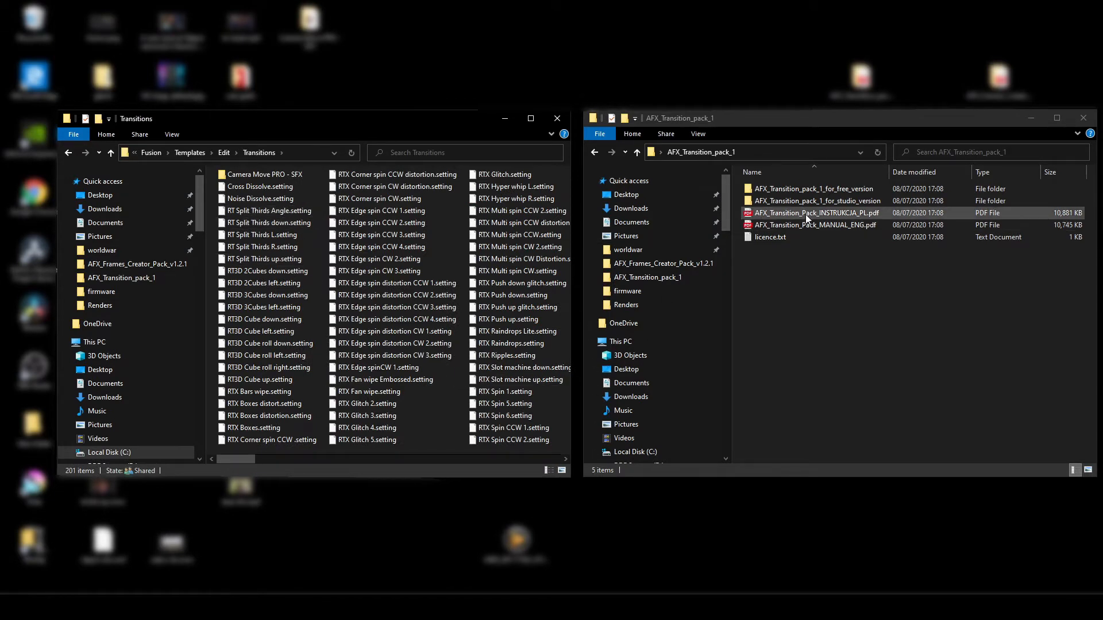
# Step: Copy all setting files from the AFX_Transition_pack_1_for_studio_version folder
pyautogui.click(815, 200)
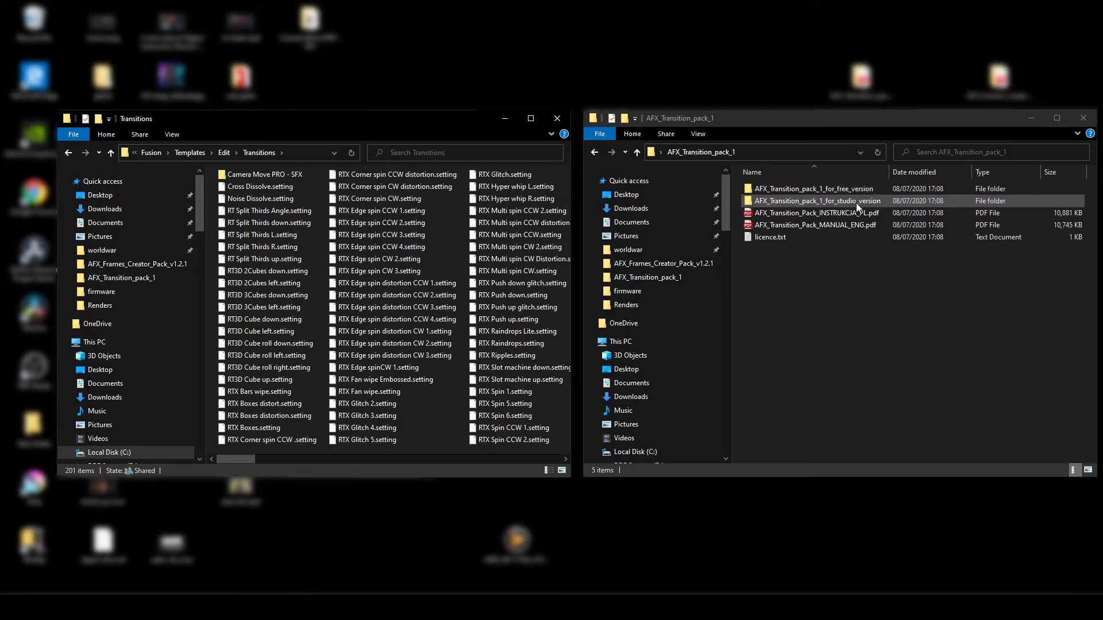
pyautogui.doubleClick(814, 200)
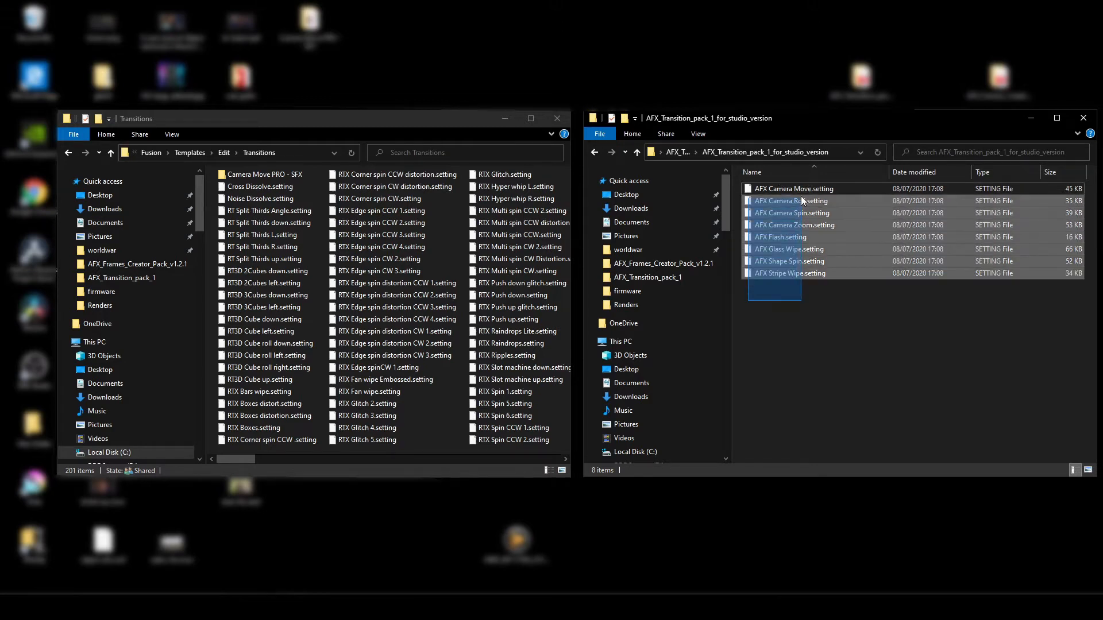
pyautogui.rightClick(793, 200)
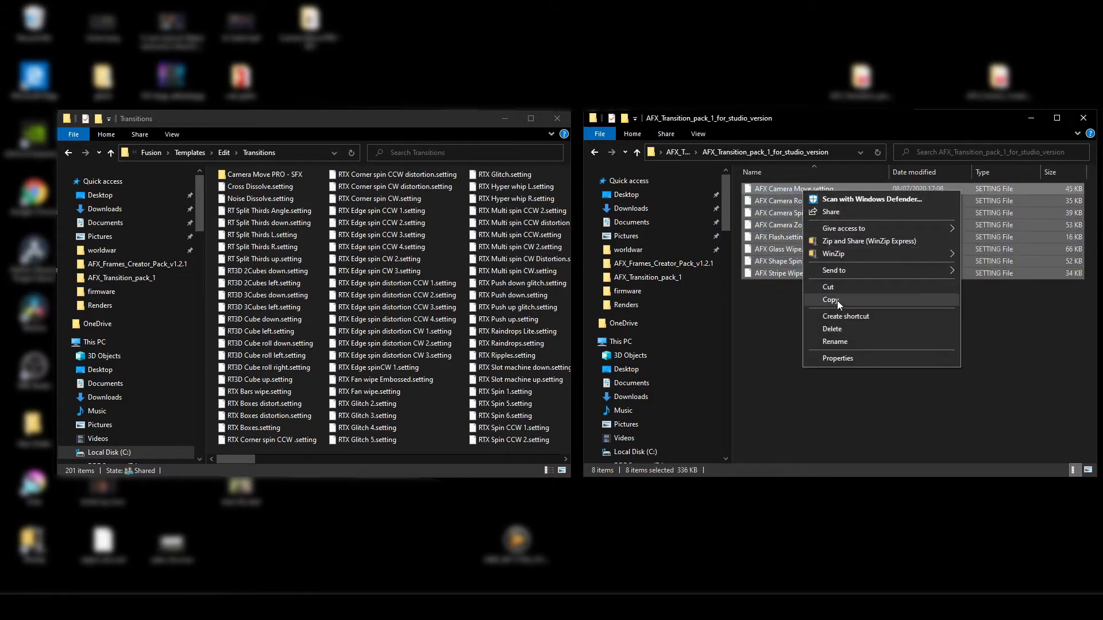
pyautogui.click(829, 300)
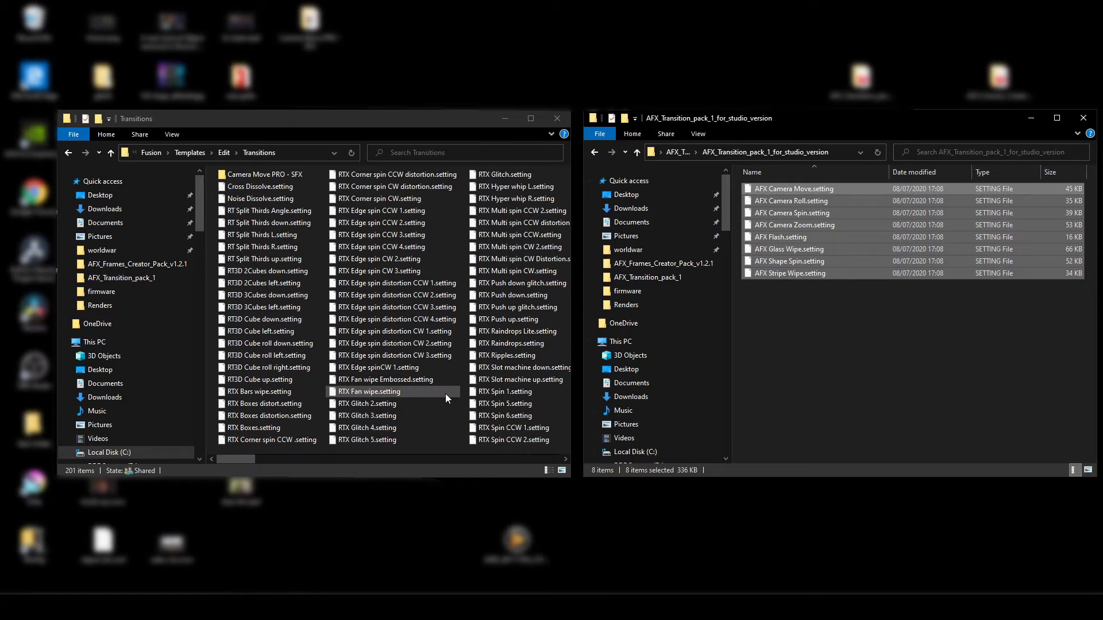
# Step: Paste the AFX files into the Transitions folder, granting administrator permission
pyautogui.rightClick(446, 398)
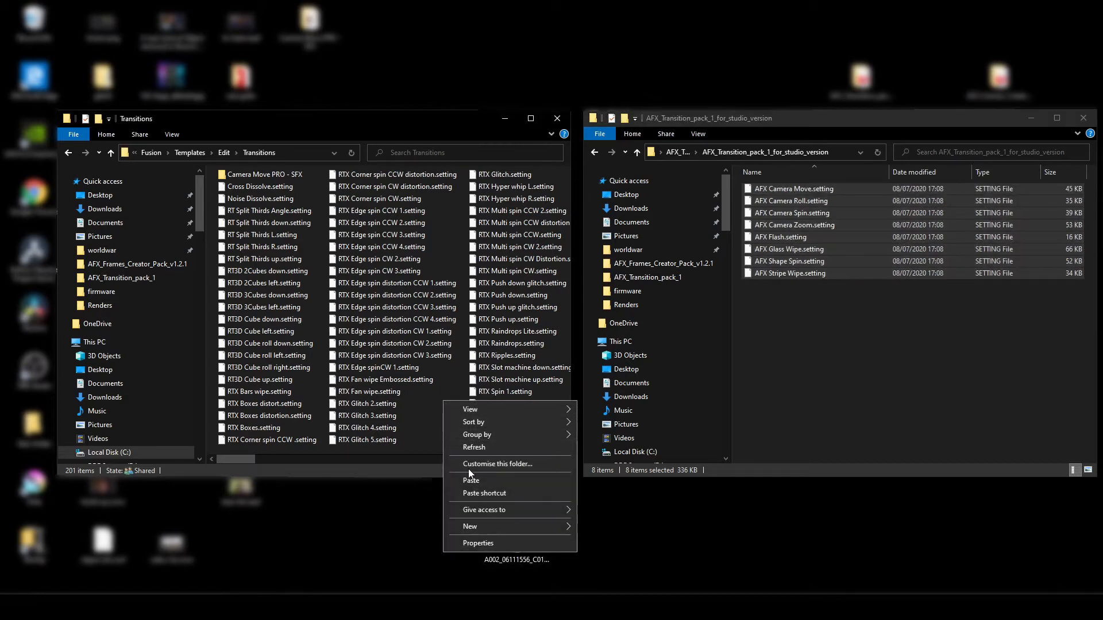
pyautogui.click(471, 481)
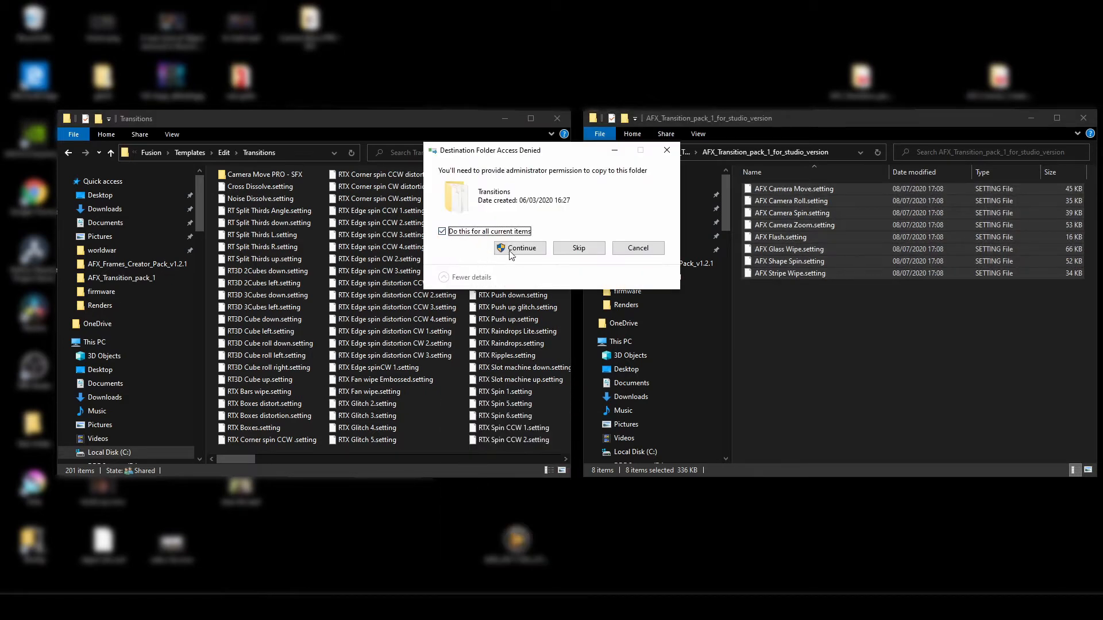
pyautogui.click(520, 248)
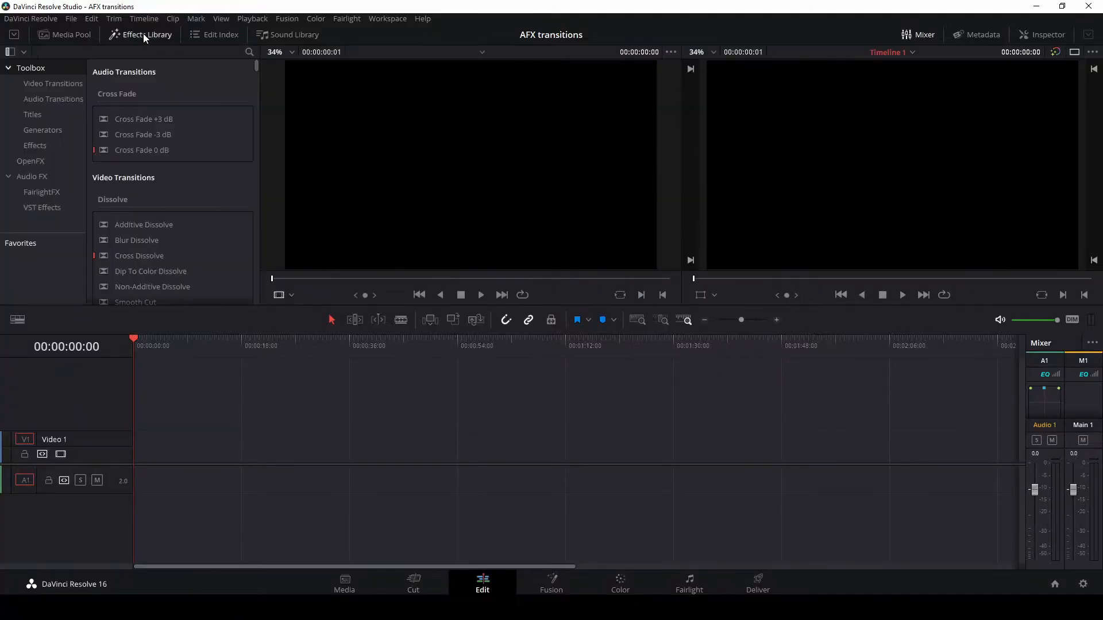
pyautogui.moveTo(34, 147)
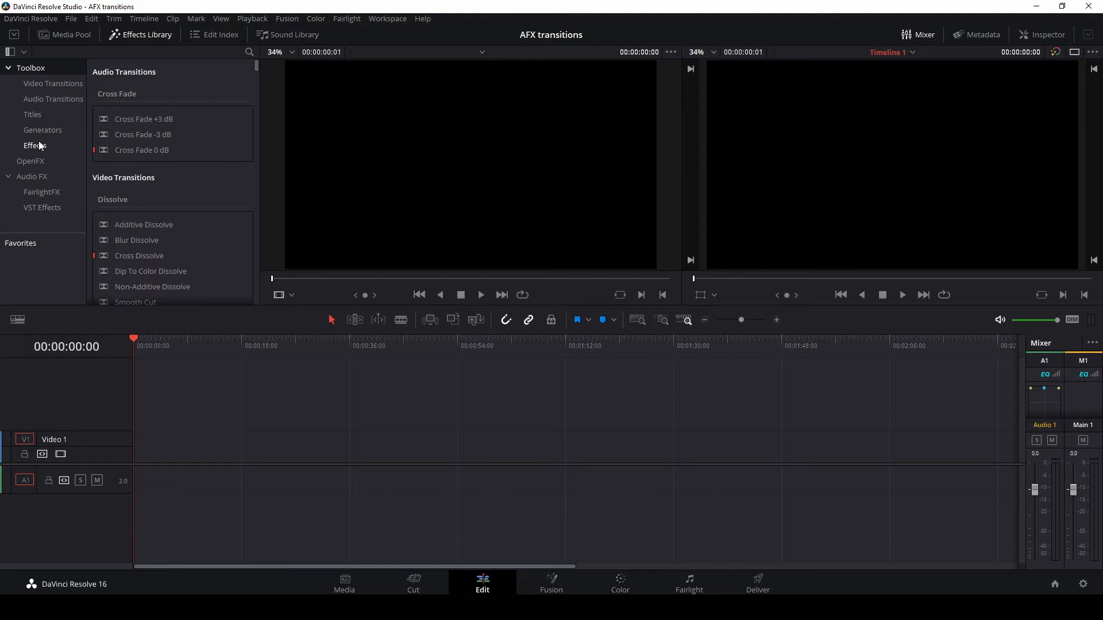
# Step: Show the Video Transitions list with the AFX Fusion transitions
pyautogui.click(52, 83)
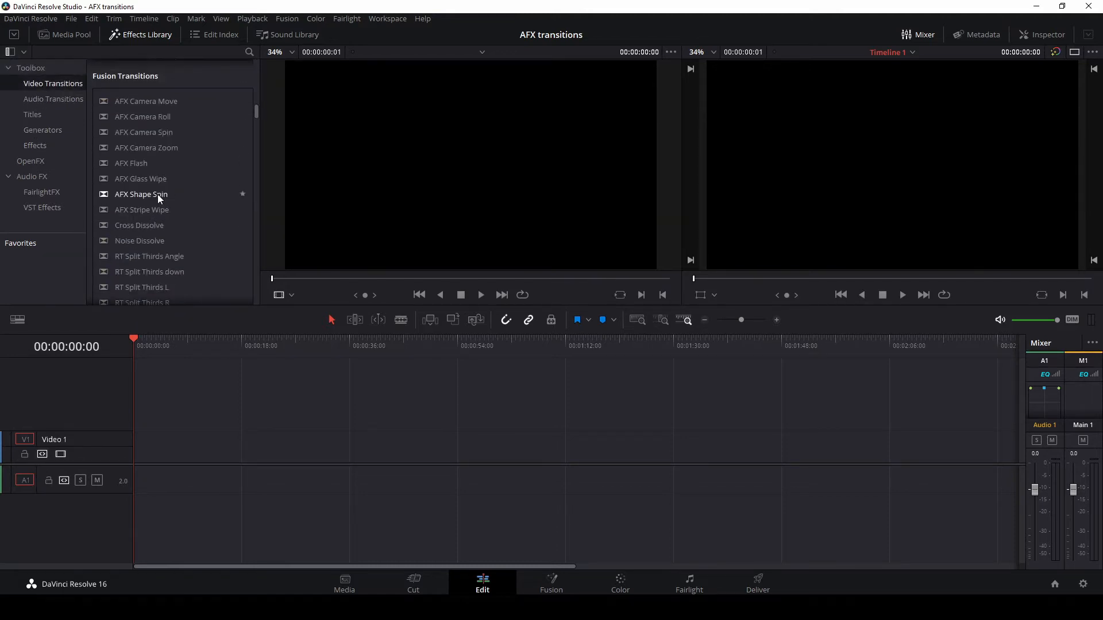
pyautogui.moveTo(138, 214)
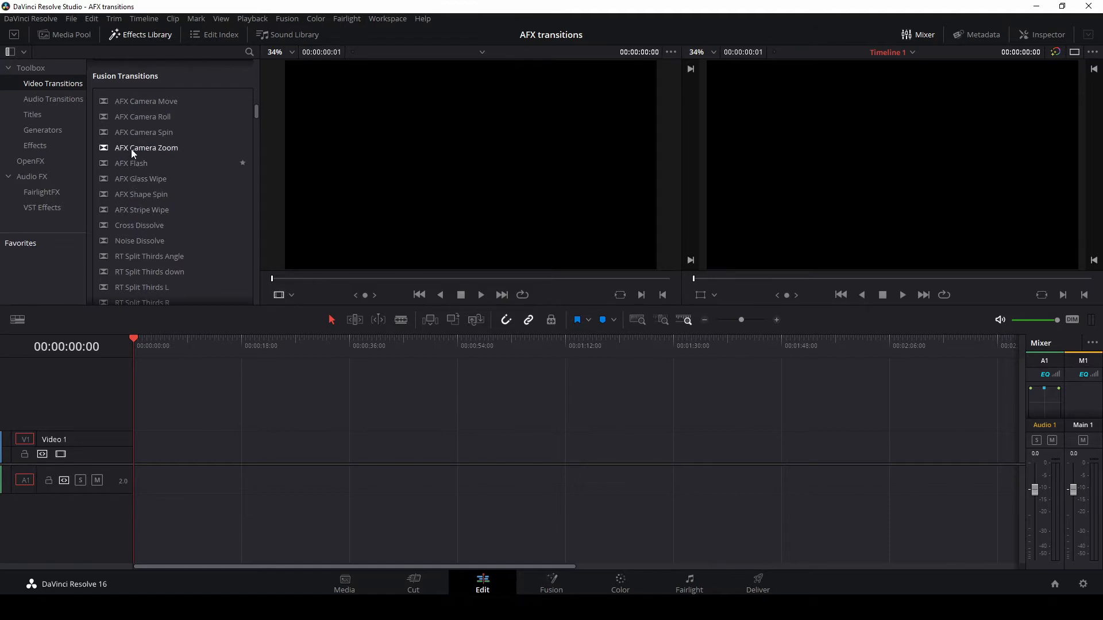
pyautogui.moveTo(137, 106)
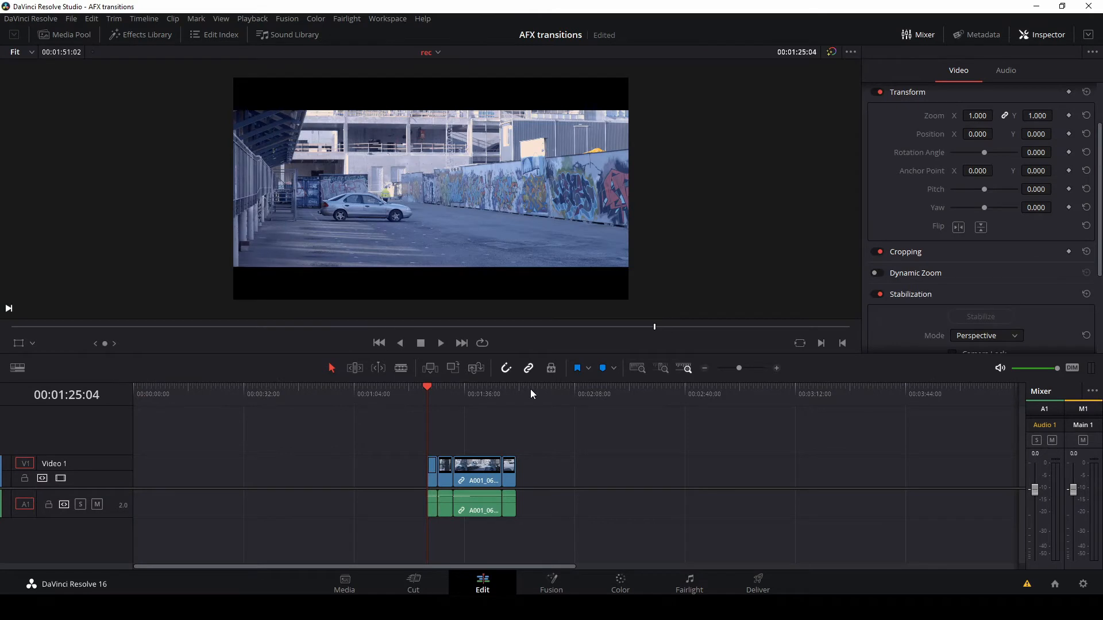
pyautogui.moveTo(57, 253)
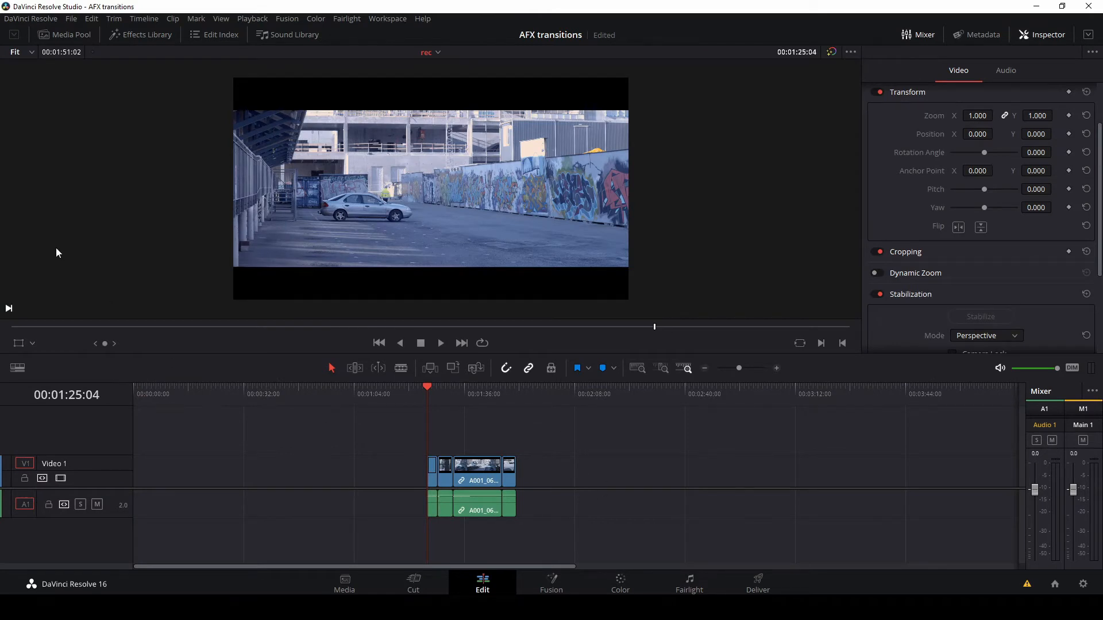
pyautogui.moveTo(151, 111)
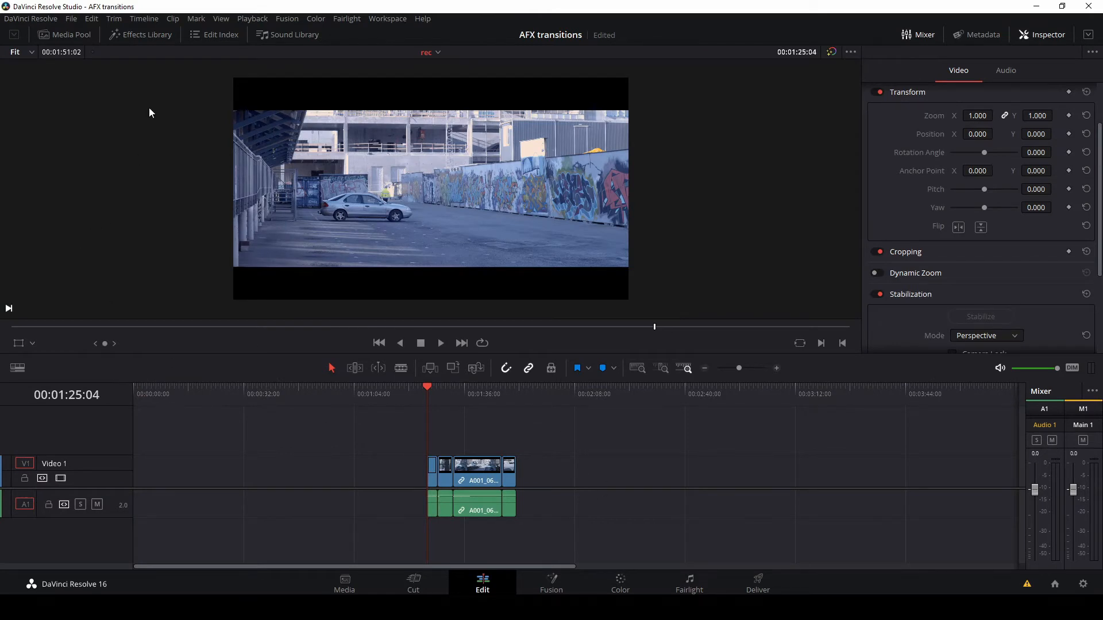
# Step: Drag AFX Camera Move from Fusion Transitions onto the cut between the second and third clips
pyautogui.click(147, 34)
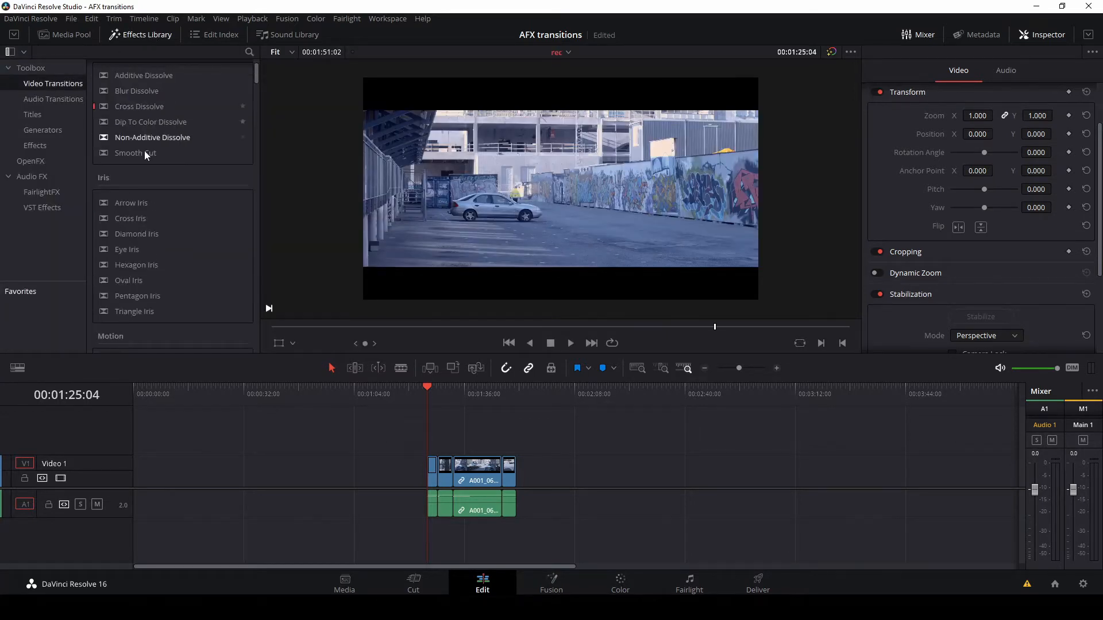
pyautogui.scroll(-3)
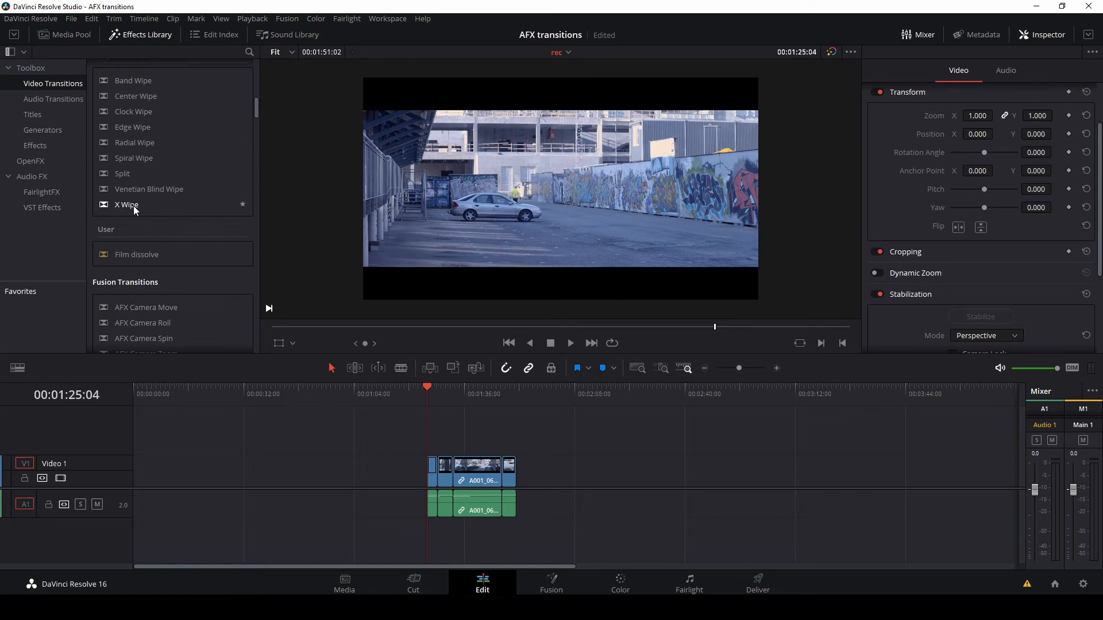
pyautogui.scroll(-3)
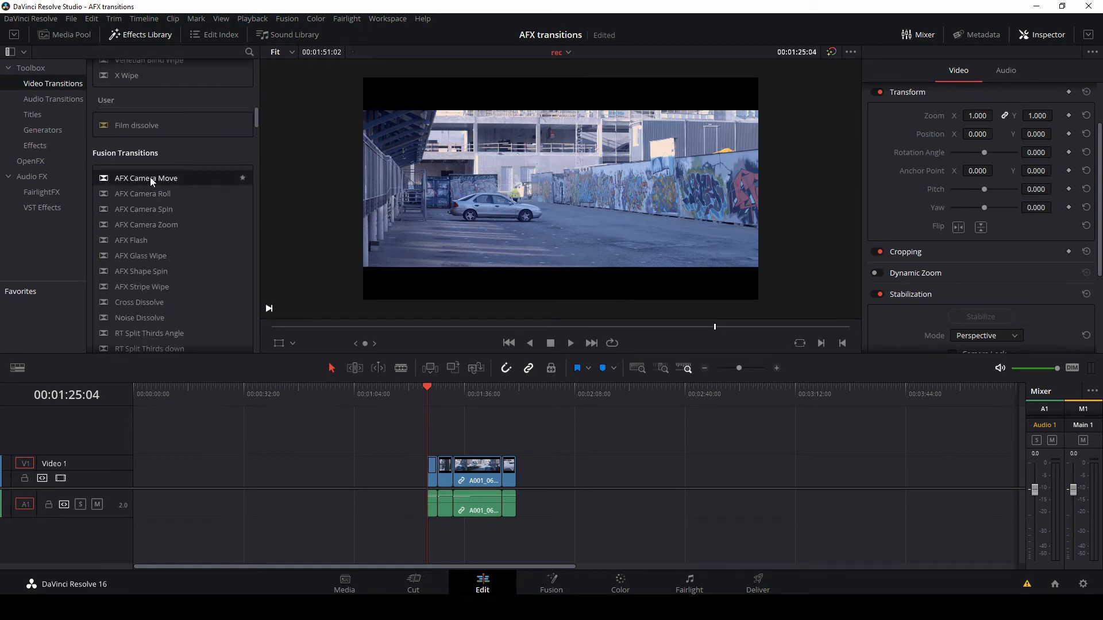
pyautogui.moveTo(146, 178); pyautogui.dragTo(444, 469)
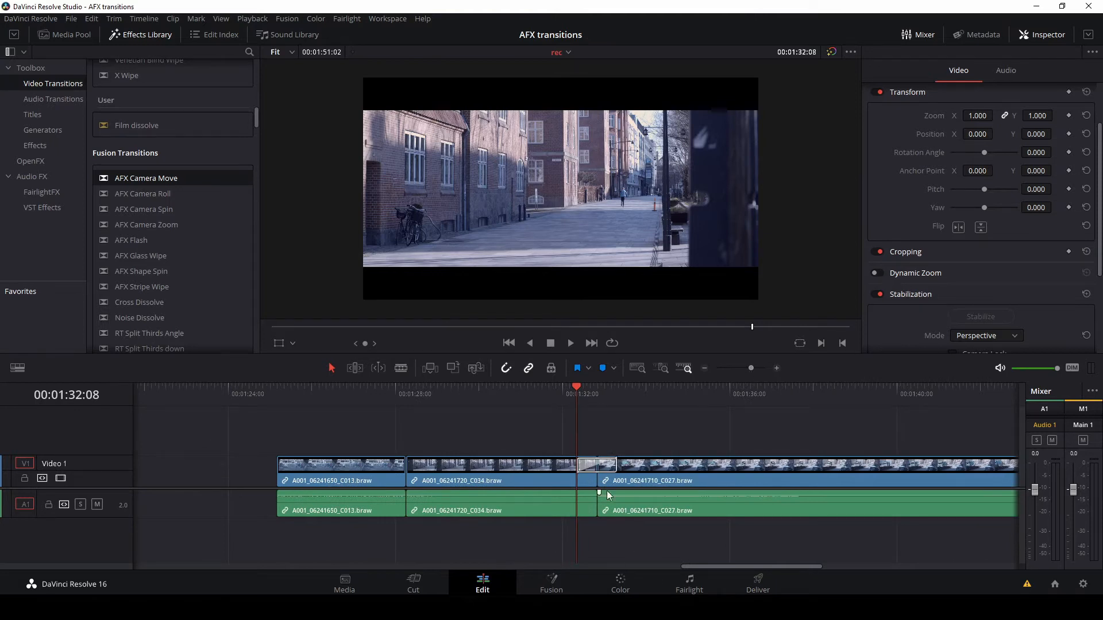
# Step: Select the AFX Camera Move transition and preview its playback
pyautogui.click(595, 464)
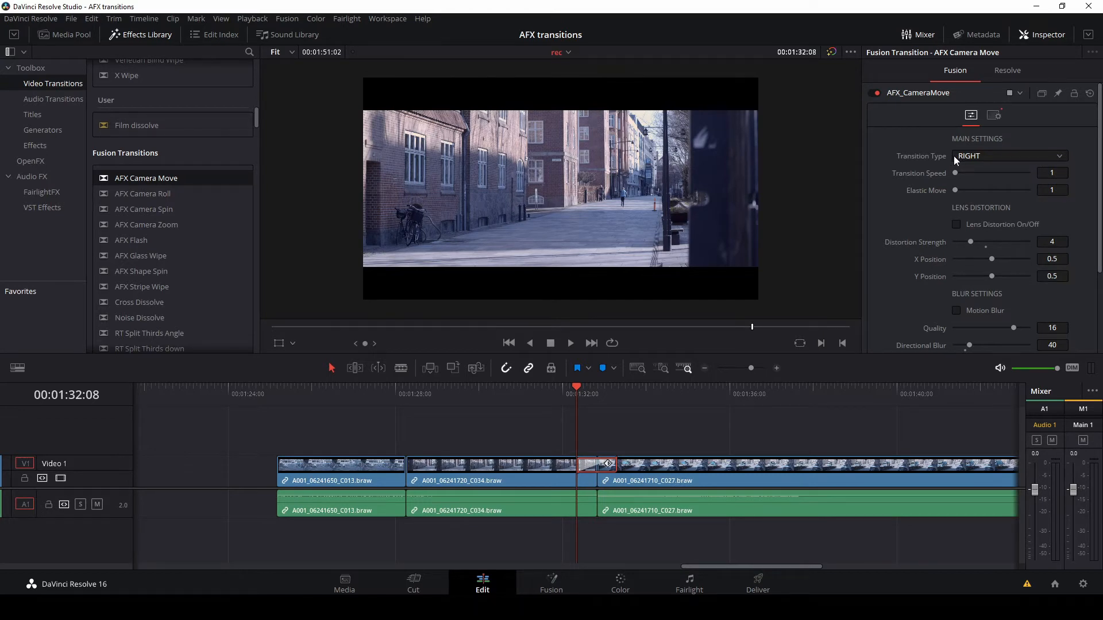
pyautogui.click(570, 342)
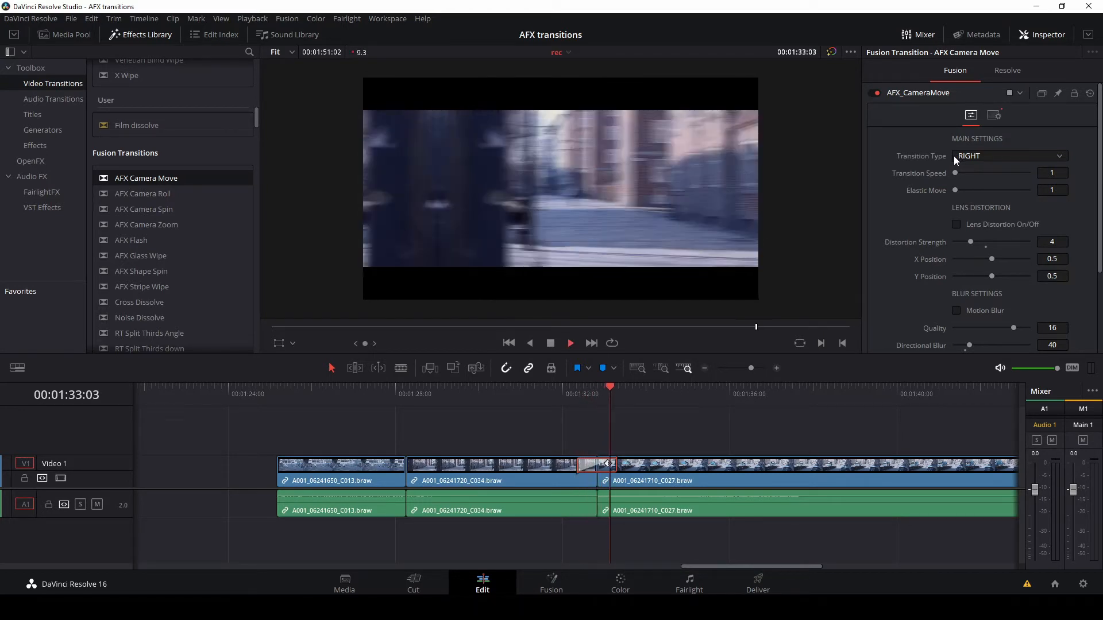
pyautogui.click(597, 393)
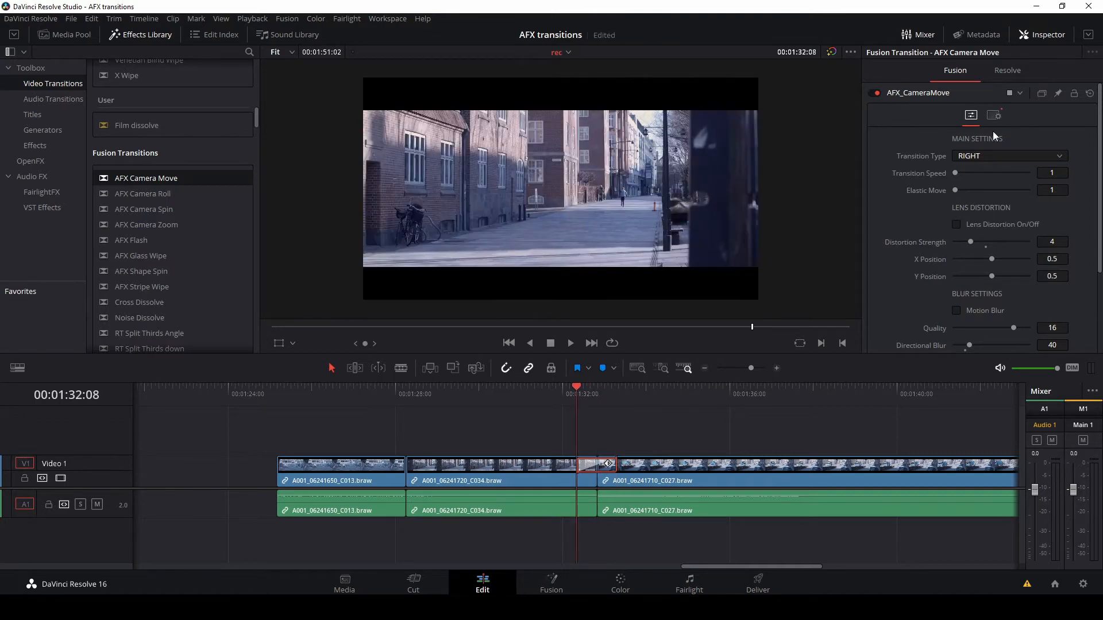
# Step: Try transition types Left, Up and Bottom Right, then set it to Down
pyautogui.click(1009, 156)
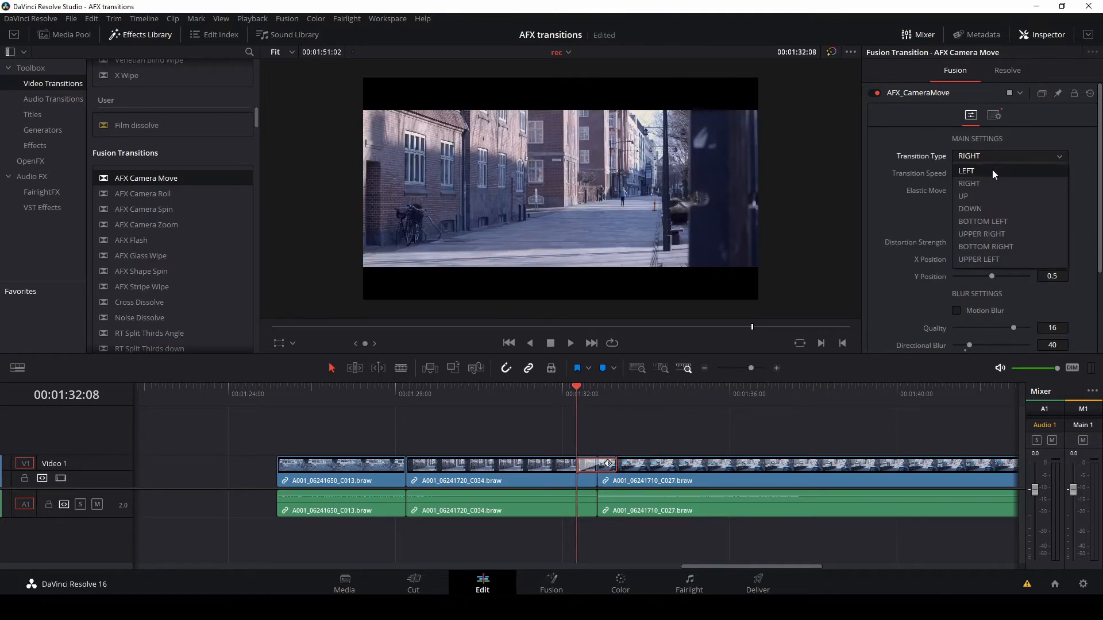
pyautogui.click(966, 170)
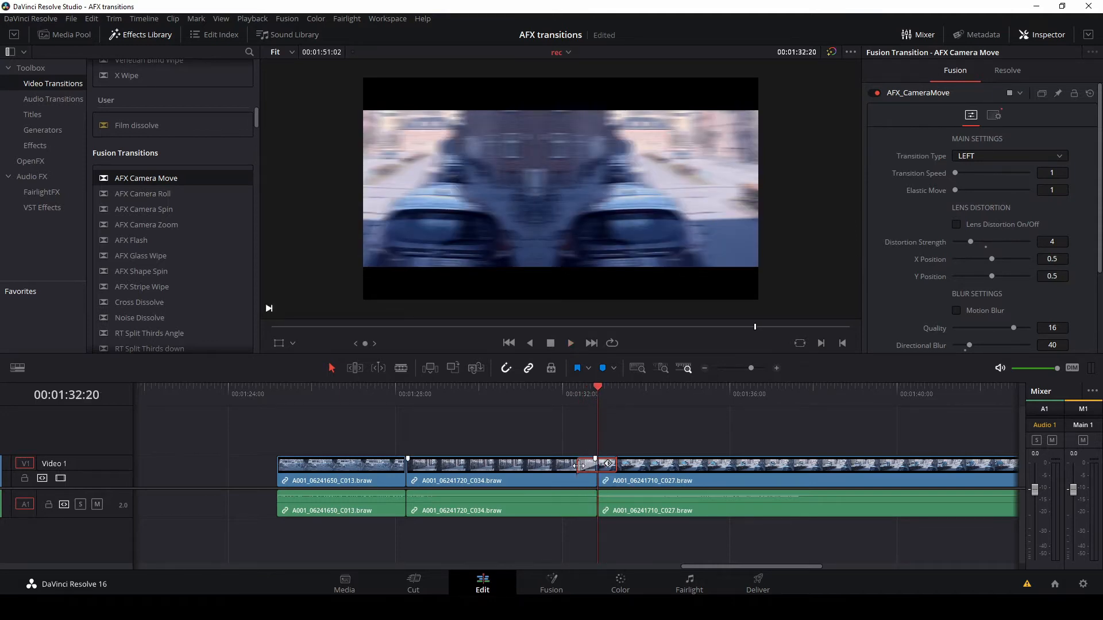
pyautogui.click(1008, 156)
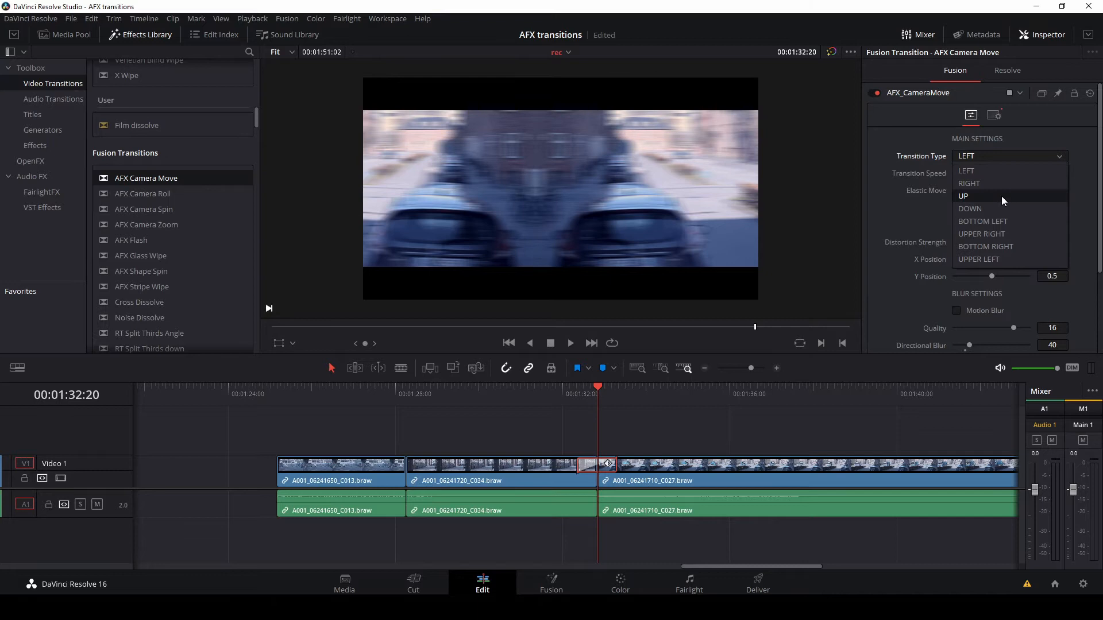
pyautogui.click(963, 196)
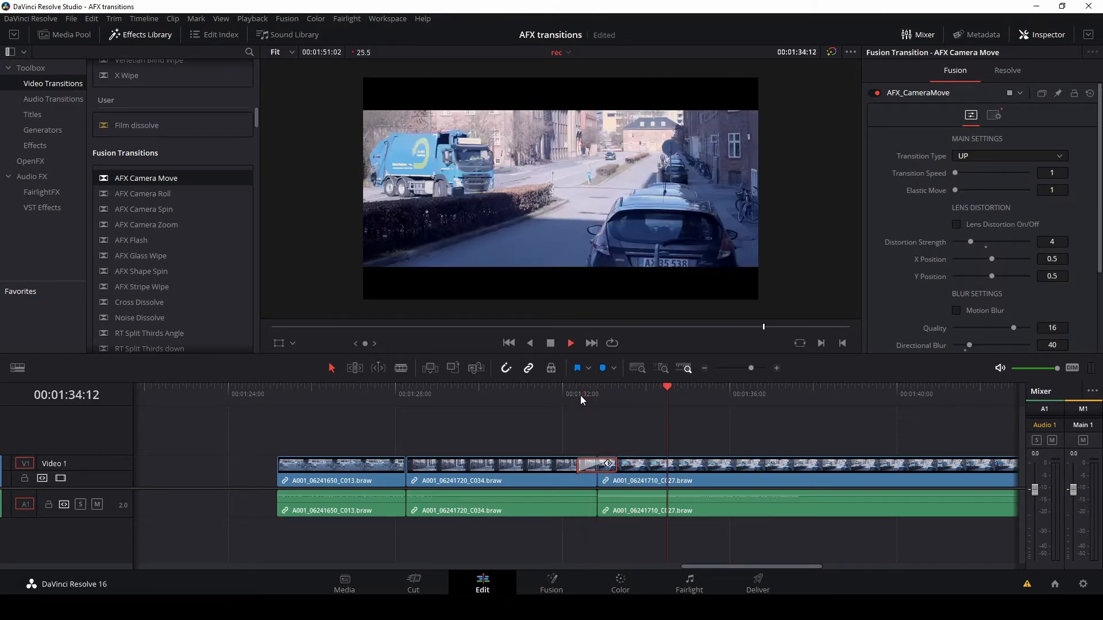
pyautogui.click(1009, 156)
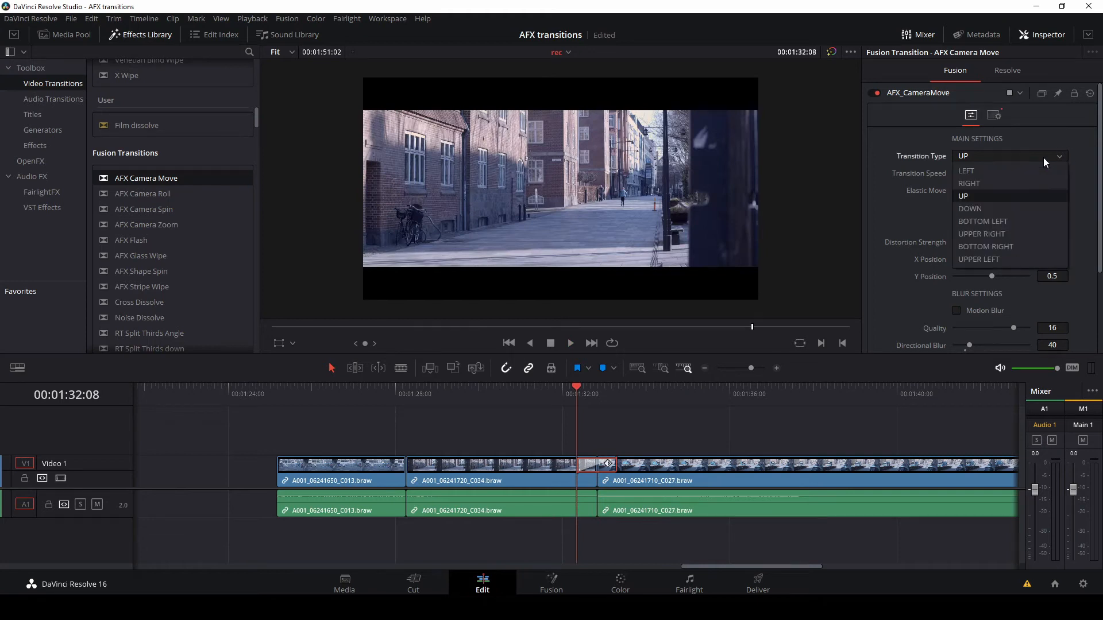
pyautogui.moveTo(1022, 200)
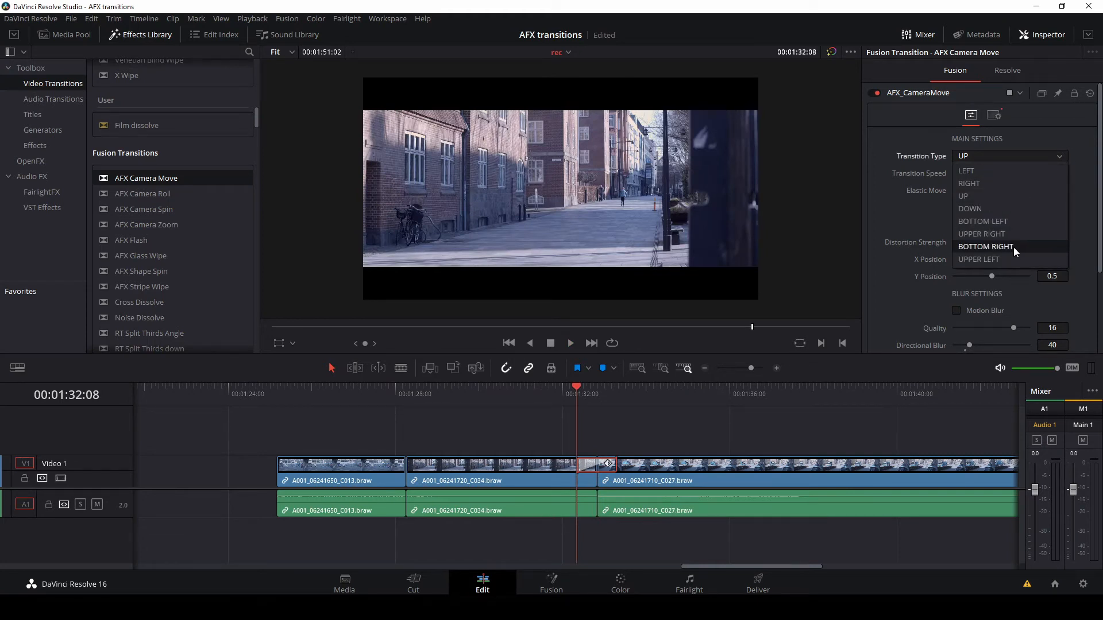
pyautogui.click(986, 245)
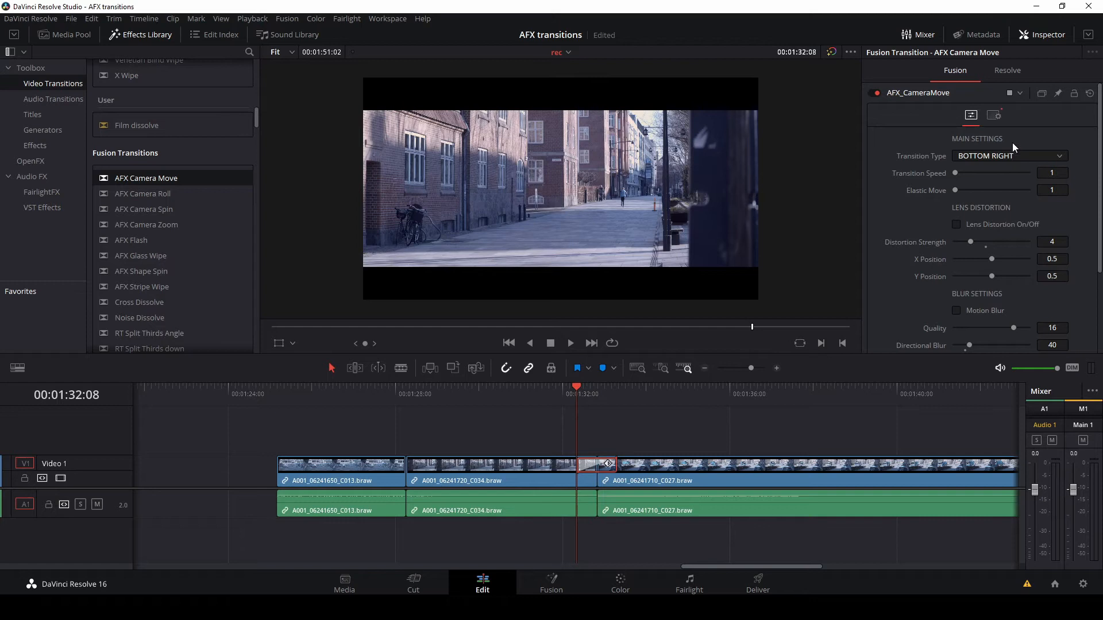
pyautogui.click(1009, 156)
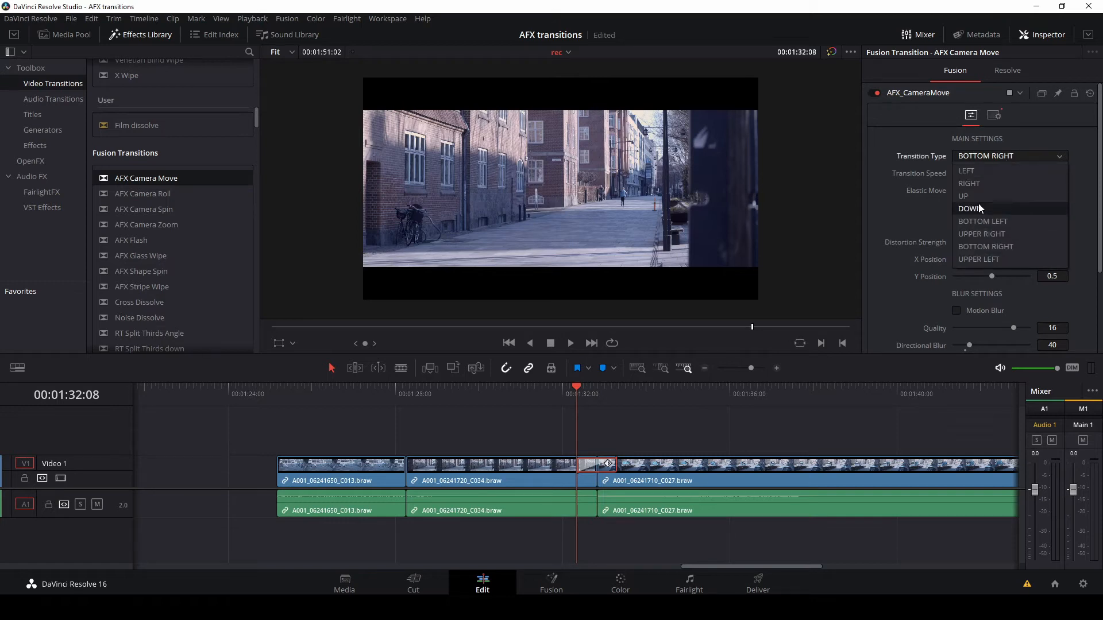
pyautogui.click(969, 208)
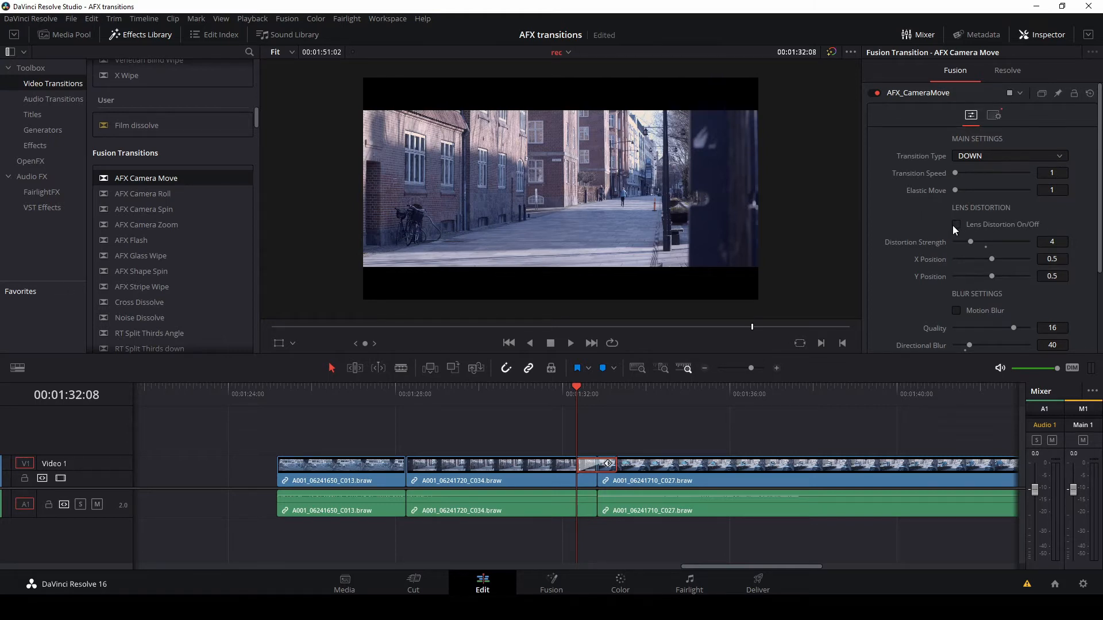
# Step: Enable lens distortion with strength 9, X position 0.449 and Y position 0.559, toggling it to compare
pyautogui.click(955, 224)
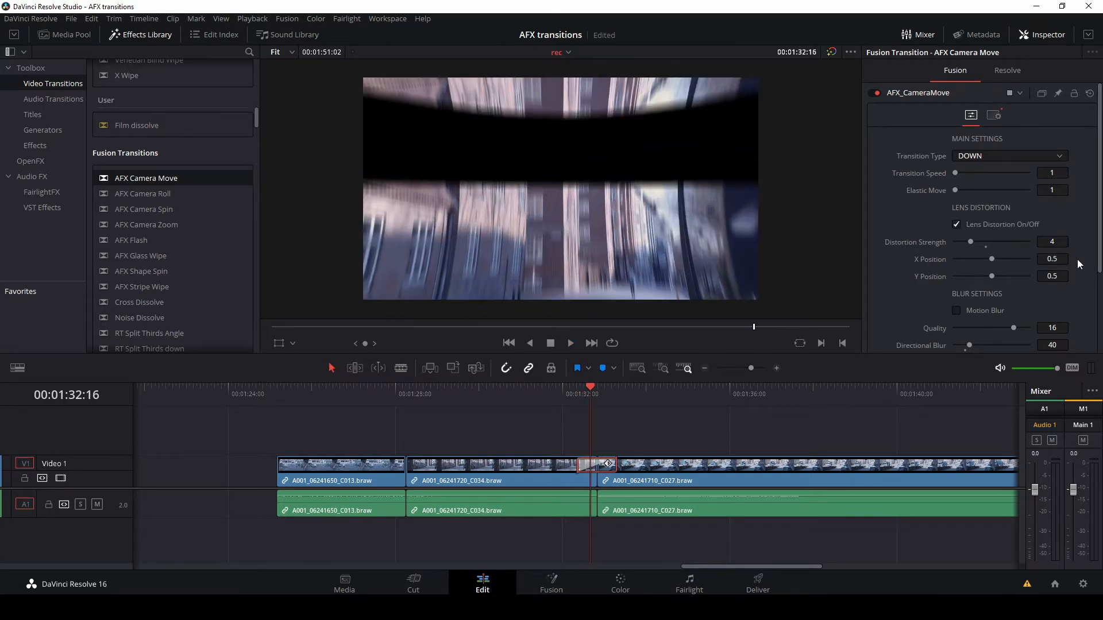
pyautogui.moveTo(992, 242); pyautogui.dragTo(986, 243)
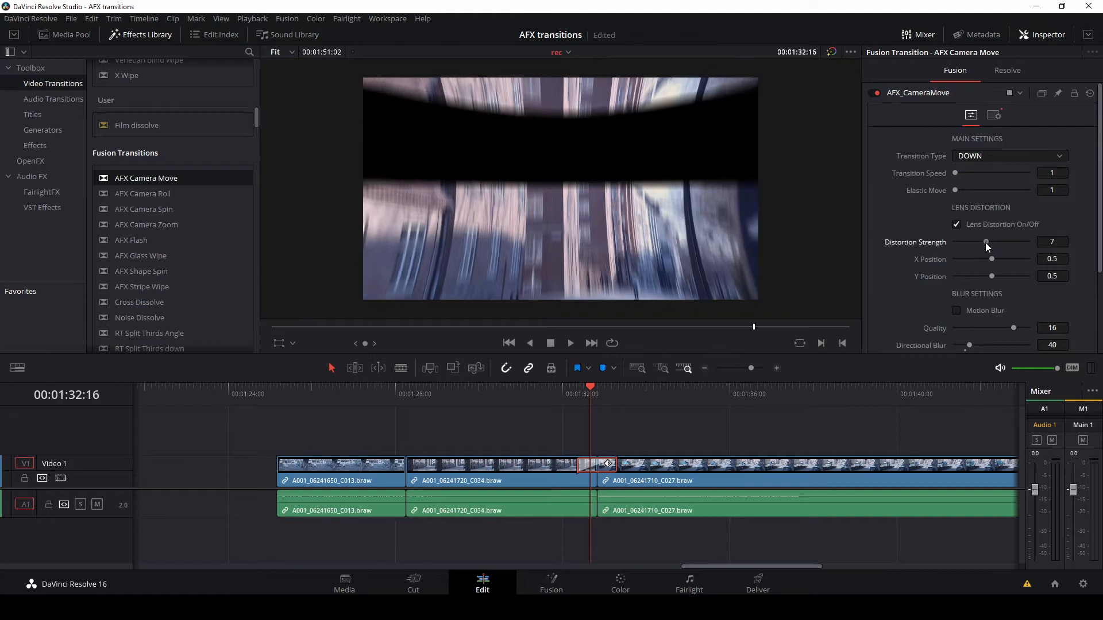
pyautogui.moveTo(985, 242); pyautogui.dragTo(997, 242)
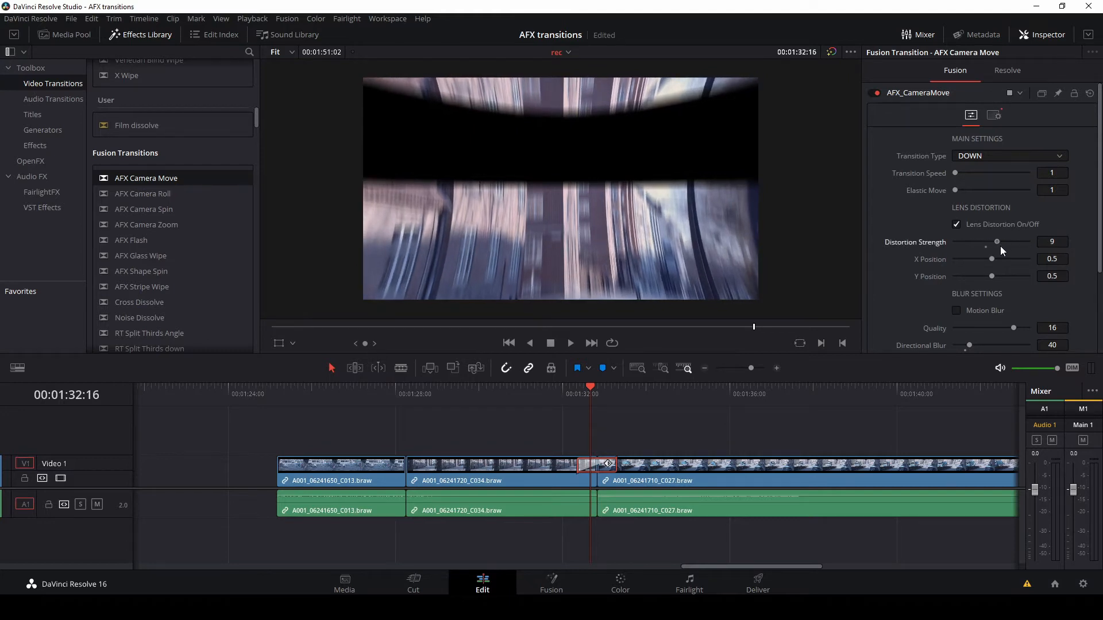
pyautogui.moveTo(992, 259); pyautogui.dragTo(982, 259)
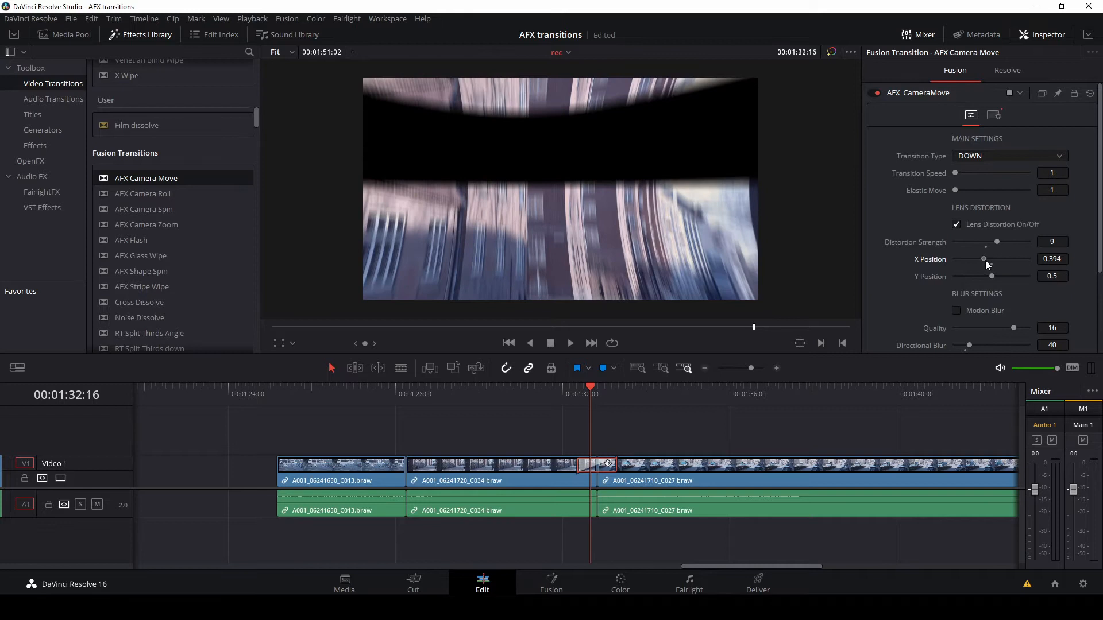
pyautogui.moveTo(984, 259); pyautogui.dragTo(991, 258)
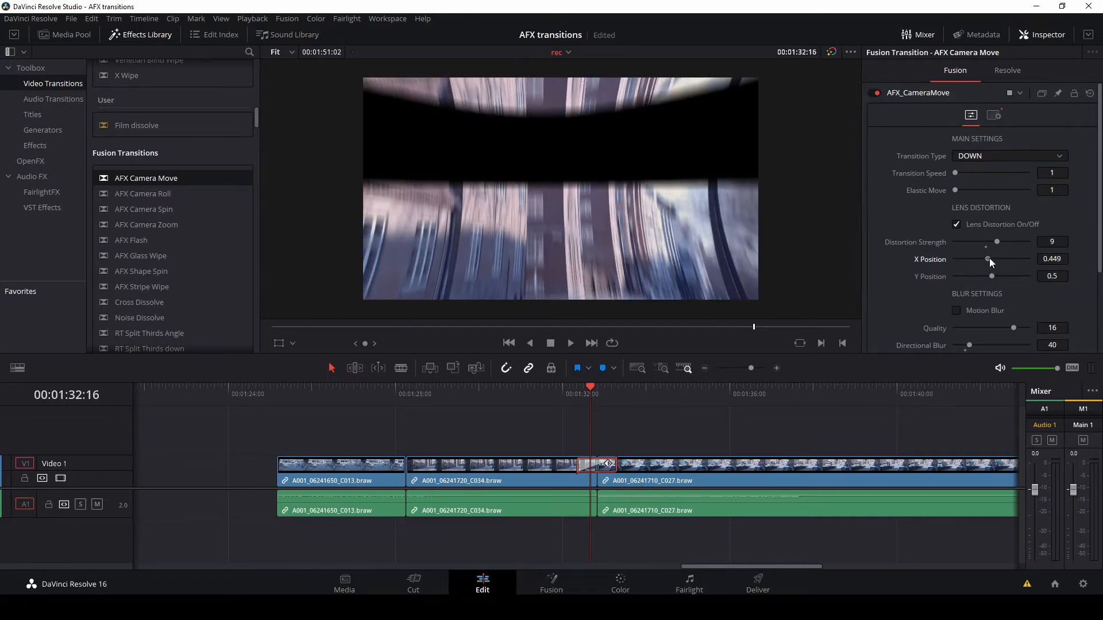
pyautogui.moveTo(992, 276); pyautogui.dragTo(997, 276)
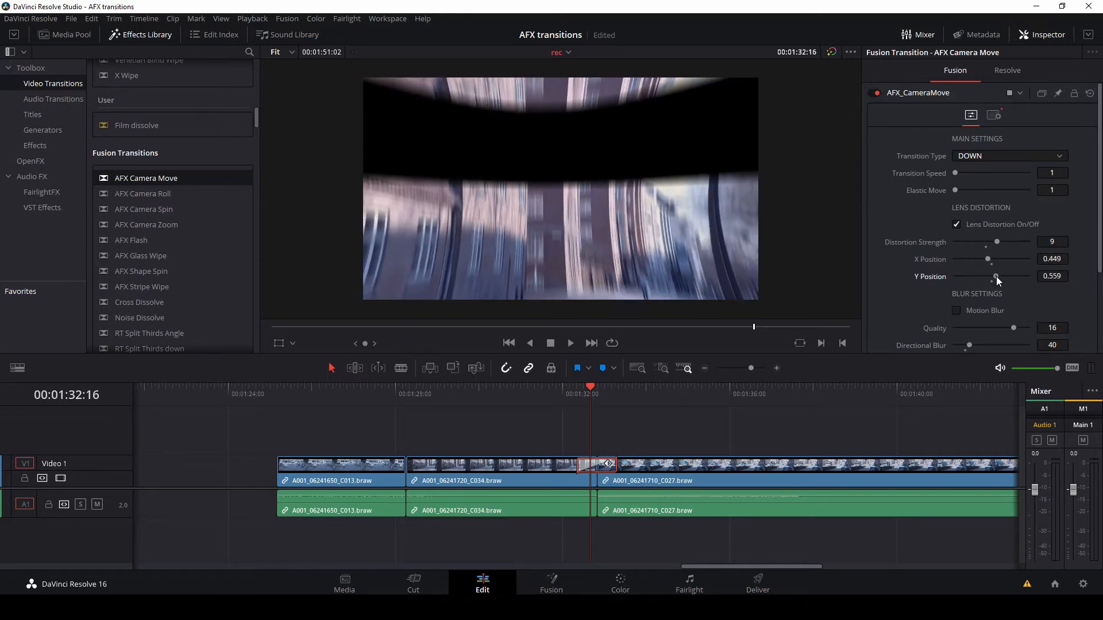
pyautogui.click(955, 224)
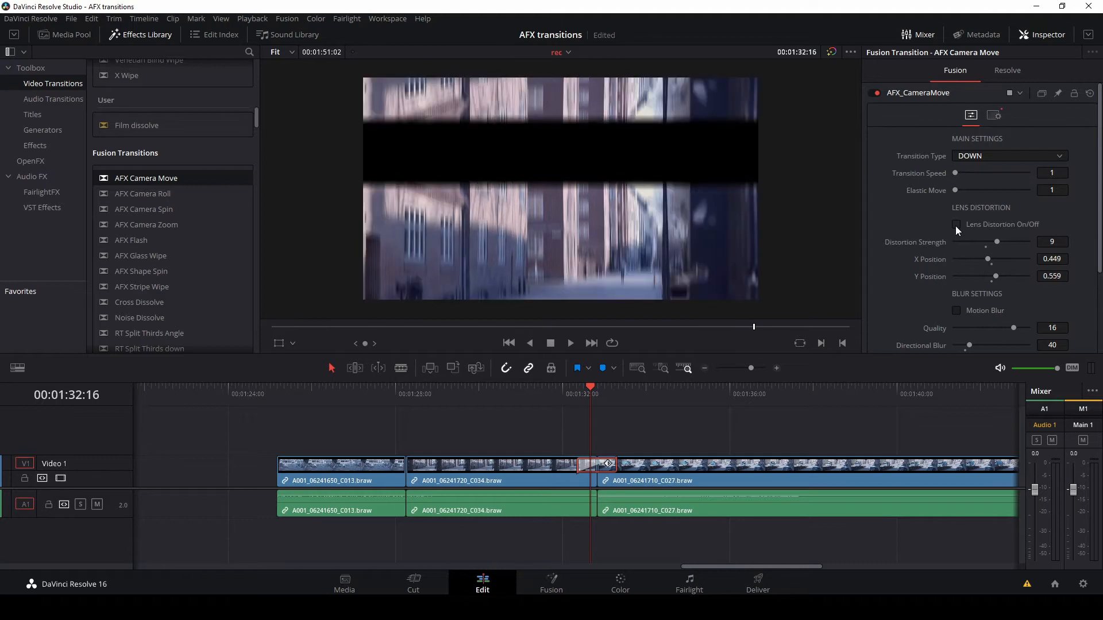
pyautogui.click(955, 224)
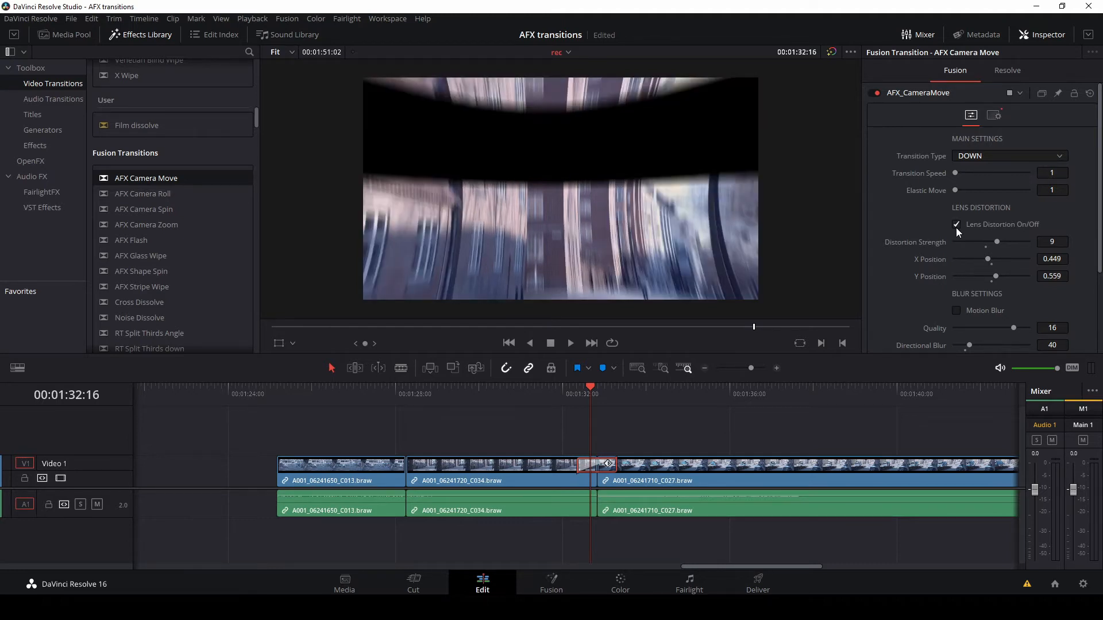
# Step: Enable motion blur, trying lower quality values before settling back on 16
pyautogui.scroll(-3)
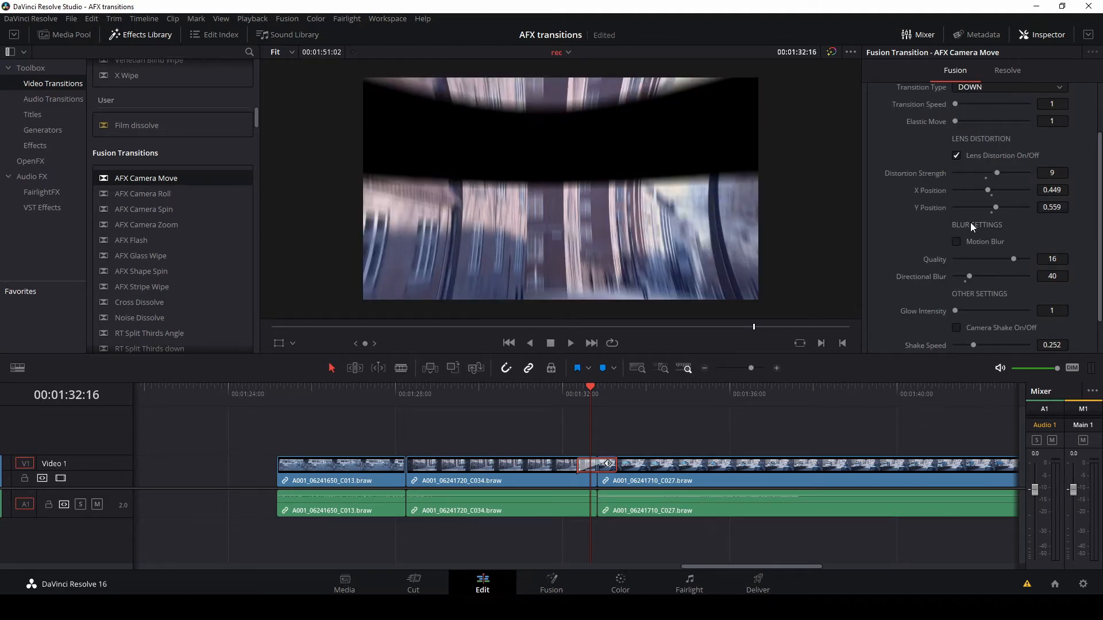
pyautogui.click(956, 242)
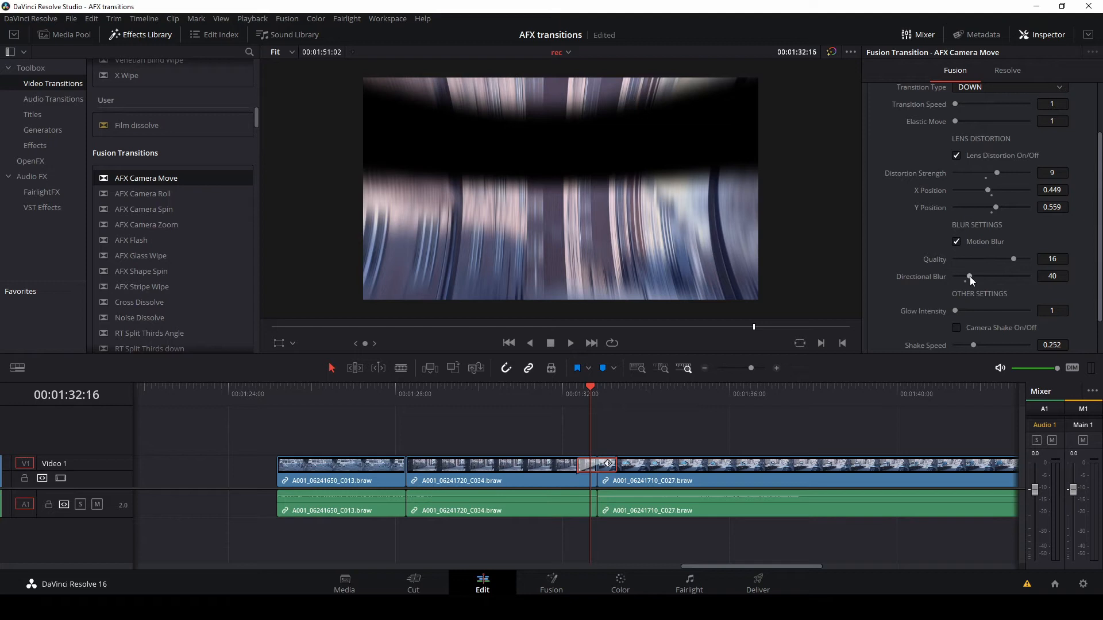
pyautogui.moveTo(1014, 259); pyautogui.dragTo(1002, 258)
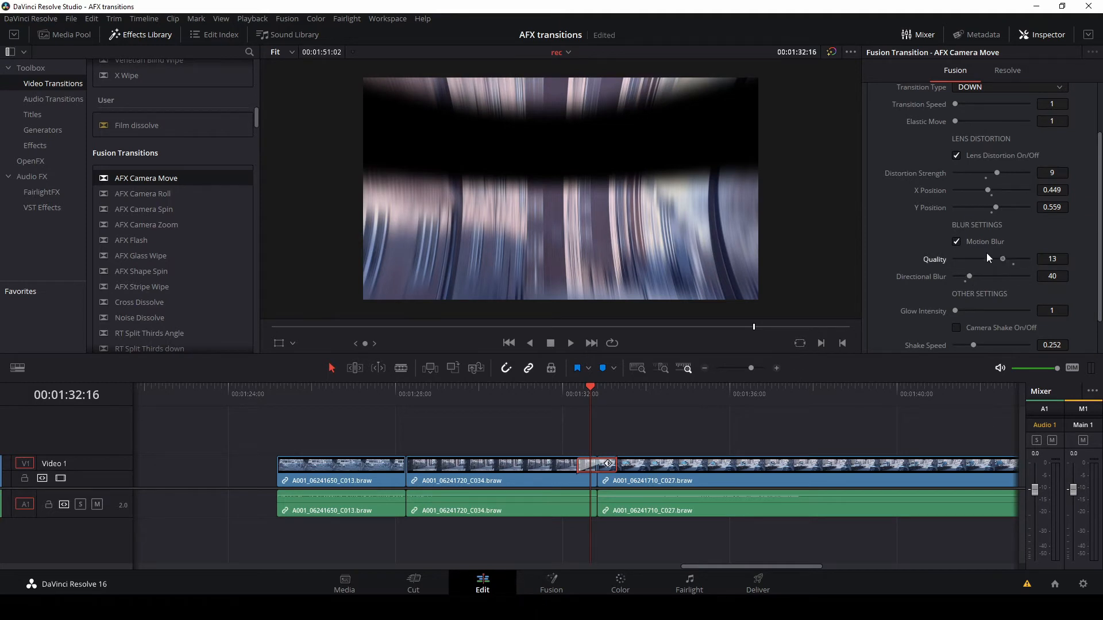
pyautogui.moveTo(1002, 258); pyautogui.dragTo(983, 258)
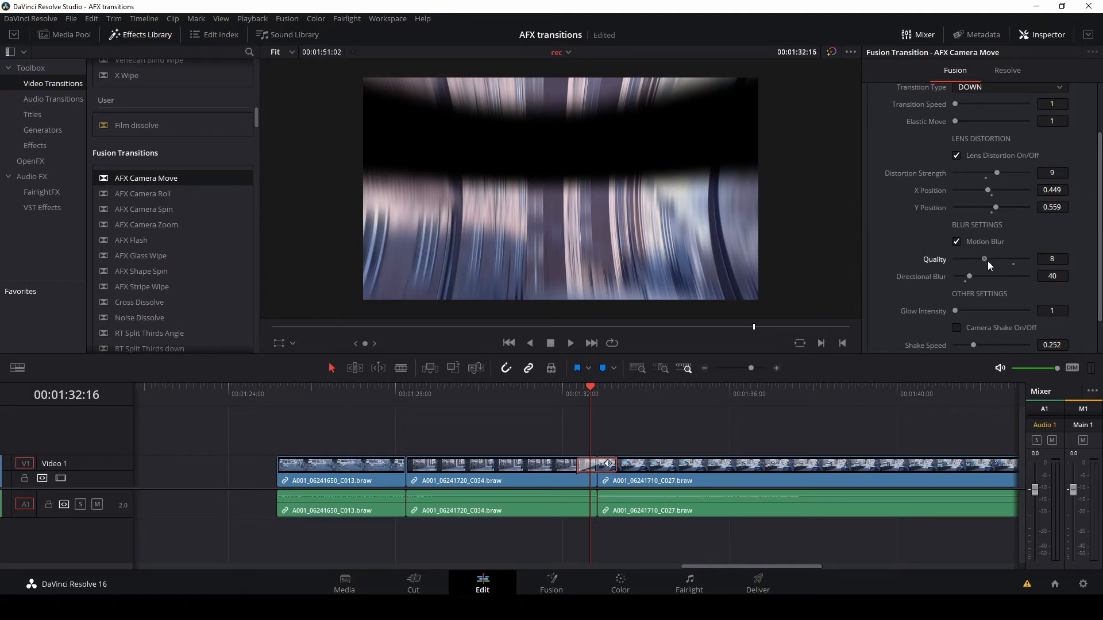
pyautogui.moveTo(983, 259); pyautogui.dragTo(1020, 259)
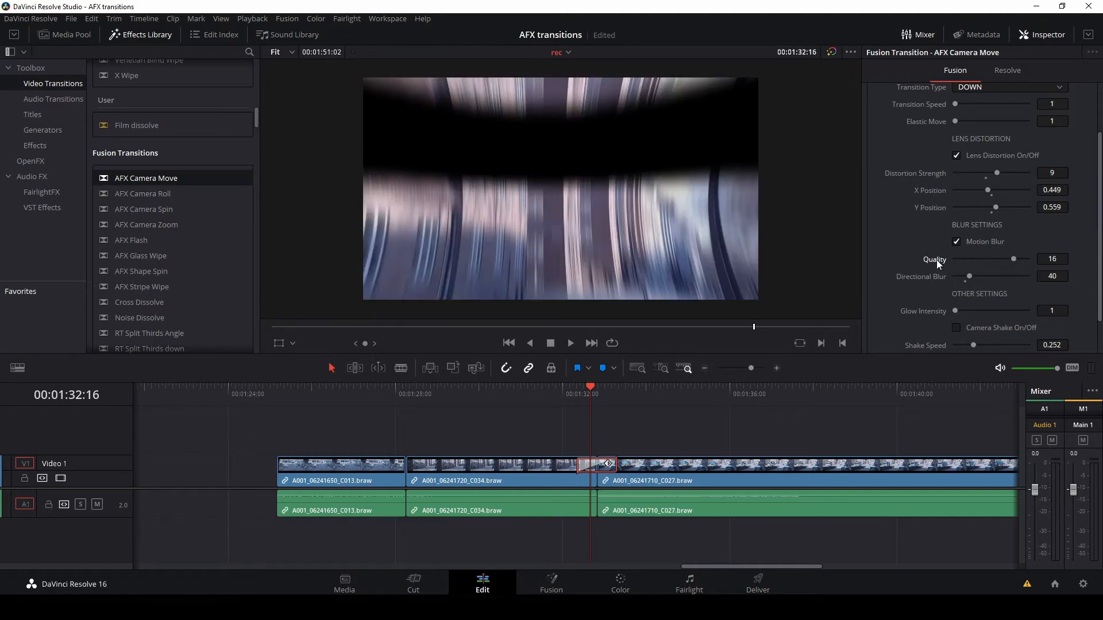
pyautogui.moveTo(964, 280)
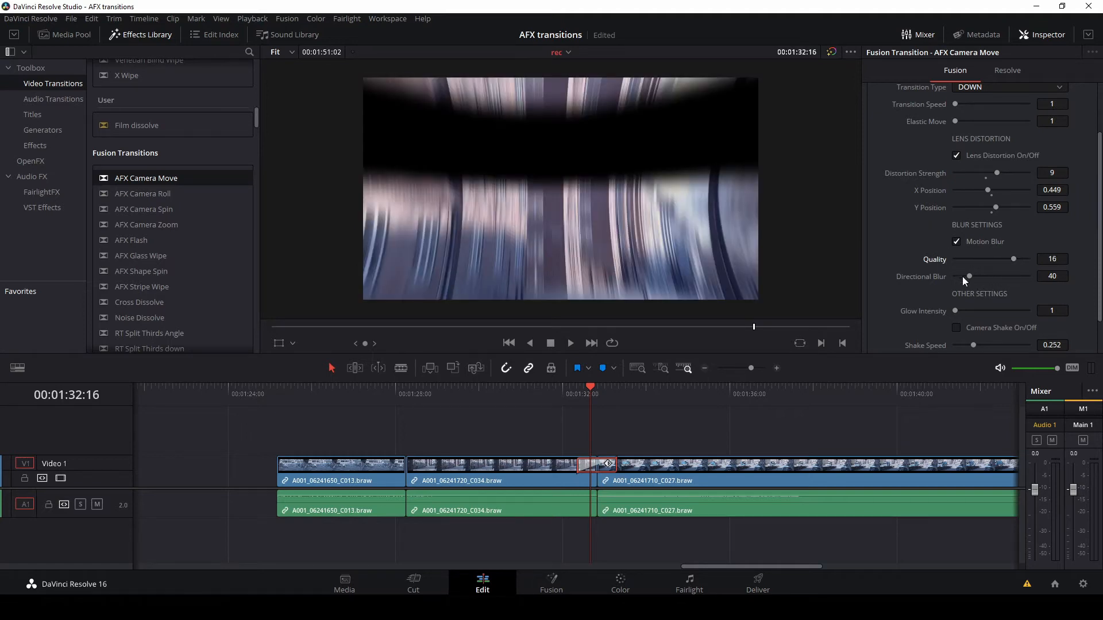
# Step: Enable camera shake for the Camera Move transition
pyautogui.scroll(-3)
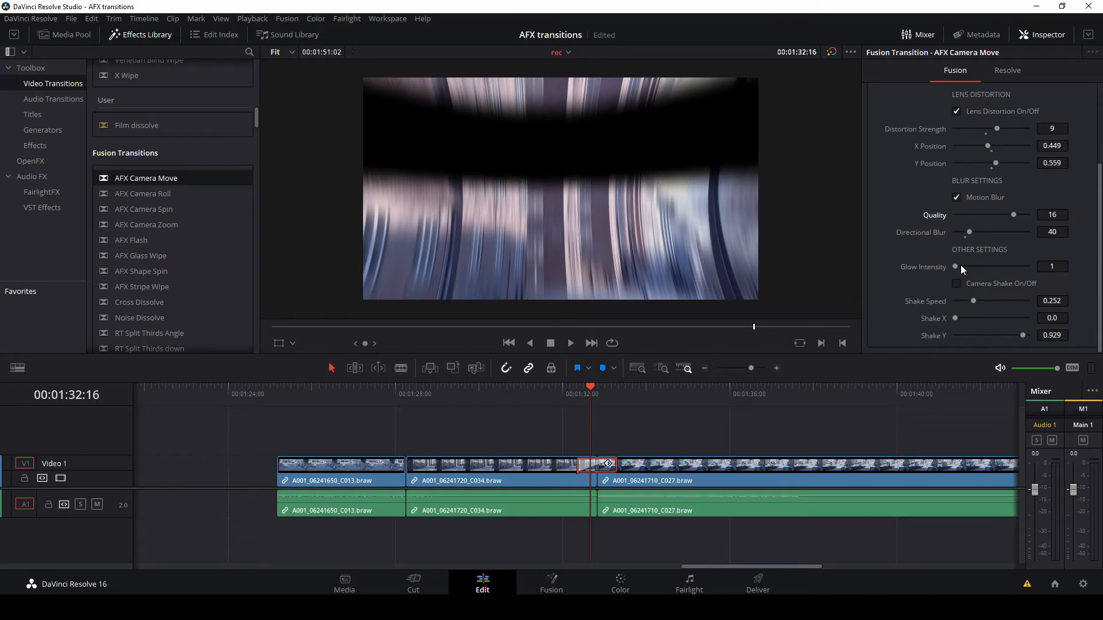
pyautogui.moveTo(984, 289)
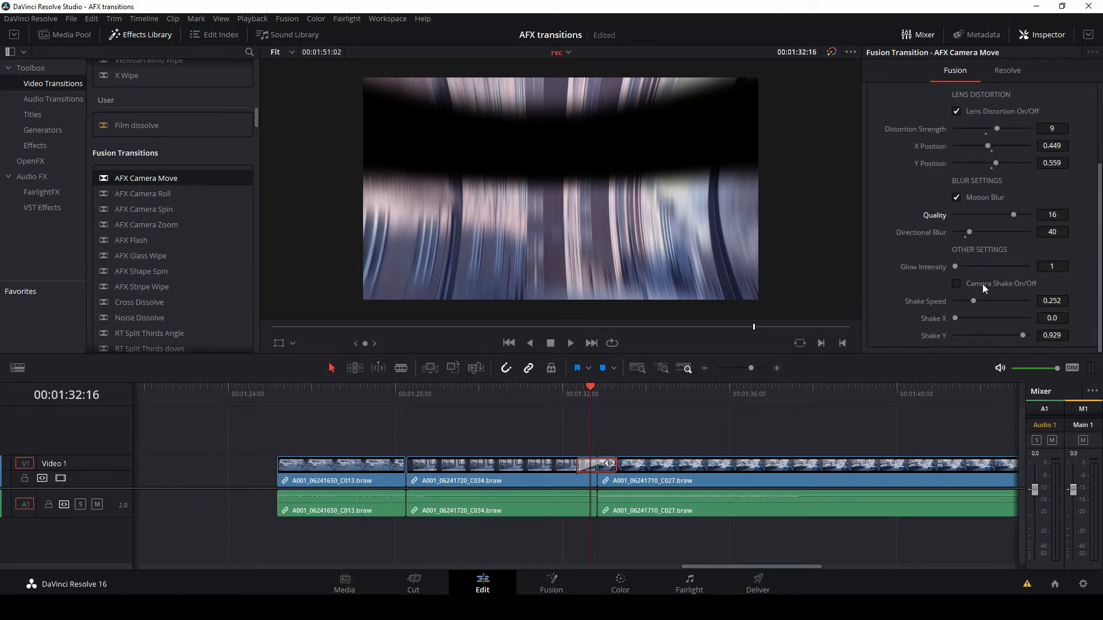
pyautogui.moveTo(956, 285)
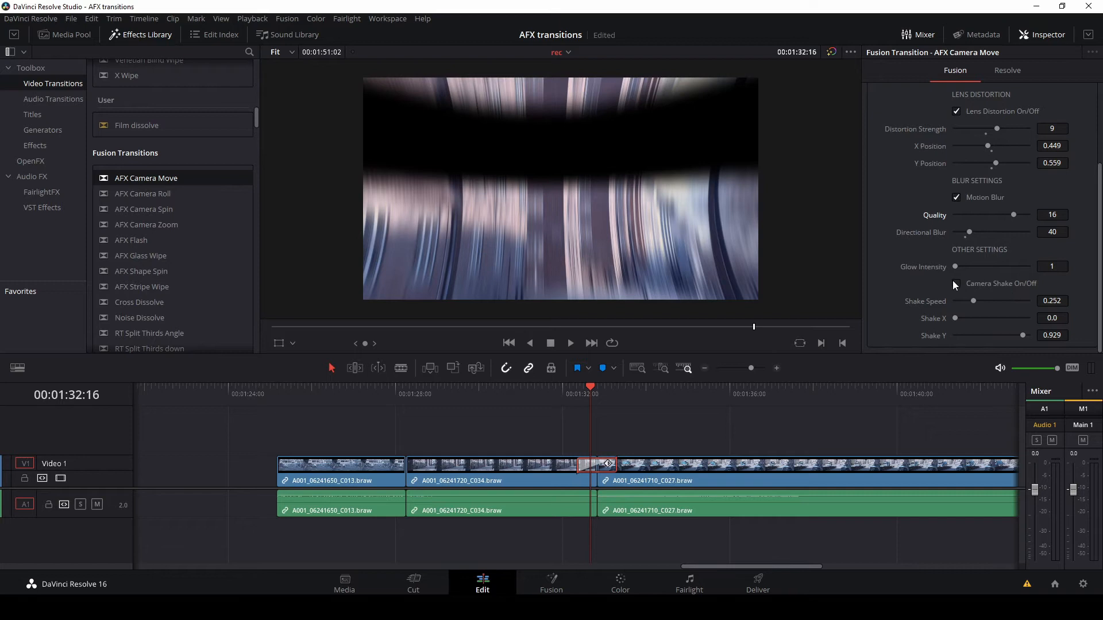
pyautogui.click(956, 283)
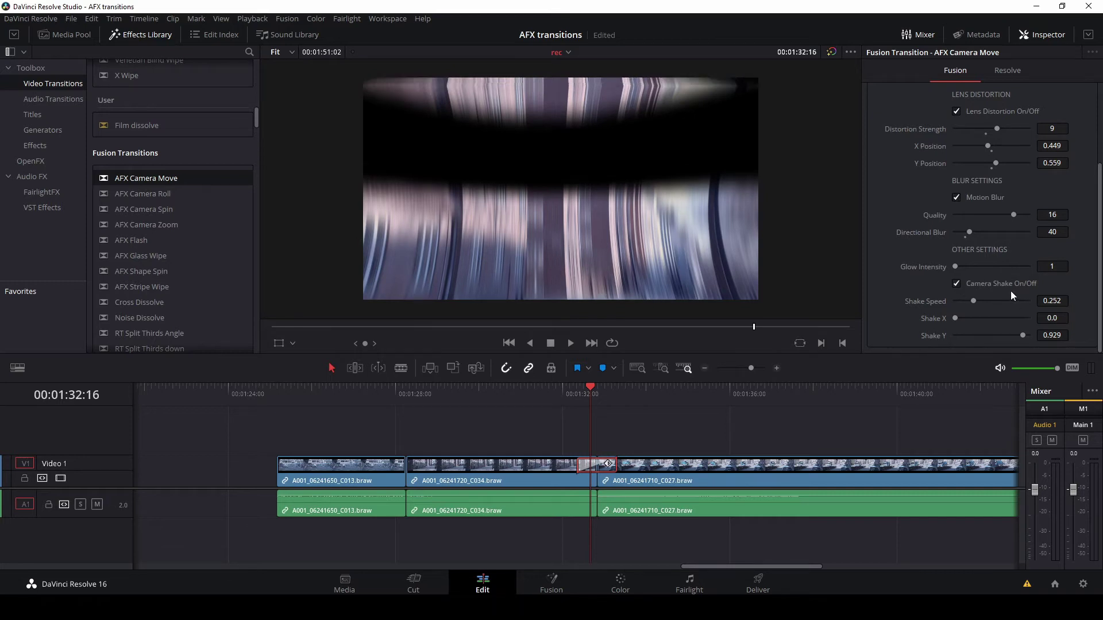
pyautogui.moveTo(956, 307)
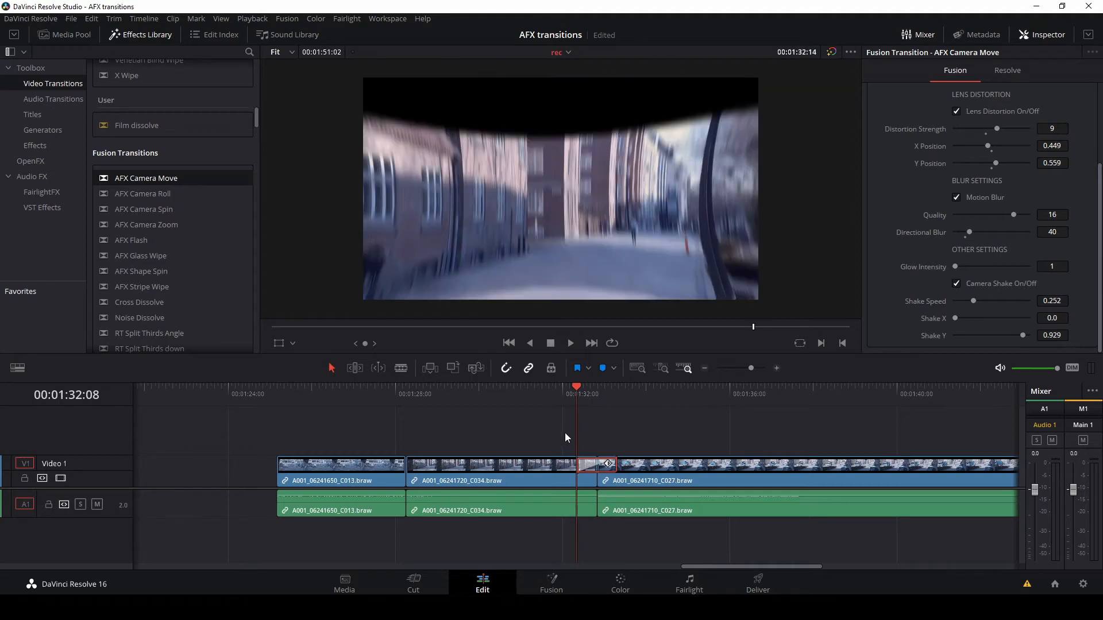
pyautogui.click(570, 343)
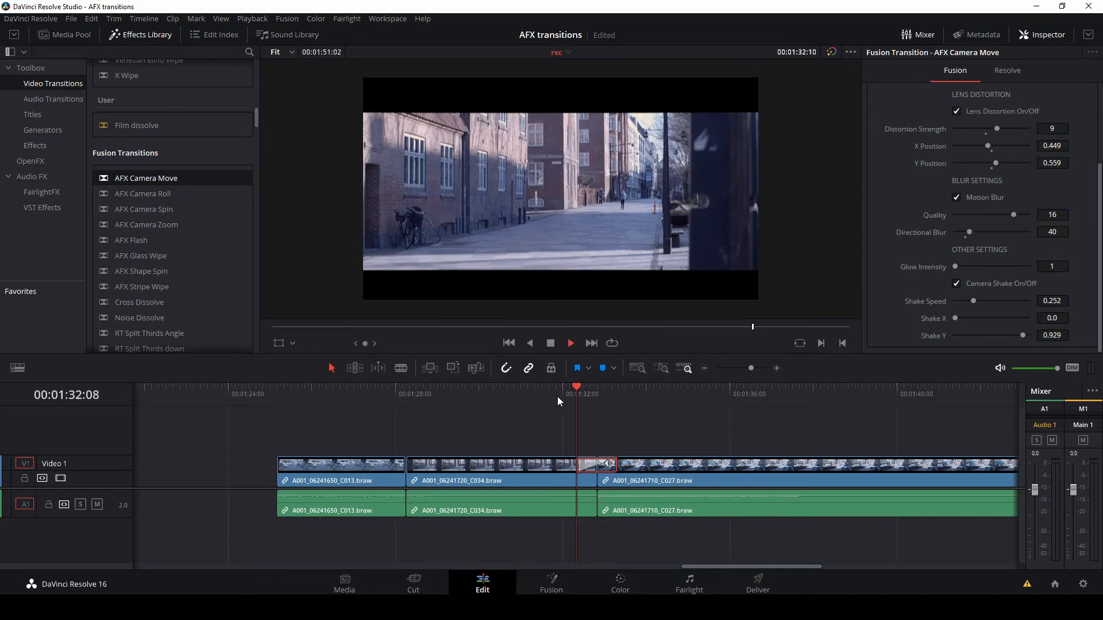
pyautogui.click(569, 342)
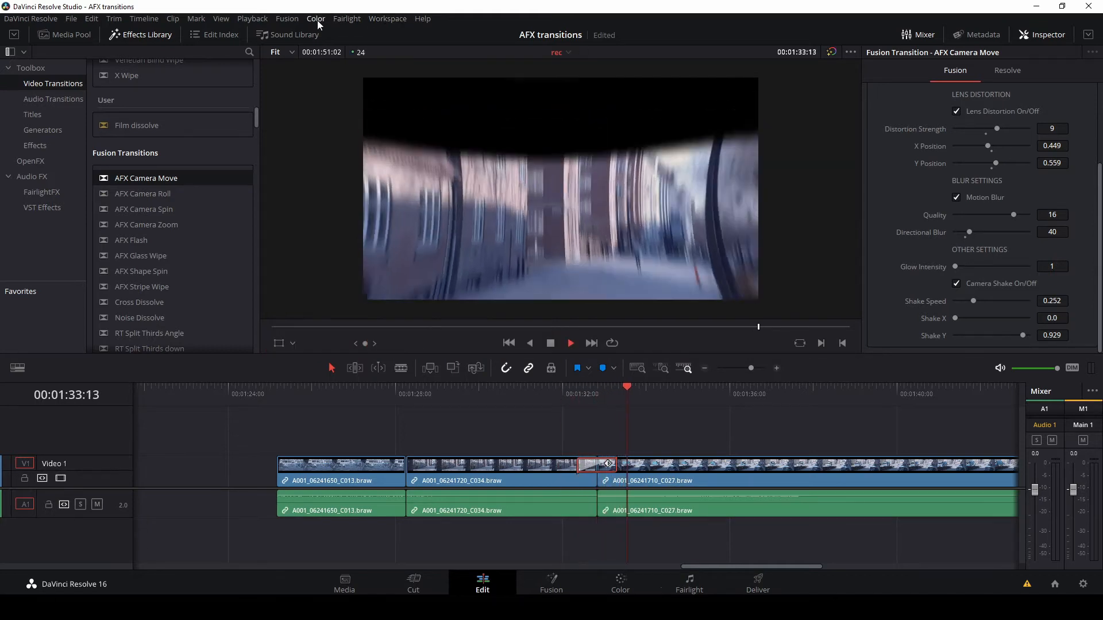
pyautogui.click(577, 387)
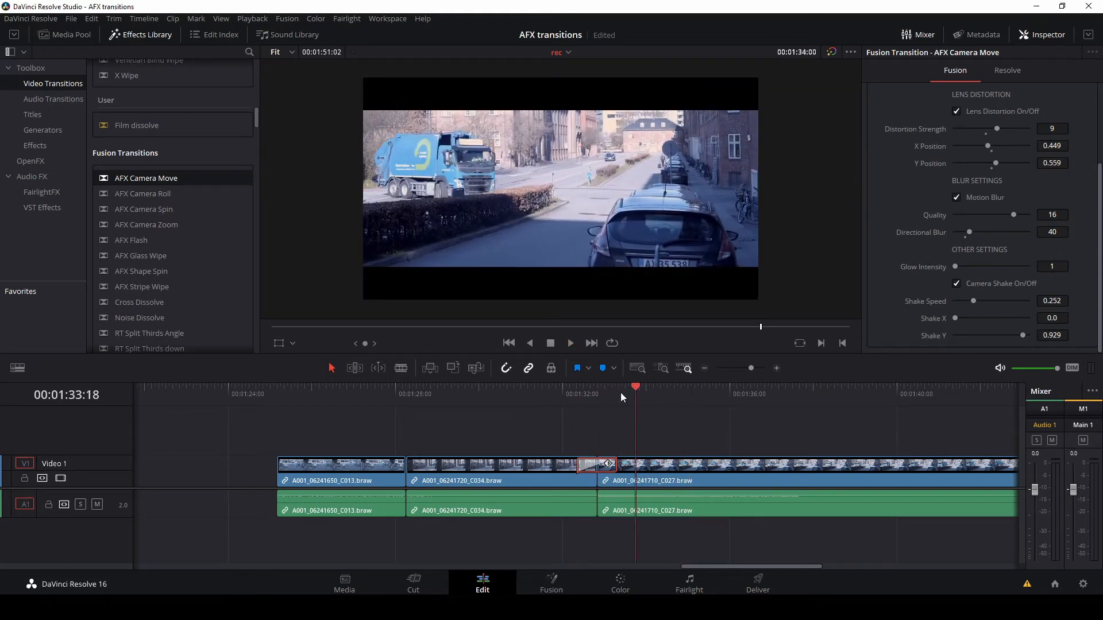
pyautogui.click(577, 386)
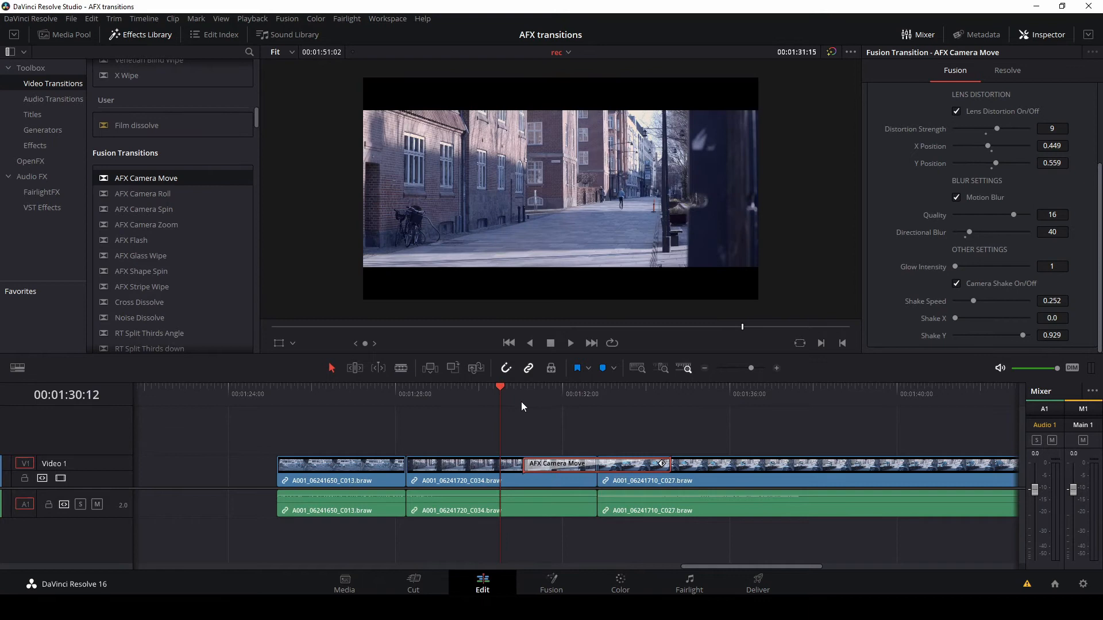
pyautogui.click(569, 343)
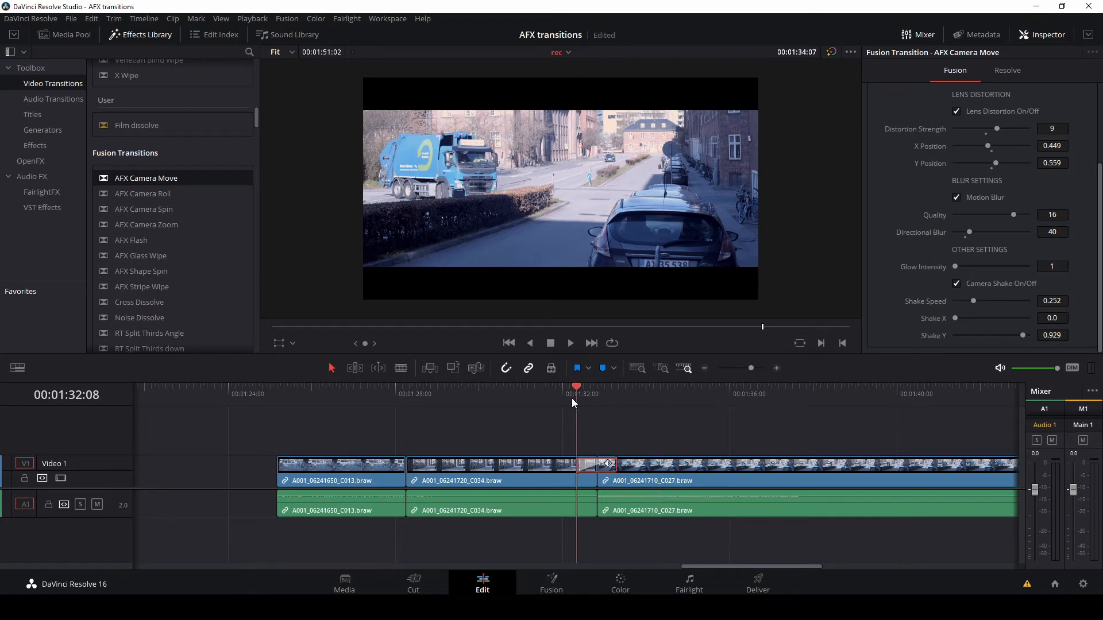
pyautogui.click(570, 342)
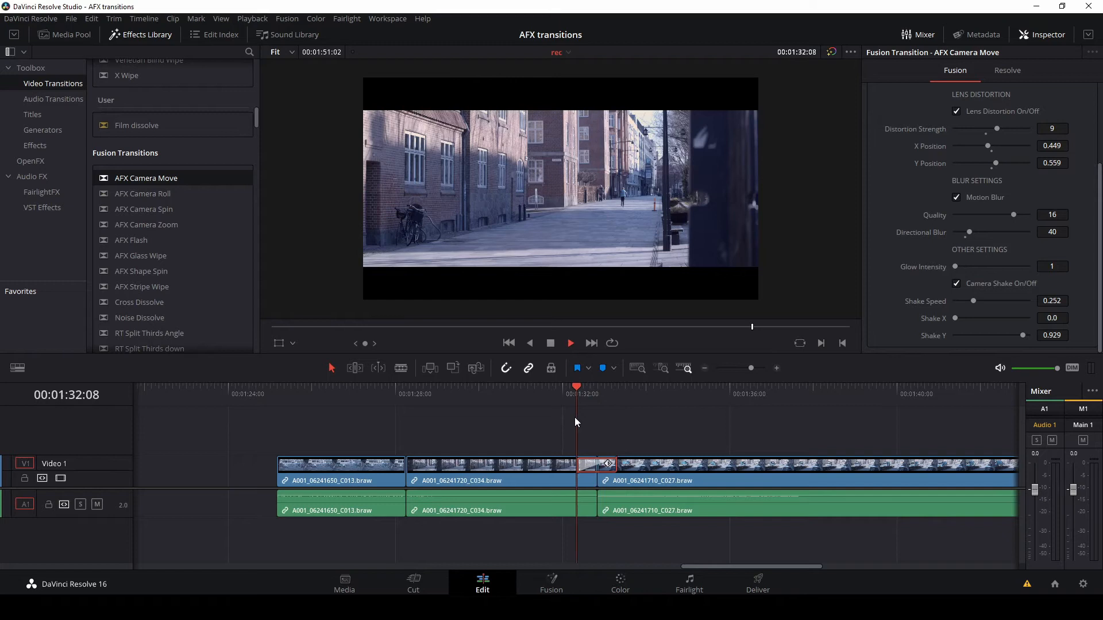
pyautogui.click(570, 342)
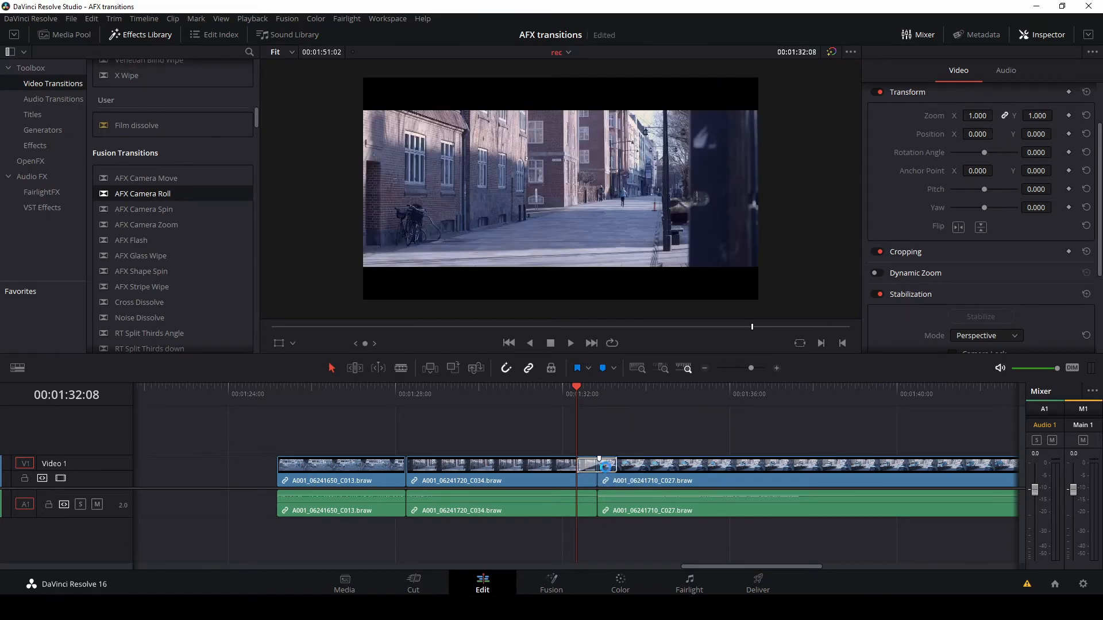
# Step: Select the AFX Camera Roll transition and play back its vertical roll
pyautogui.click(597, 464)
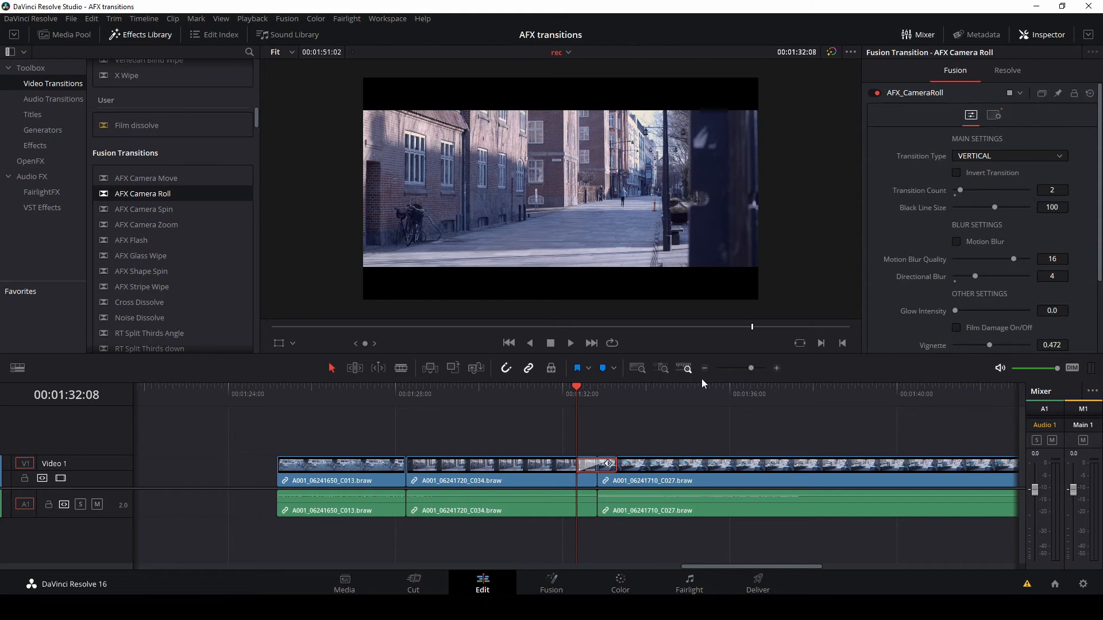
pyautogui.click(569, 342)
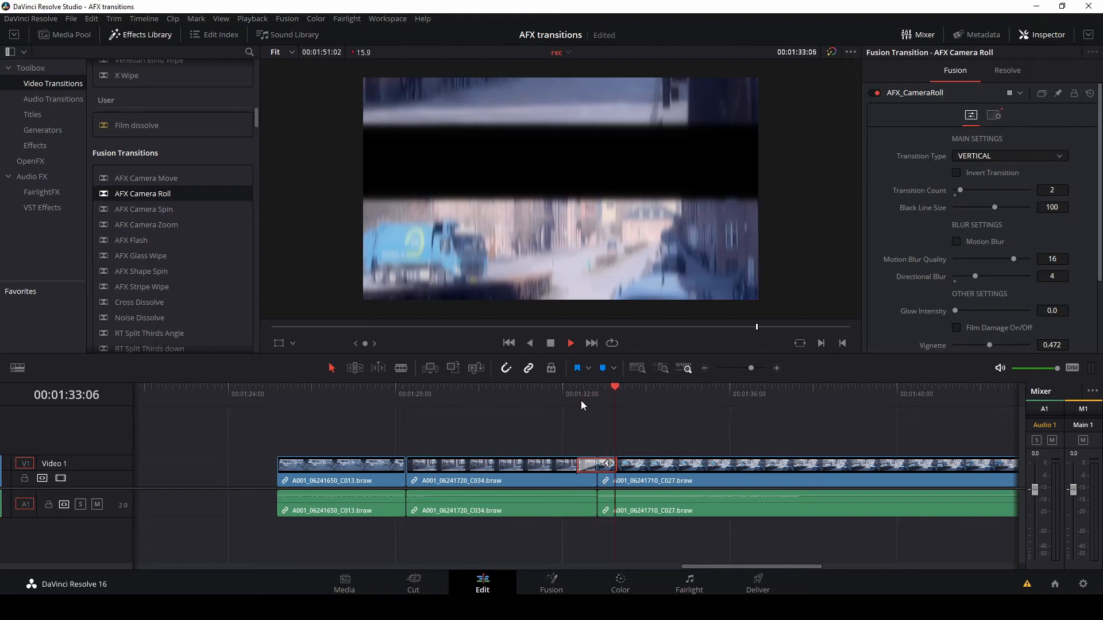
pyautogui.click(577, 398)
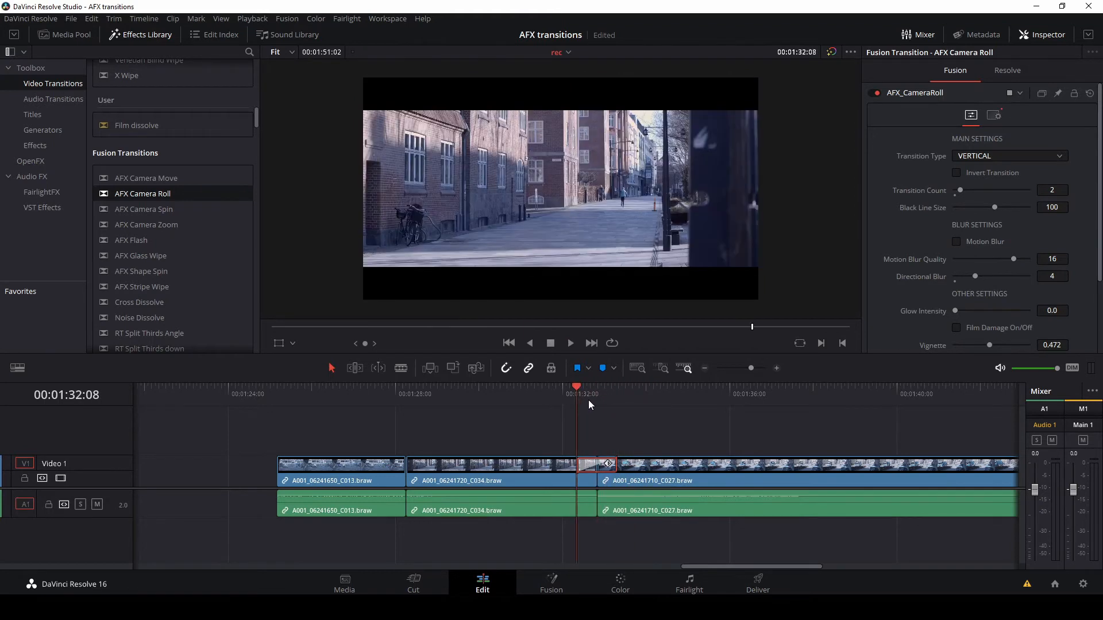
# Step: Keep the Vertical transition type and enable film damage
pyautogui.click(1008, 156)
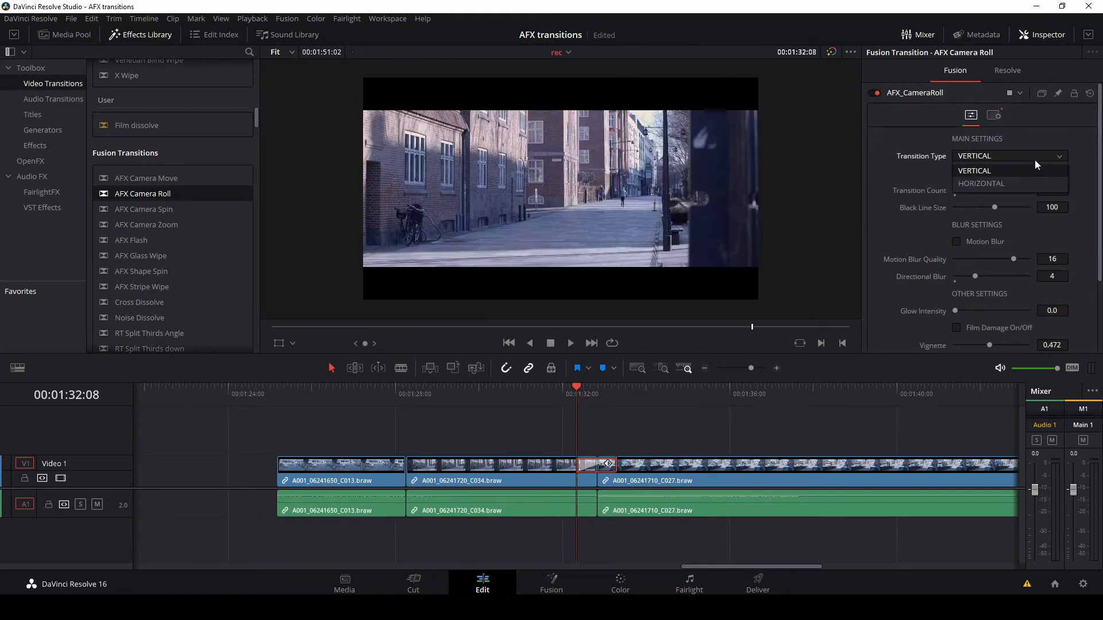
pyautogui.click(974, 171)
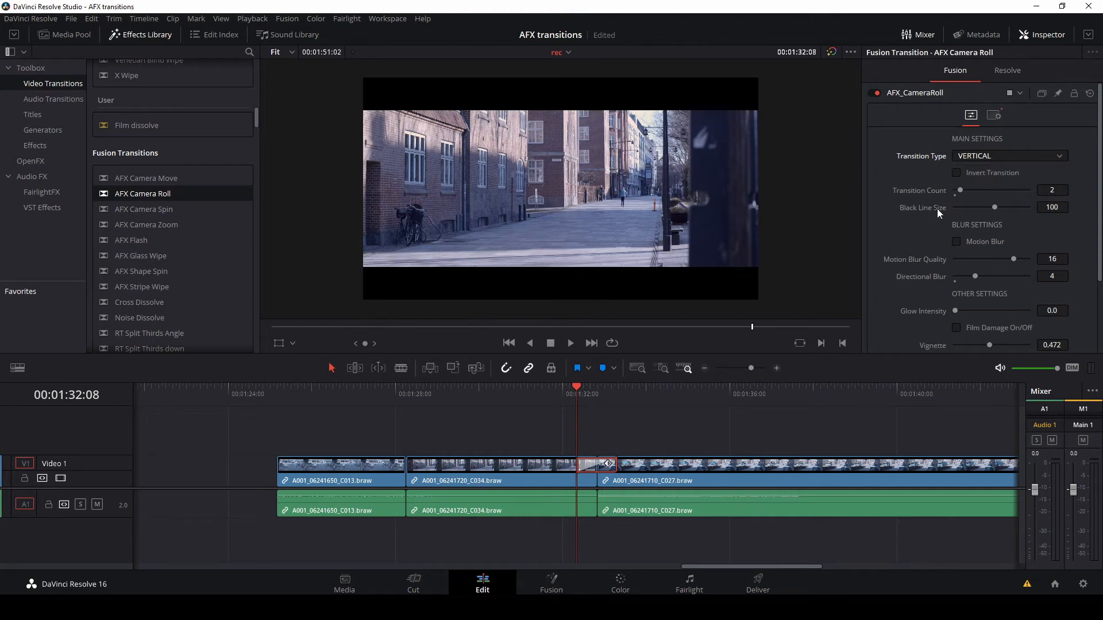
pyautogui.moveTo(914, 216)
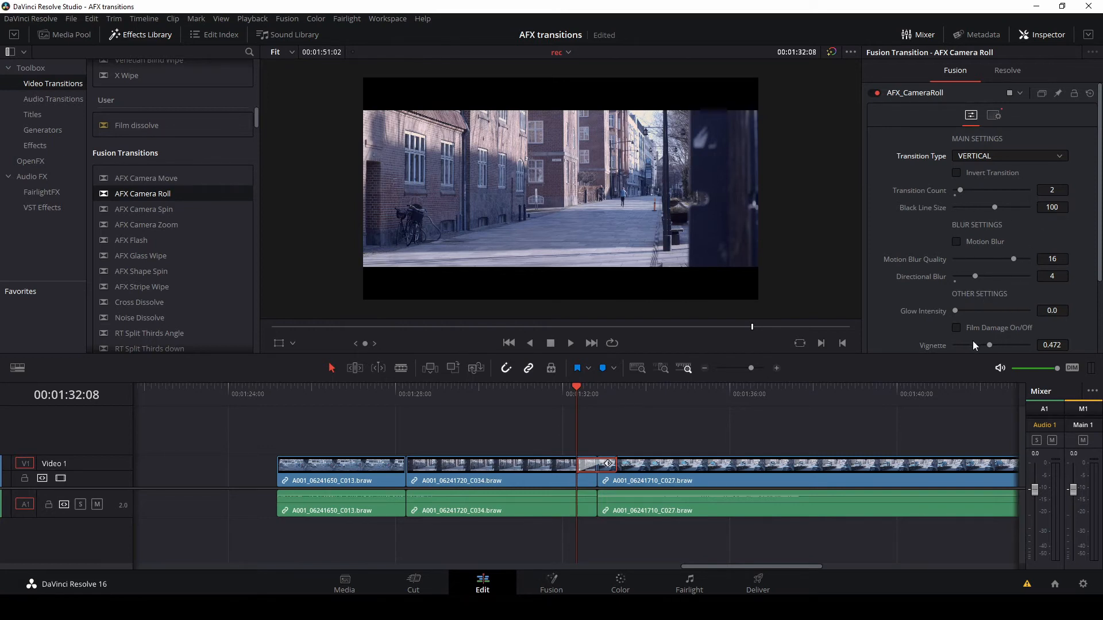
pyautogui.click(956, 329)
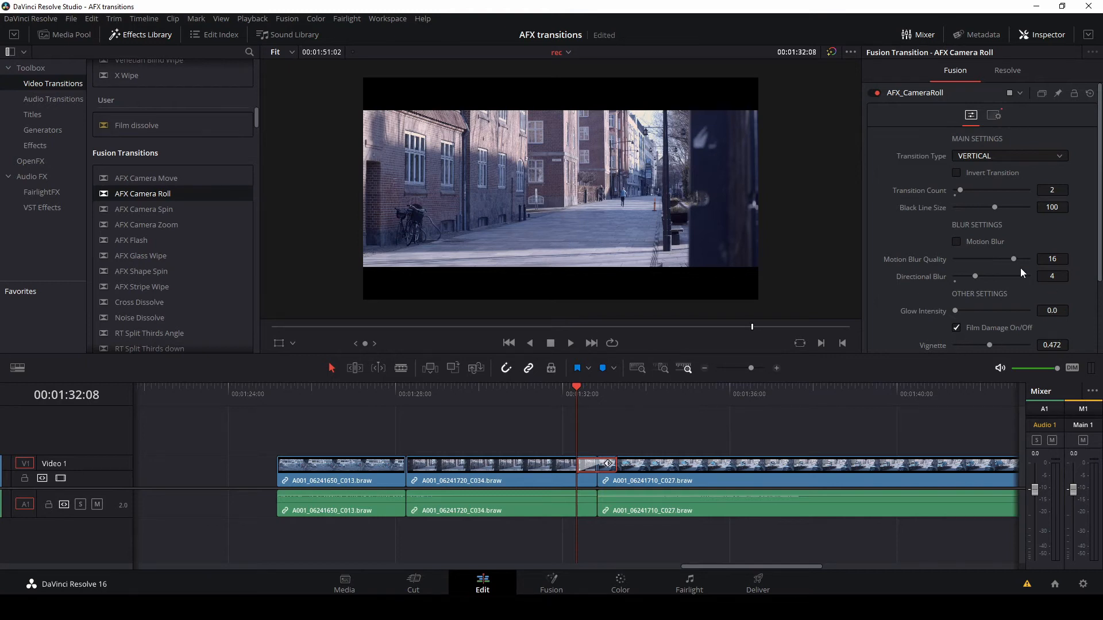
# Step: Raise the film damage vignette to about 0.72 and dirt blur to about 0.81
pyautogui.scroll(-3)
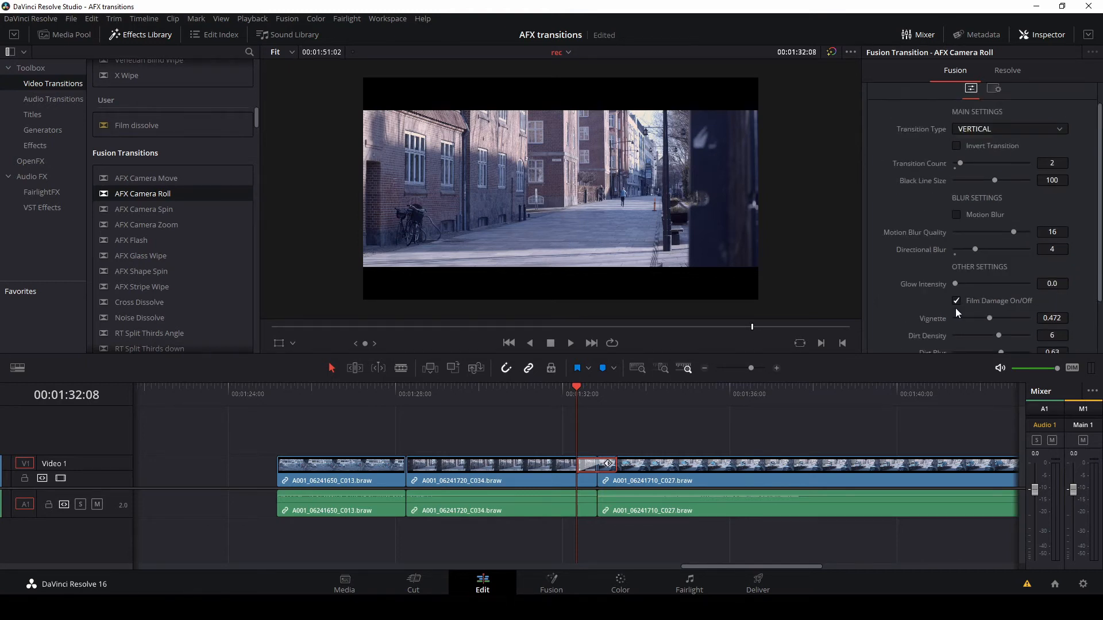
pyautogui.scroll(-3)
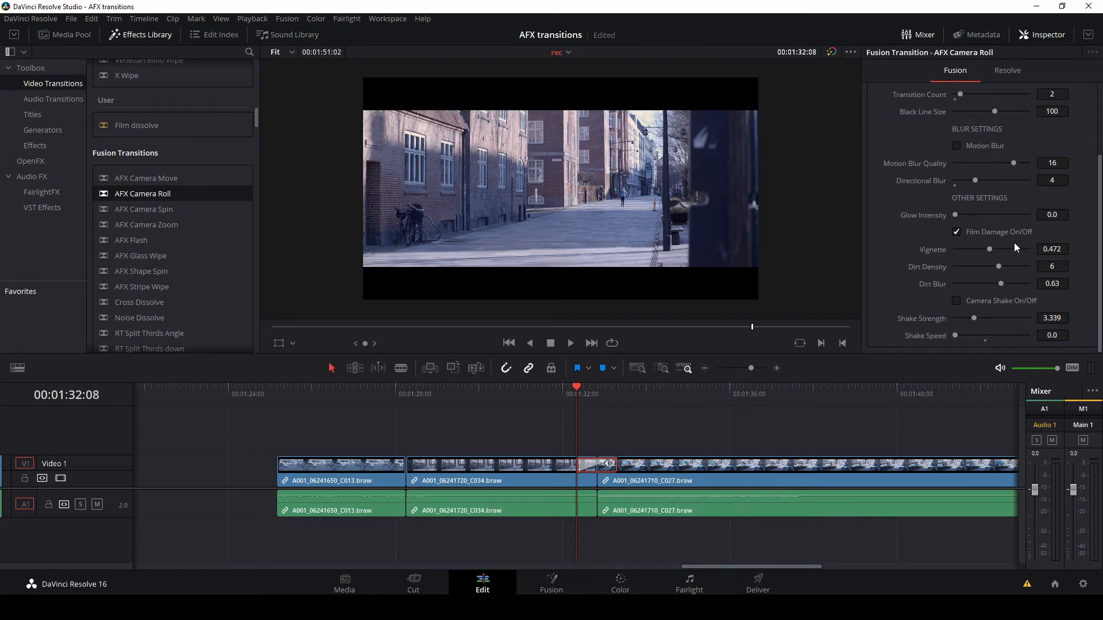
pyautogui.moveTo(942, 305)
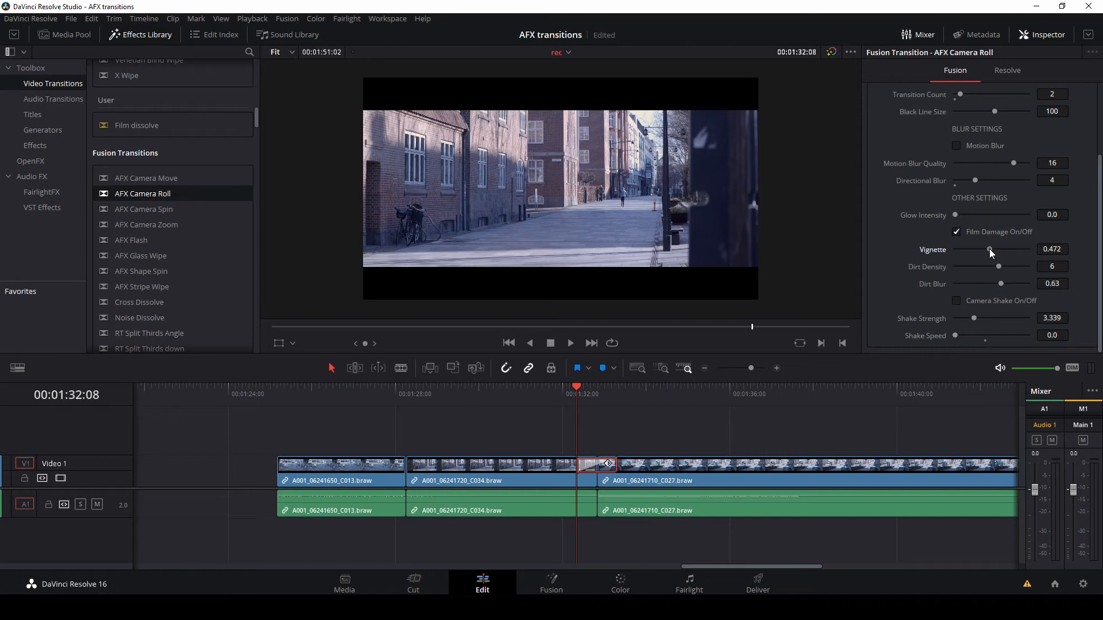
pyautogui.moveTo(989, 250); pyautogui.dragTo(1007, 249)
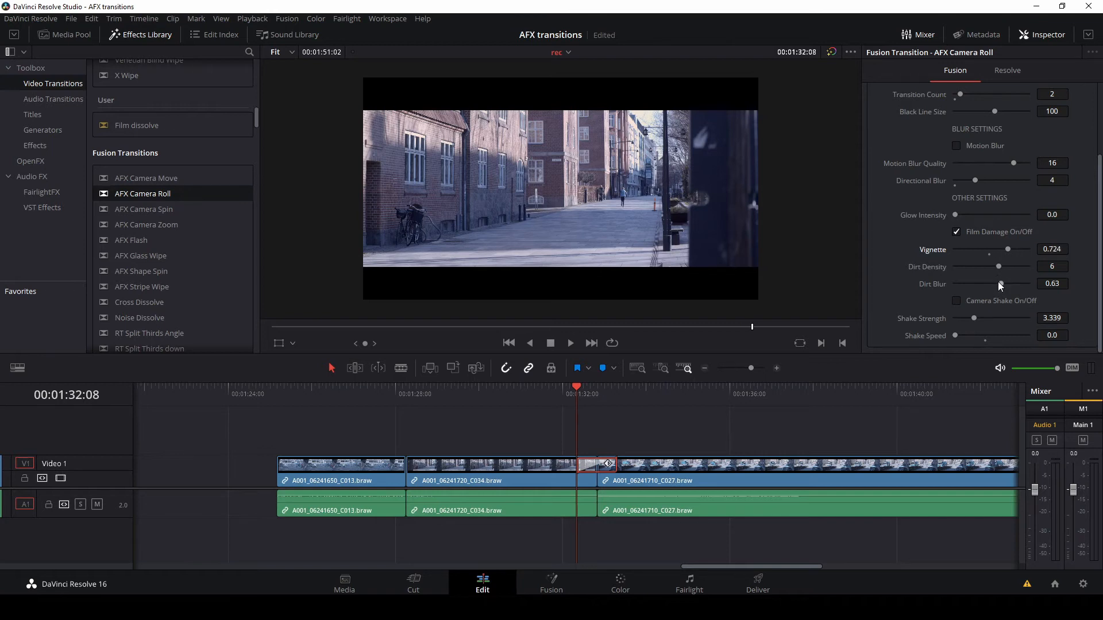
pyautogui.moveTo(997, 265); pyautogui.dragTo(1007, 265)
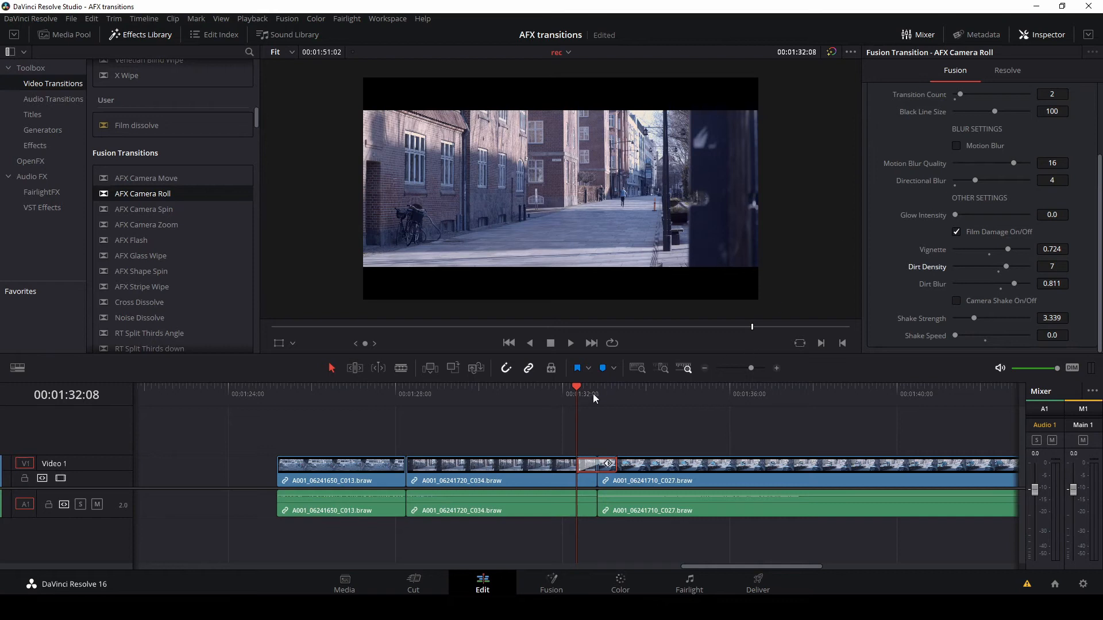
# Step: Play back the film-damaged Camera Roll transition twice from before the cut
pyautogui.click(570, 342)
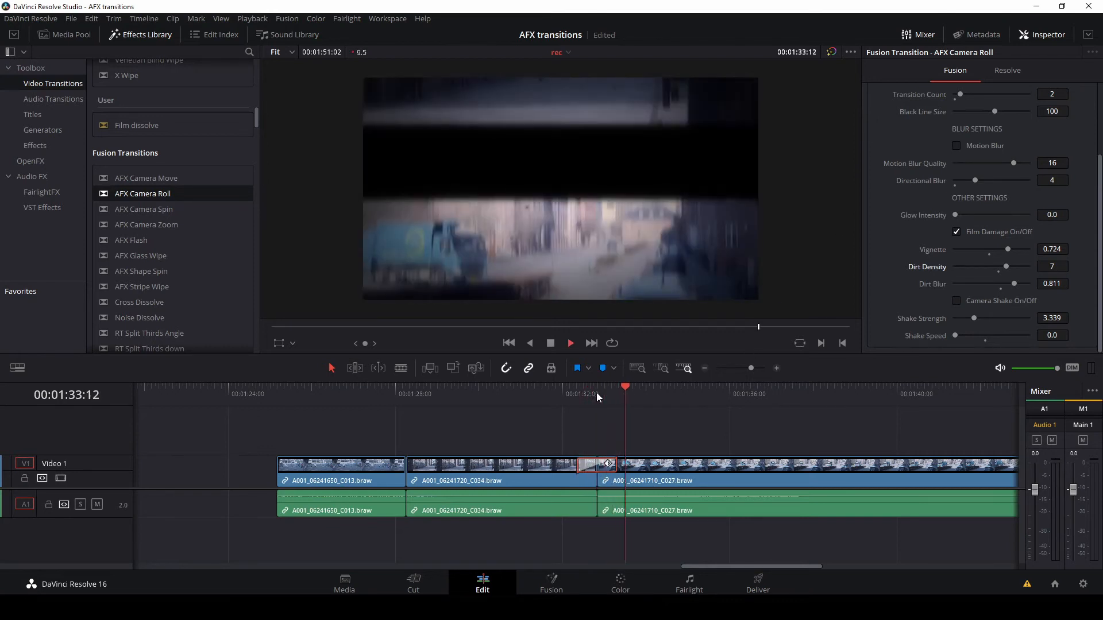
pyautogui.click(582, 394)
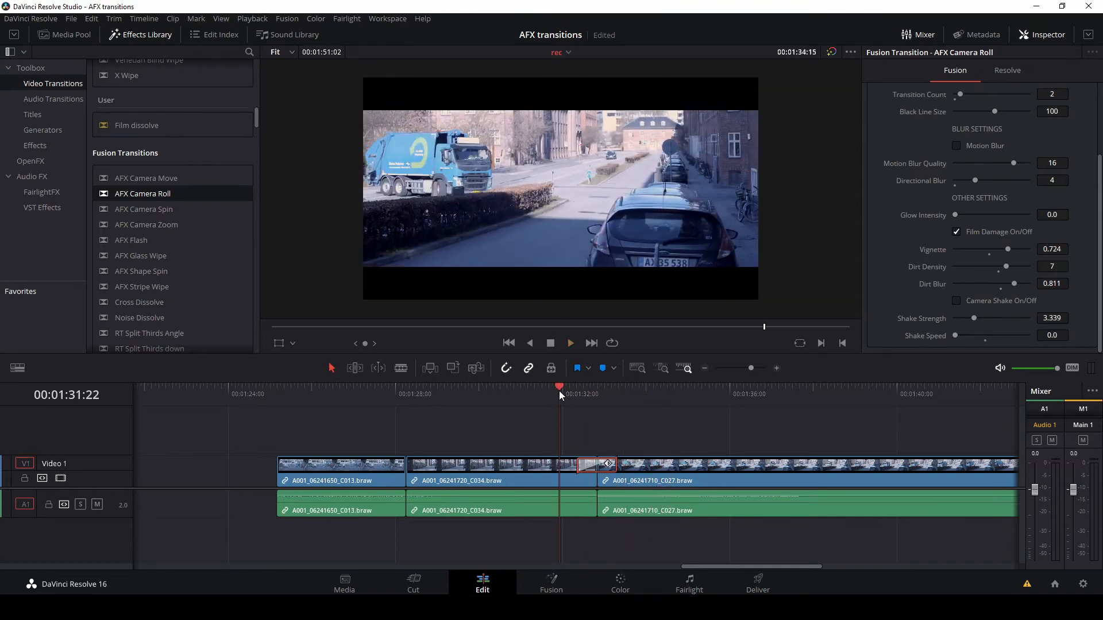
pyautogui.click(570, 342)
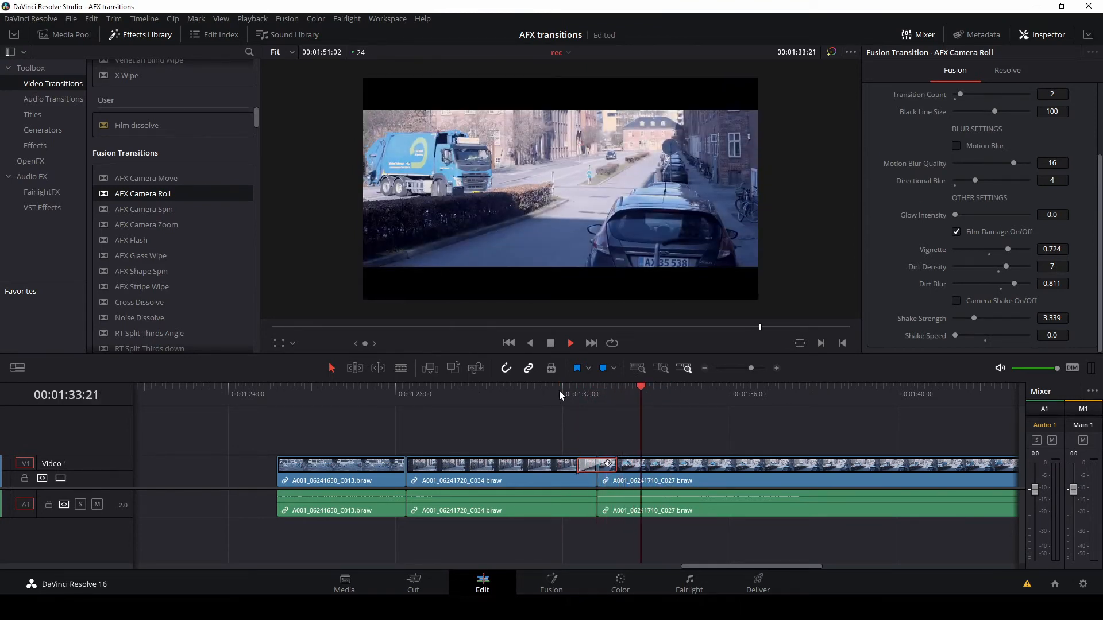
pyautogui.click(563, 394)
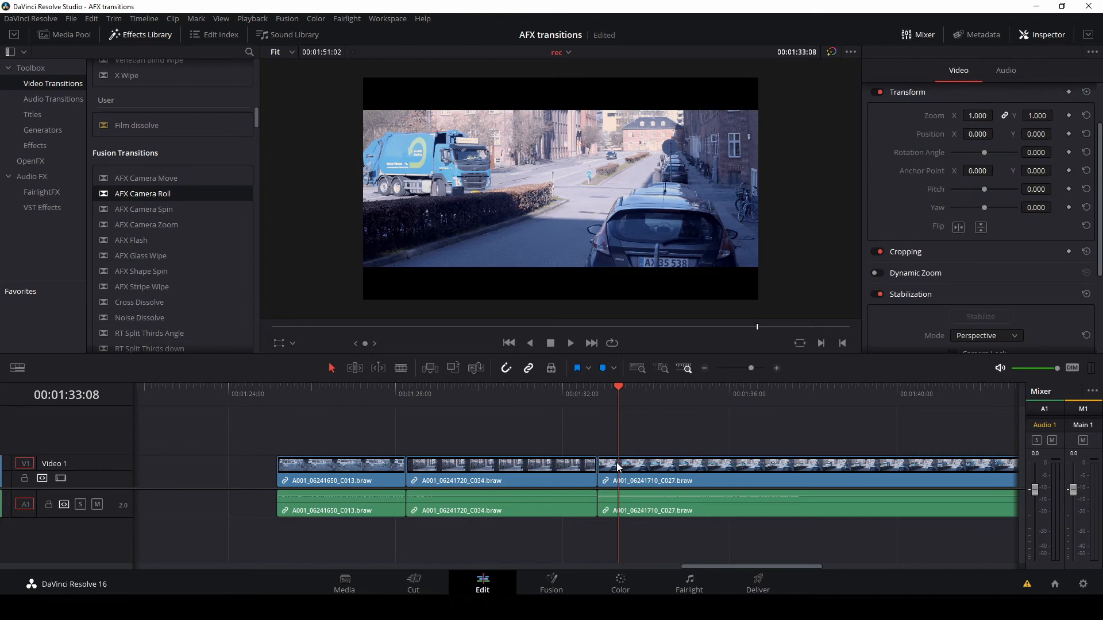
pyautogui.moveTo(147, 215)
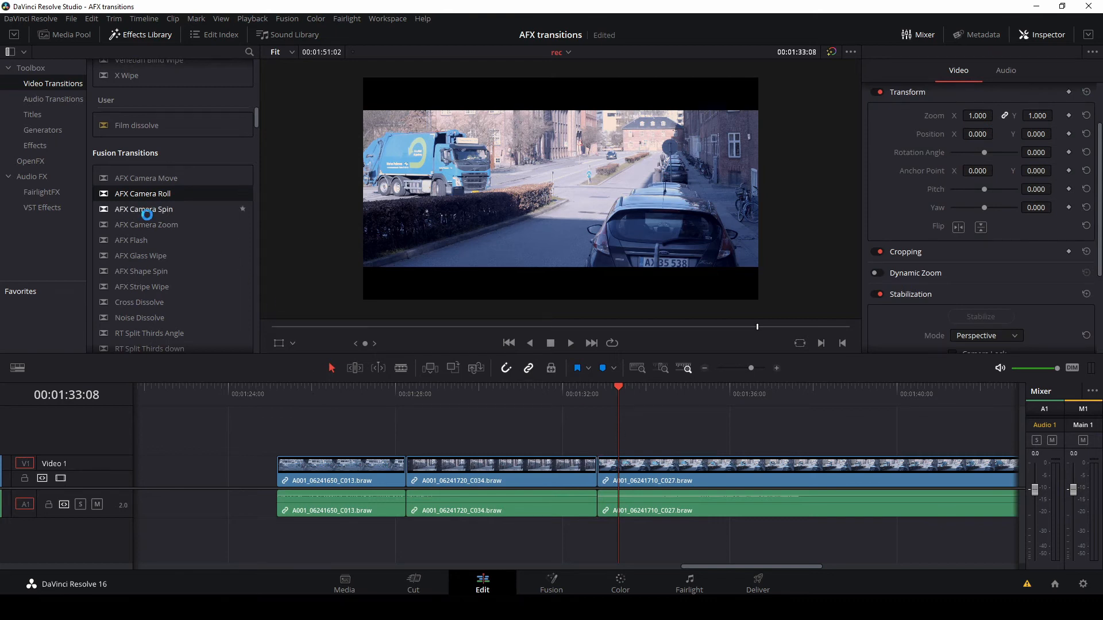
# Step: Put AFX Camera Spin on the cut and try the Slow Spin type in the Inspector
pyautogui.moveTo(144, 209); pyautogui.dragTo(577, 480)
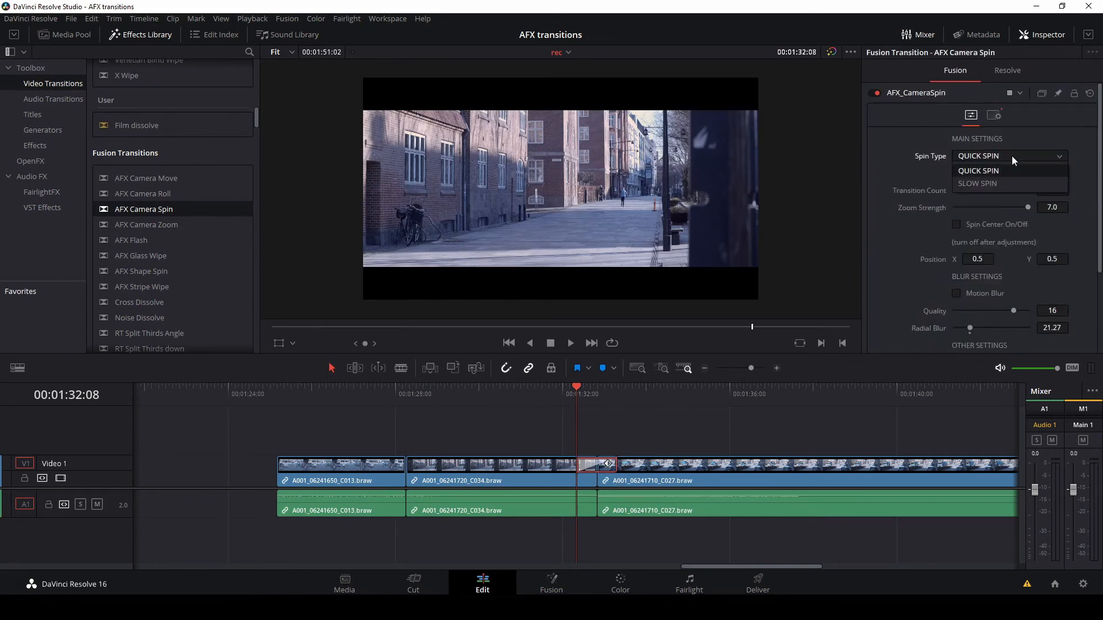
pyautogui.click(976, 182)
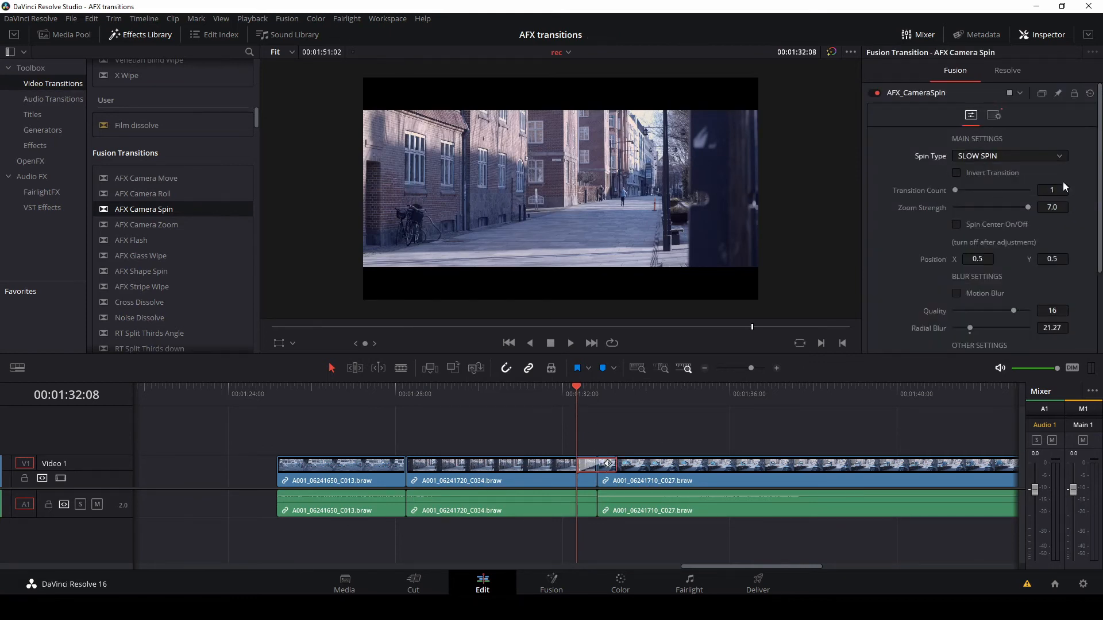
pyautogui.scroll(-3)
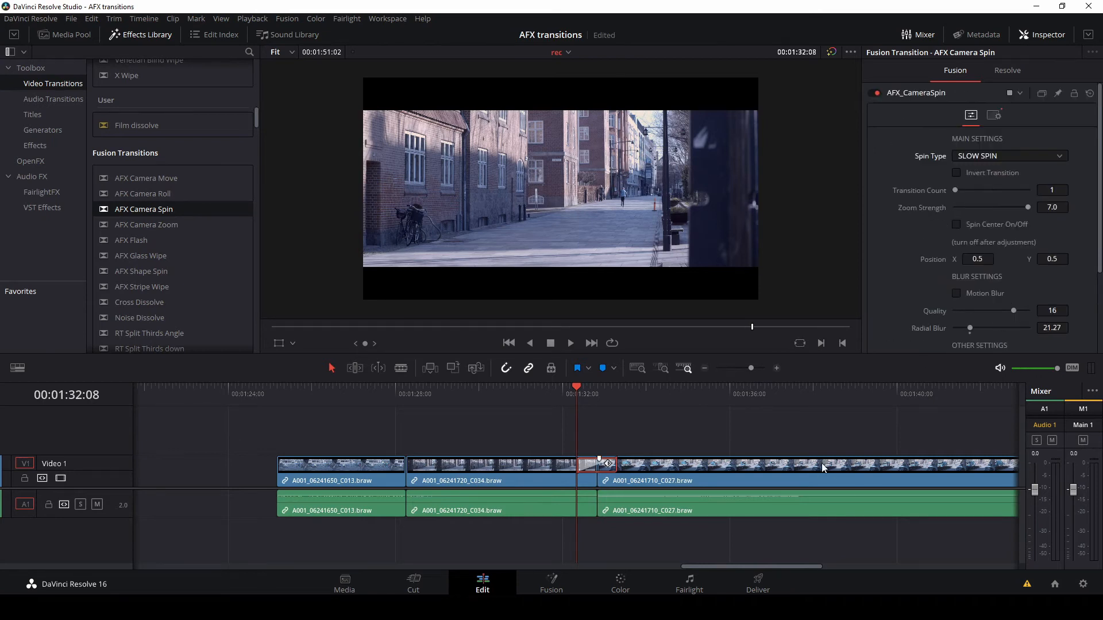
pyautogui.click(570, 344)
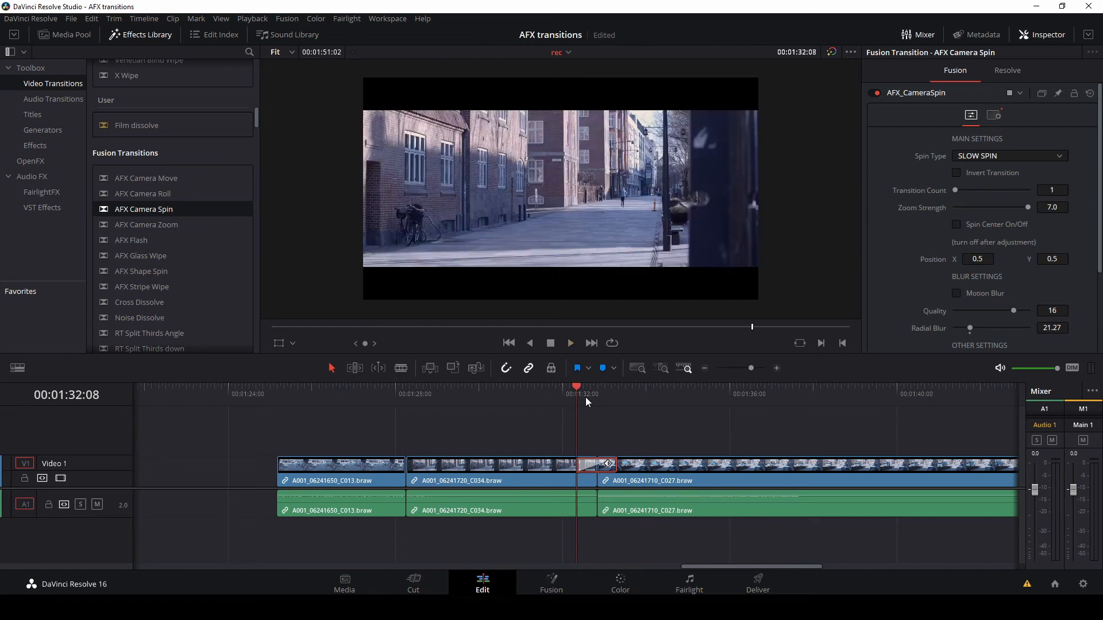
pyautogui.moveTo(1047, 167)
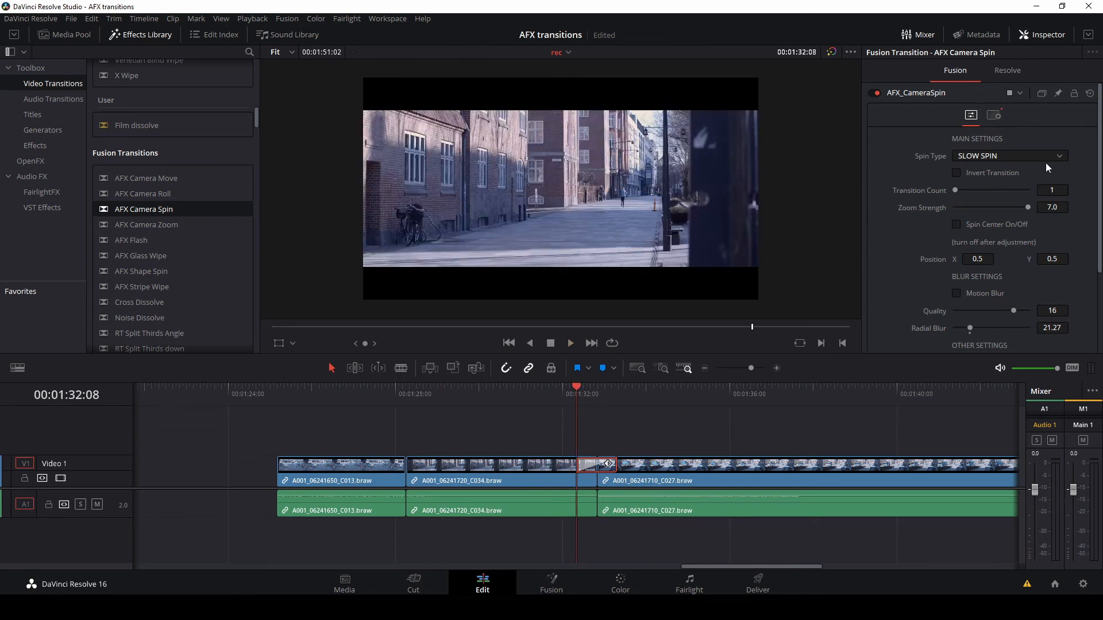
# Step: Restore the Camera Spin's spin type to Quick Spin and return to the cut
pyautogui.click(1009, 156)
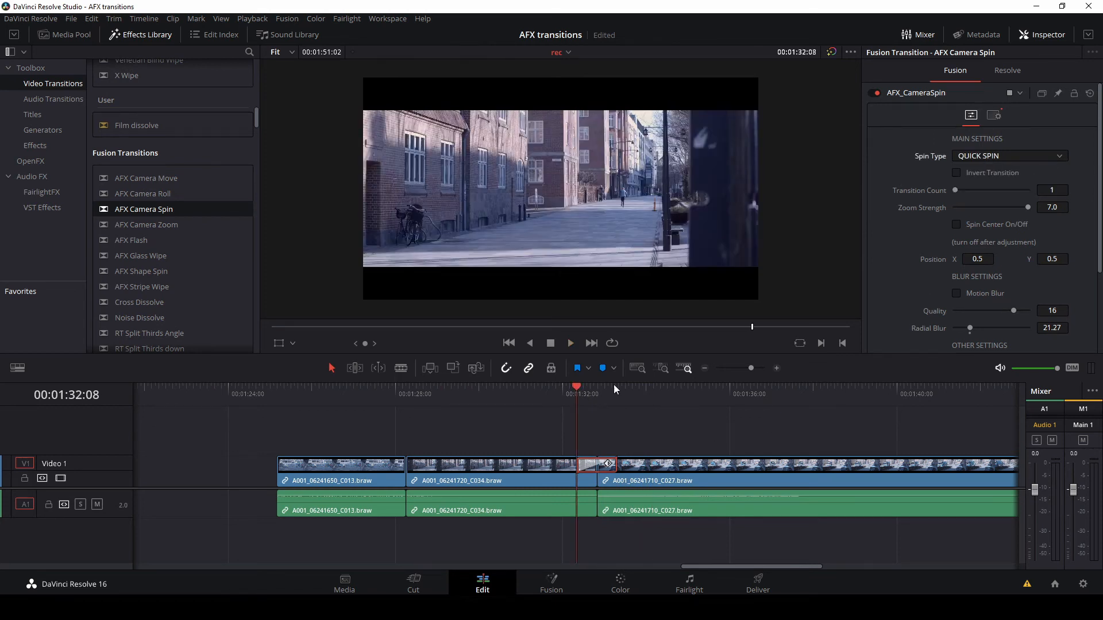
pyautogui.click(569, 342)
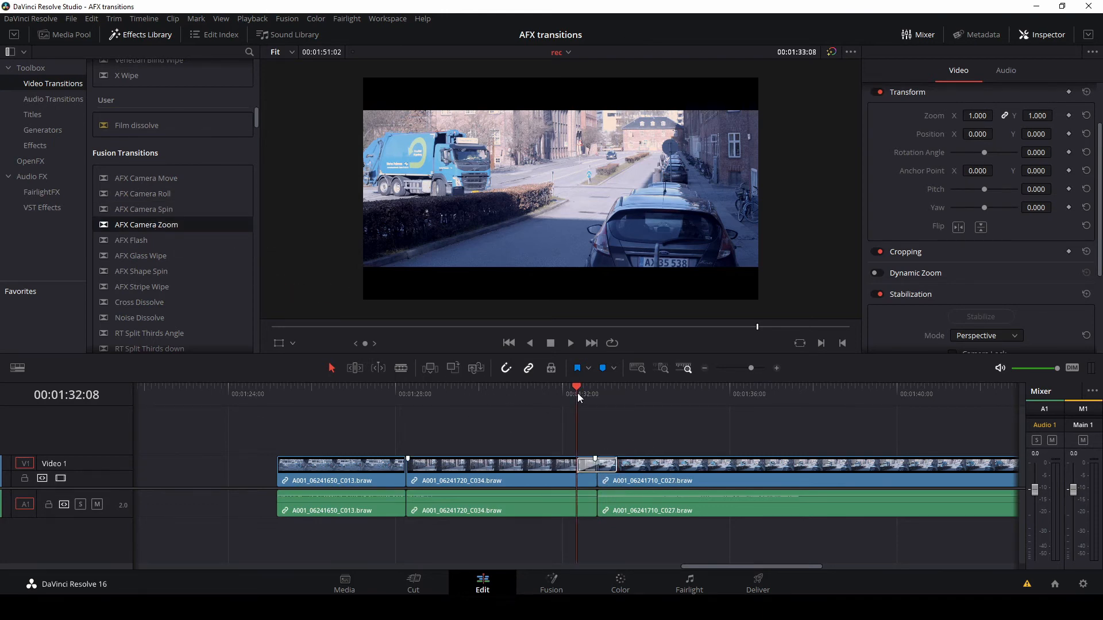
# Step: Select AFX Camera Zoom at the cut and keep its Zoom Type on Quick Zoom in the Inspector
pyautogui.click(569, 342)
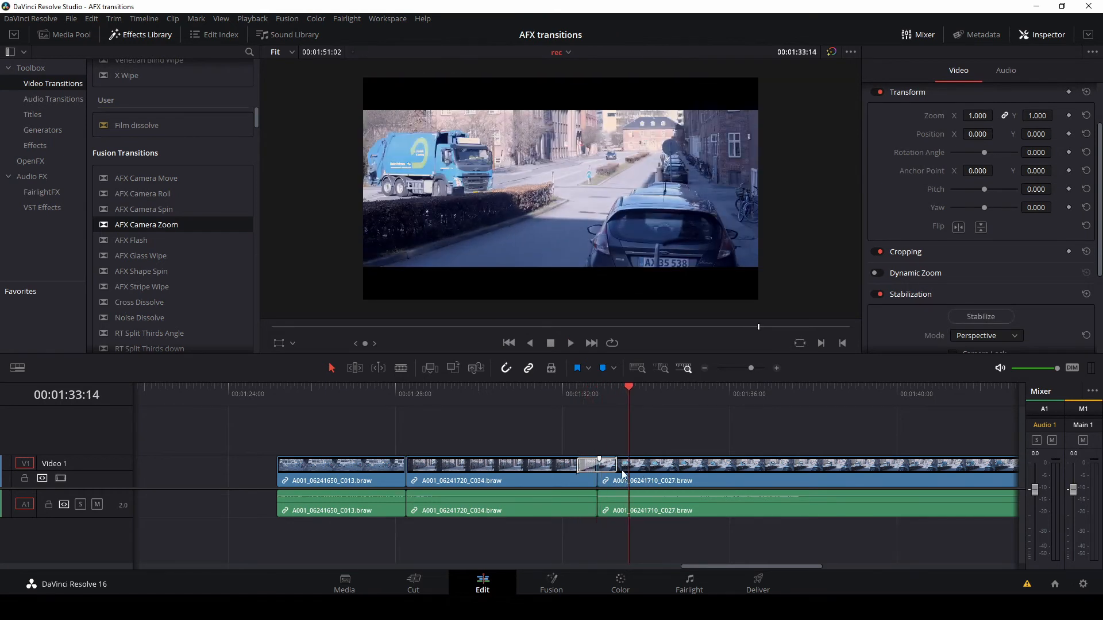
pyautogui.click(596, 464)
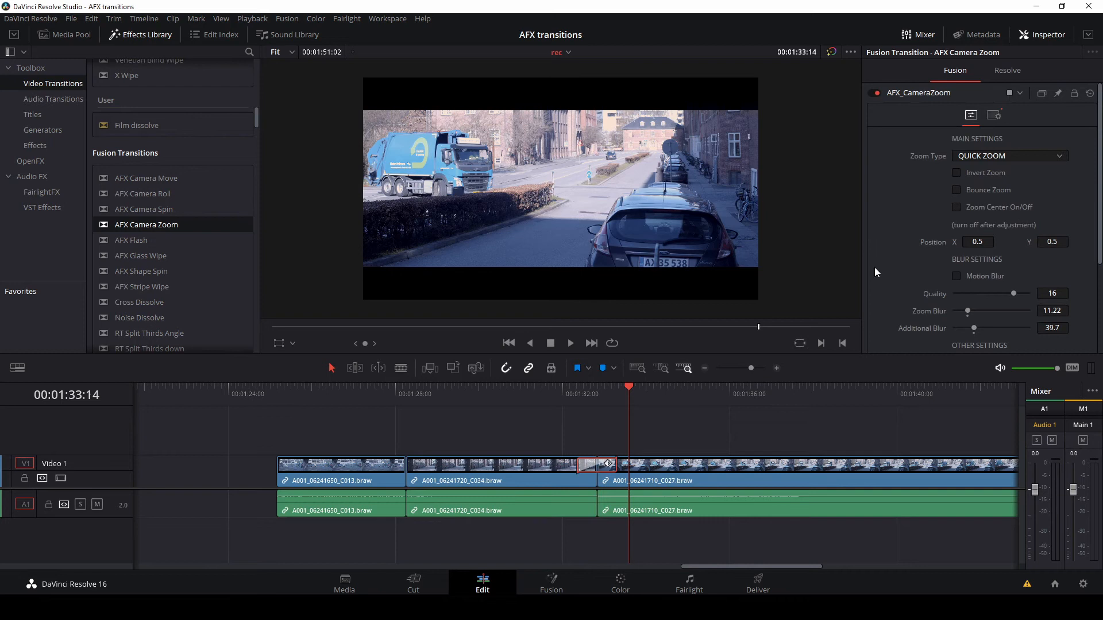
pyautogui.click(1008, 156)
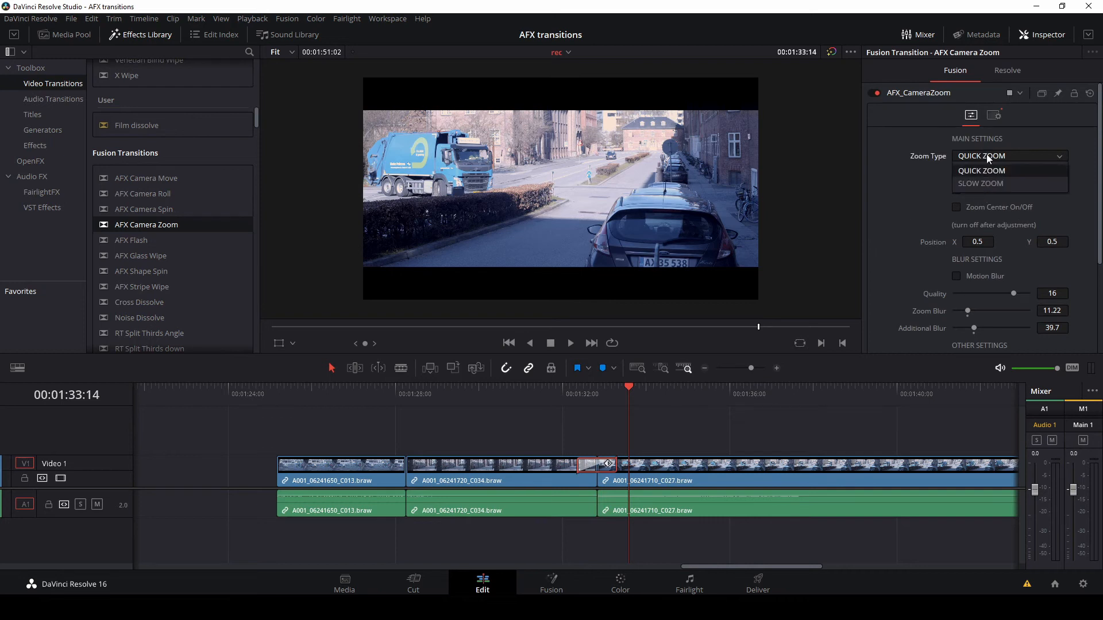
pyautogui.click(982, 170)
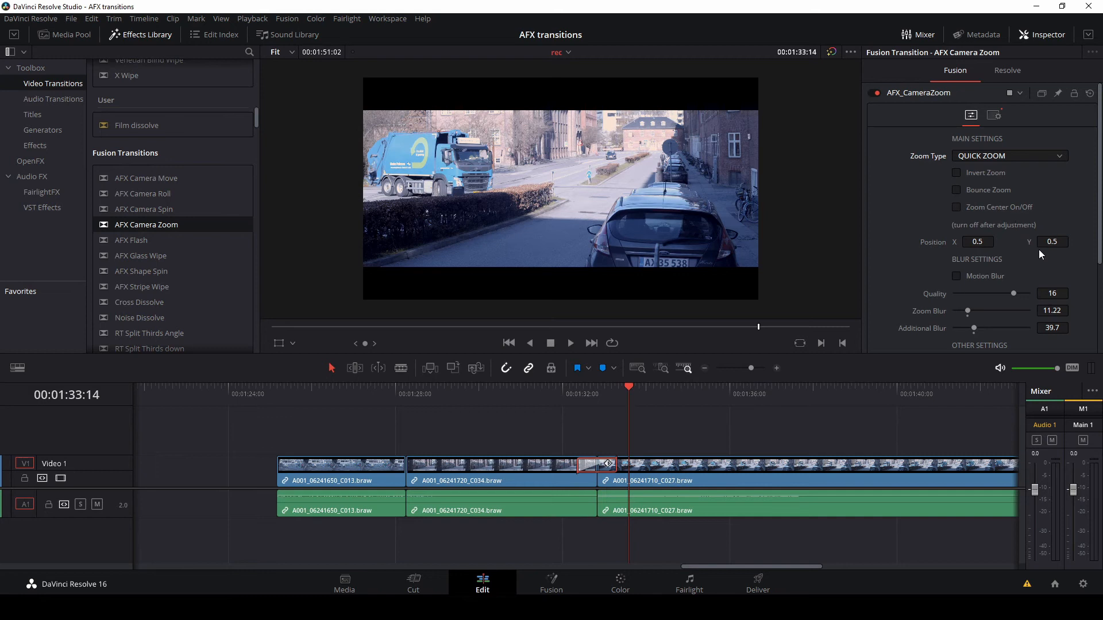
pyautogui.moveTo(980, 283)
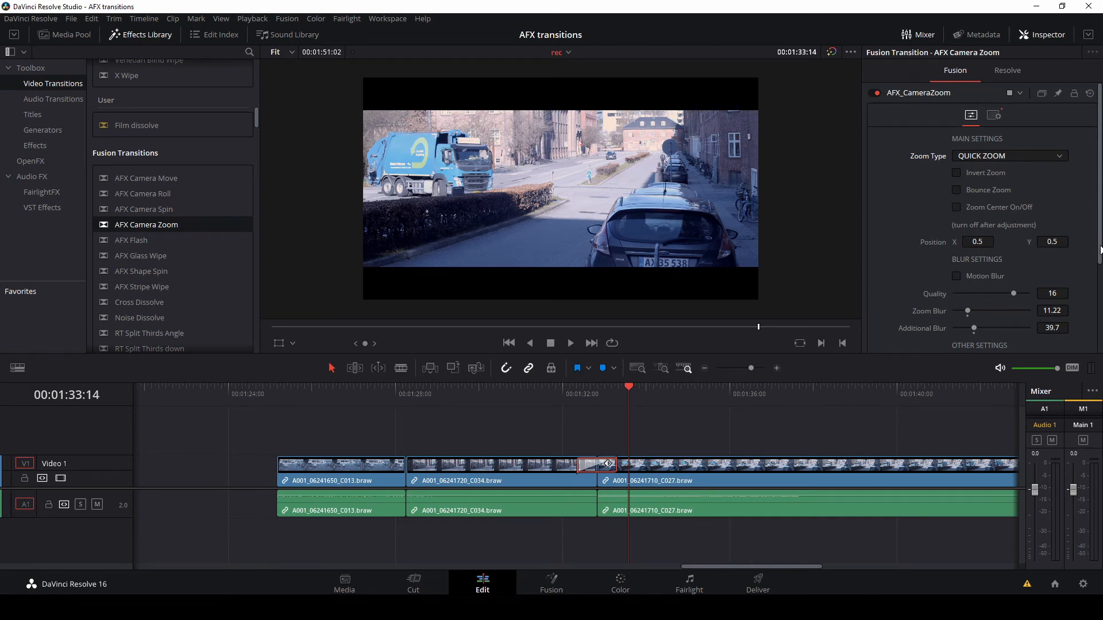
pyautogui.scroll(-3)
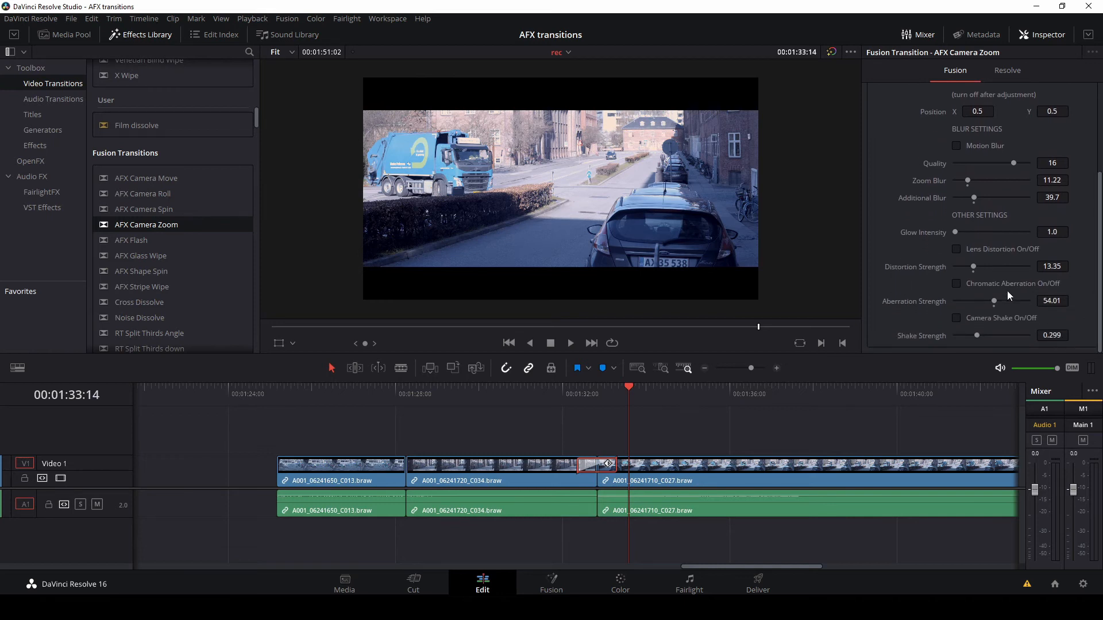
pyautogui.moveTo(1020, 265)
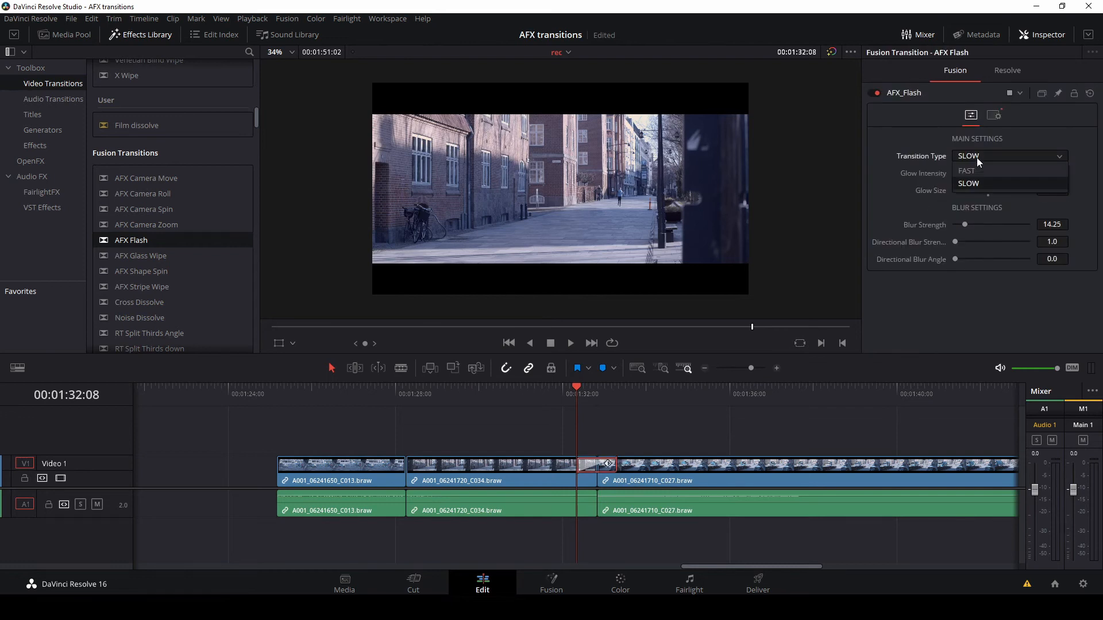
# Step: Set the AFX Flash transition type to Slow
pyautogui.click(968, 182)
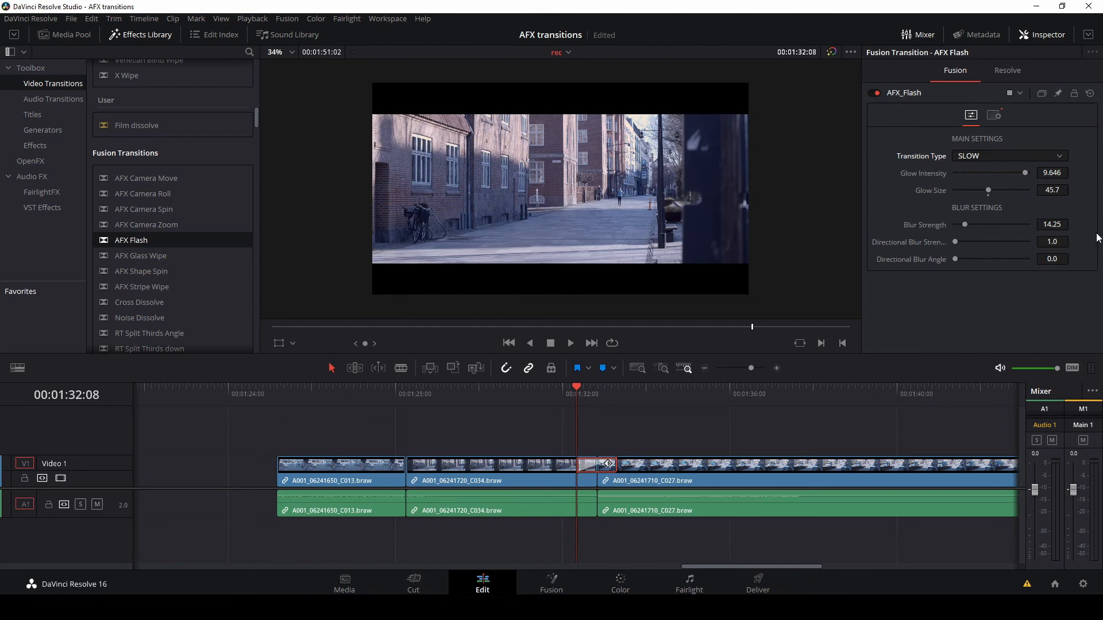
pyautogui.moveTo(649, 262)
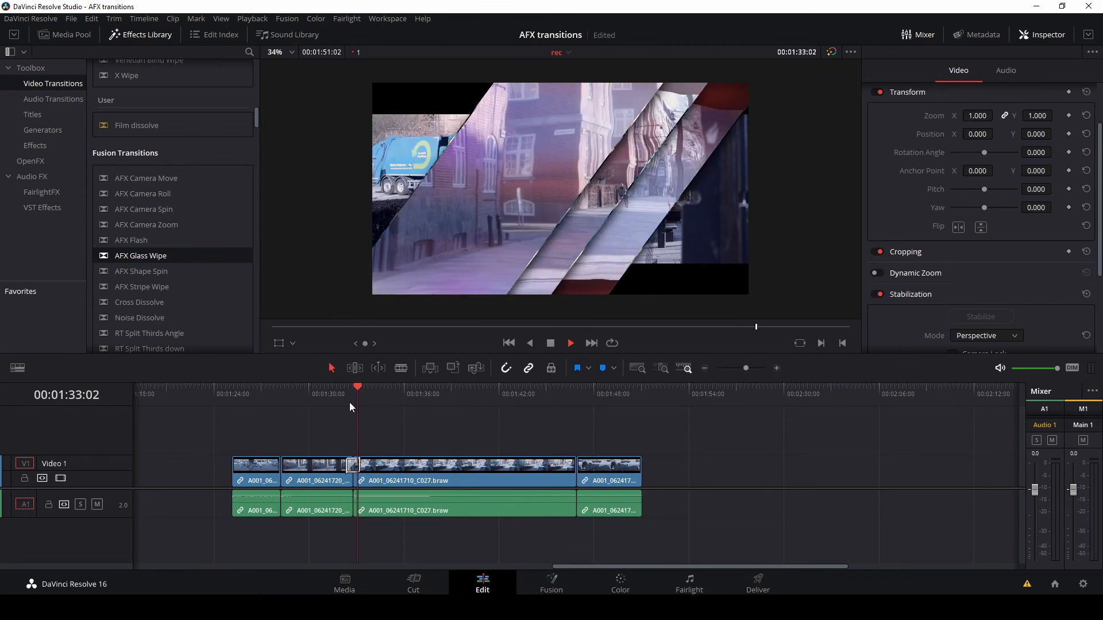
# Step: Return to the cut and select AFX Glass Wipe to show its settings in the Inspector
pyautogui.click(569, 343)
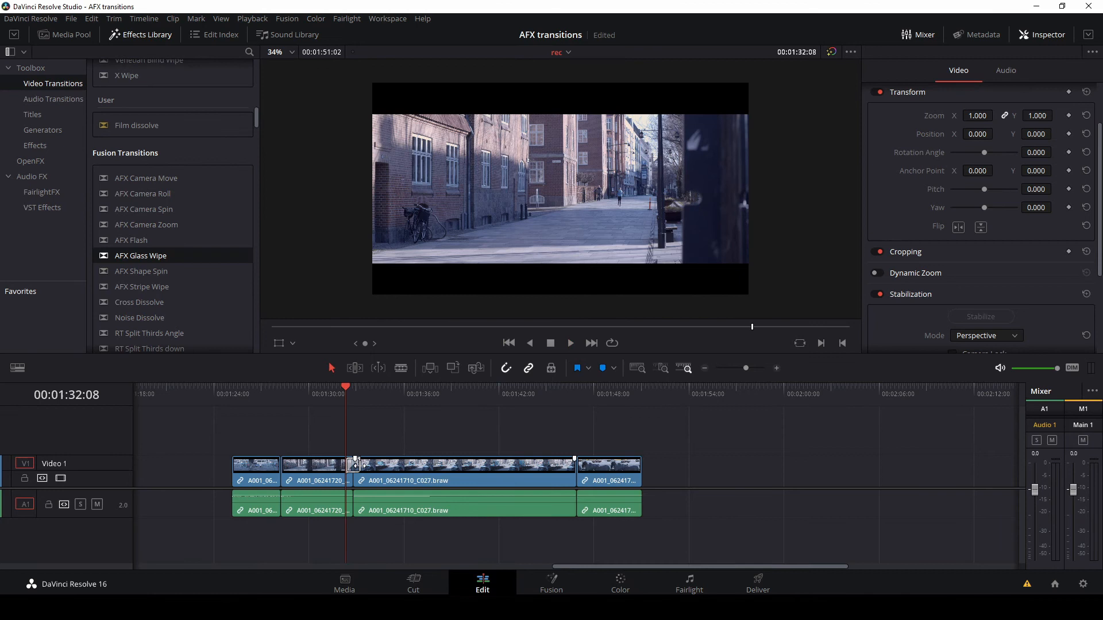
pyautogui.click(353, 464)
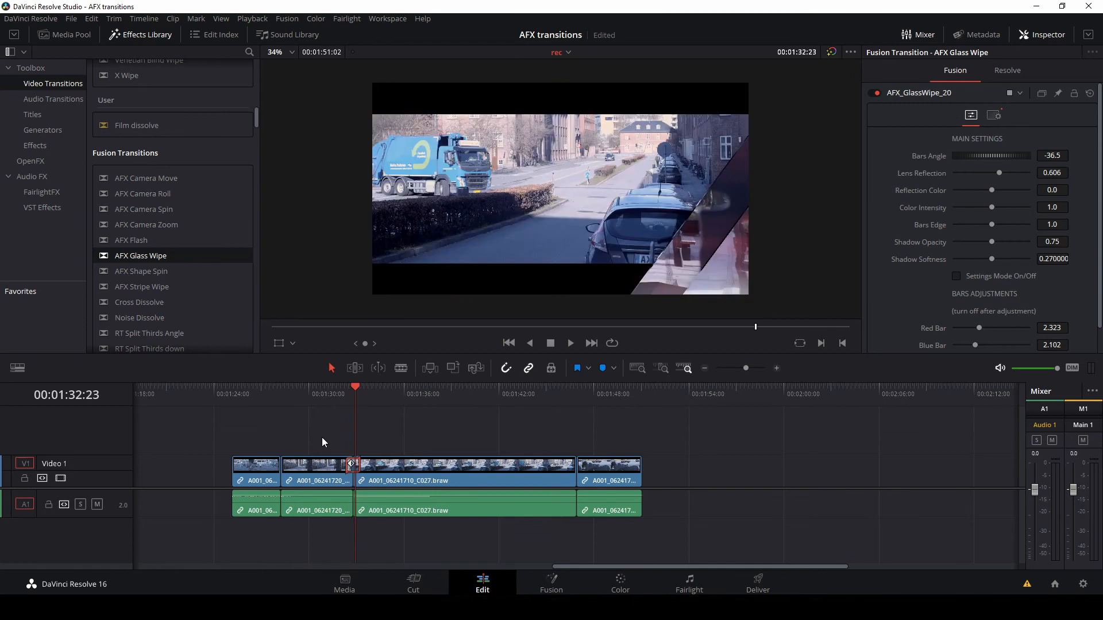
pyautogui.moveTo(944, 193)
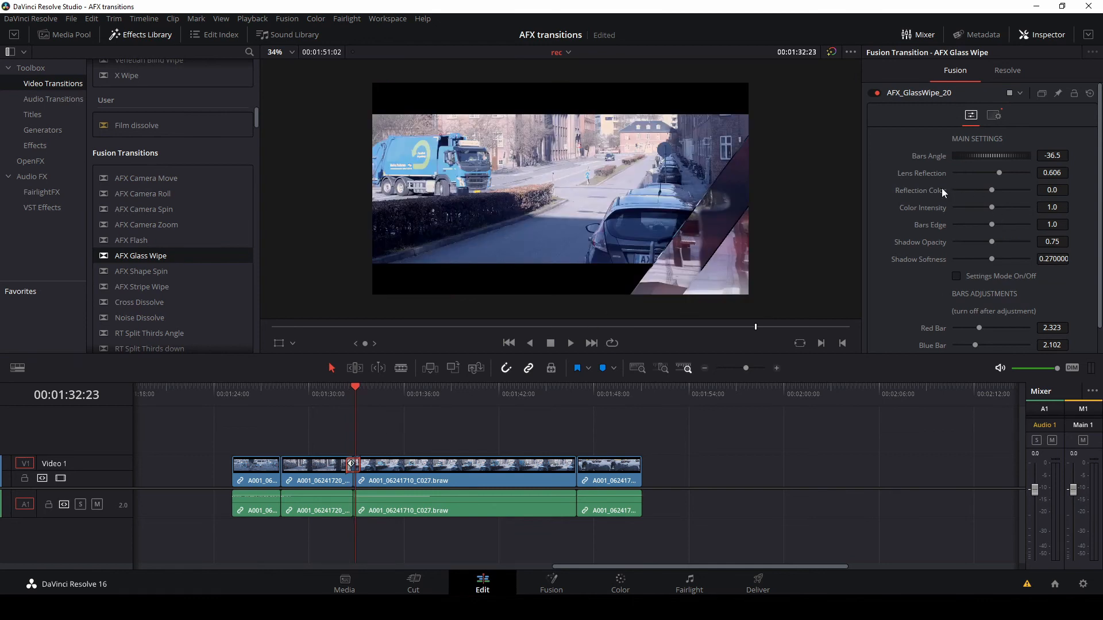
pyautogui.moveTo(921, 153)
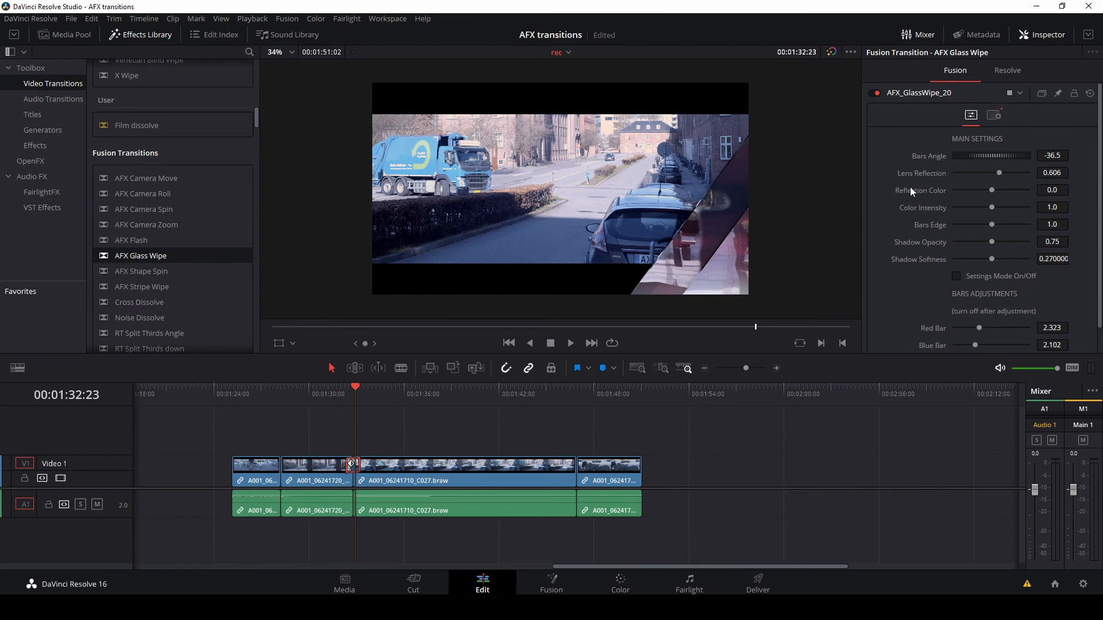
pyautogui.moveTo(912, 308)
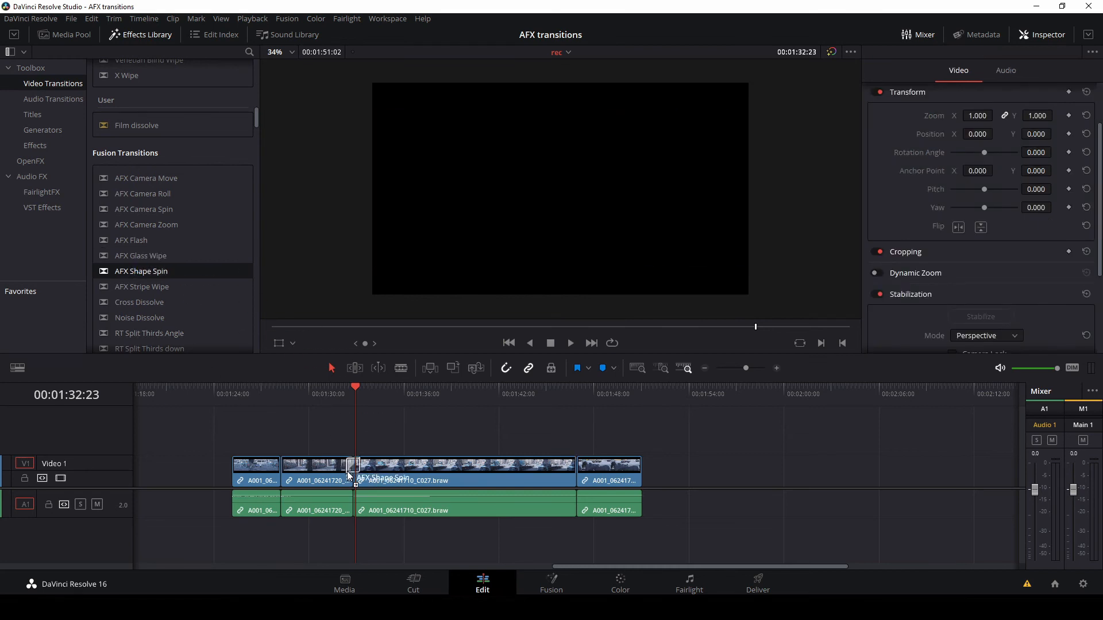
# Step: Place AFX Shape Spin on the cut and choose the rectangle shape from its shape types
pyautogui.click(346, 387)
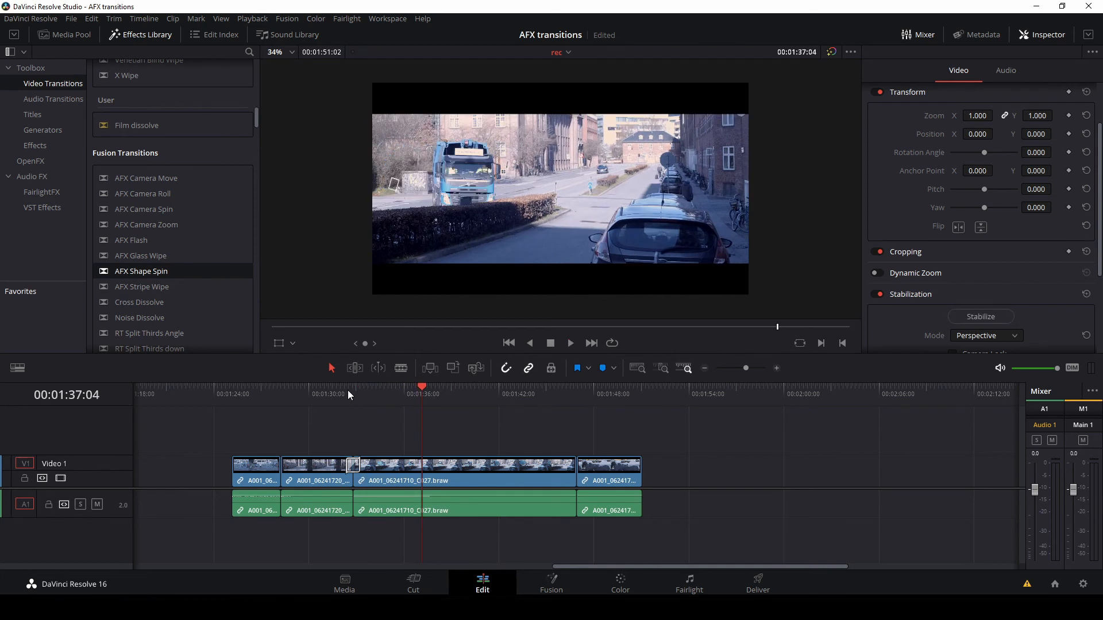
pyautogui.click(352, 464)
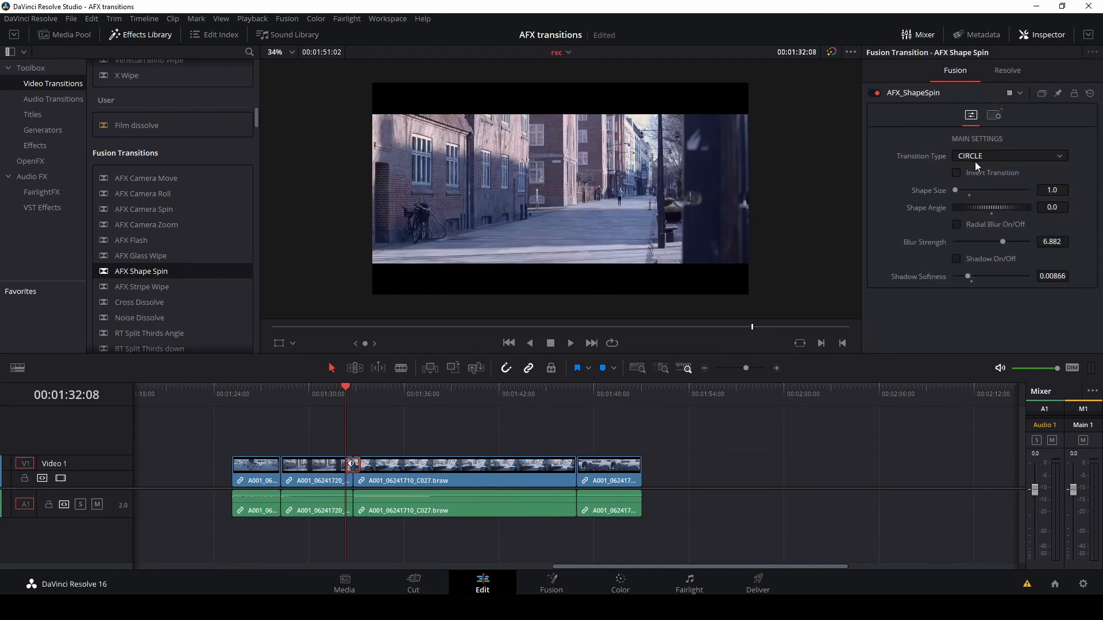
pyautogui.click(1009, 156)
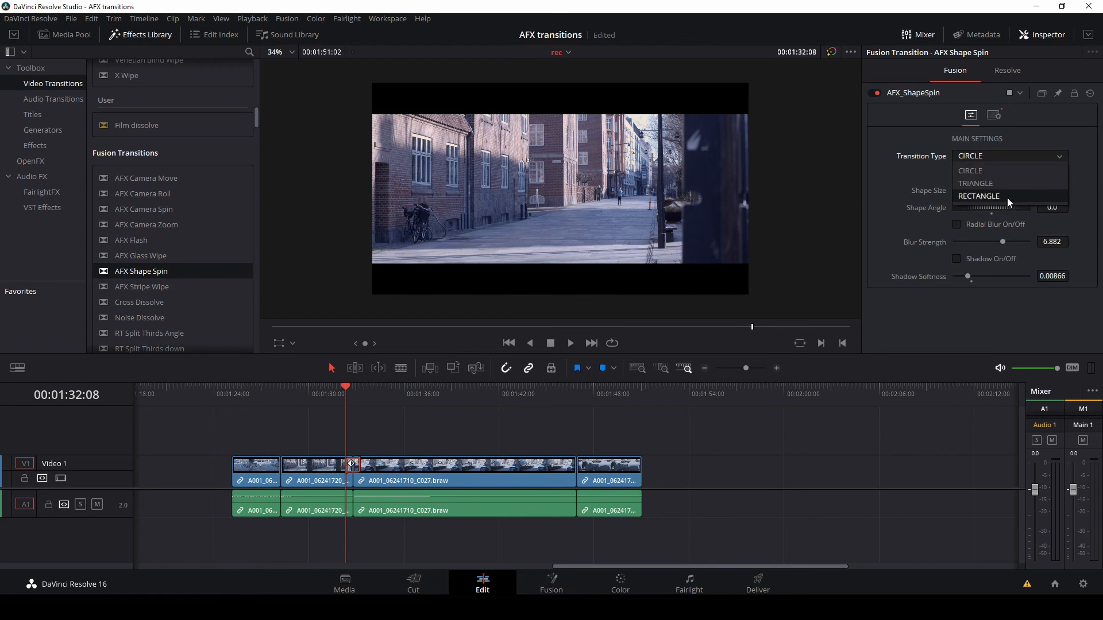
pyautogui.click(970, 170)
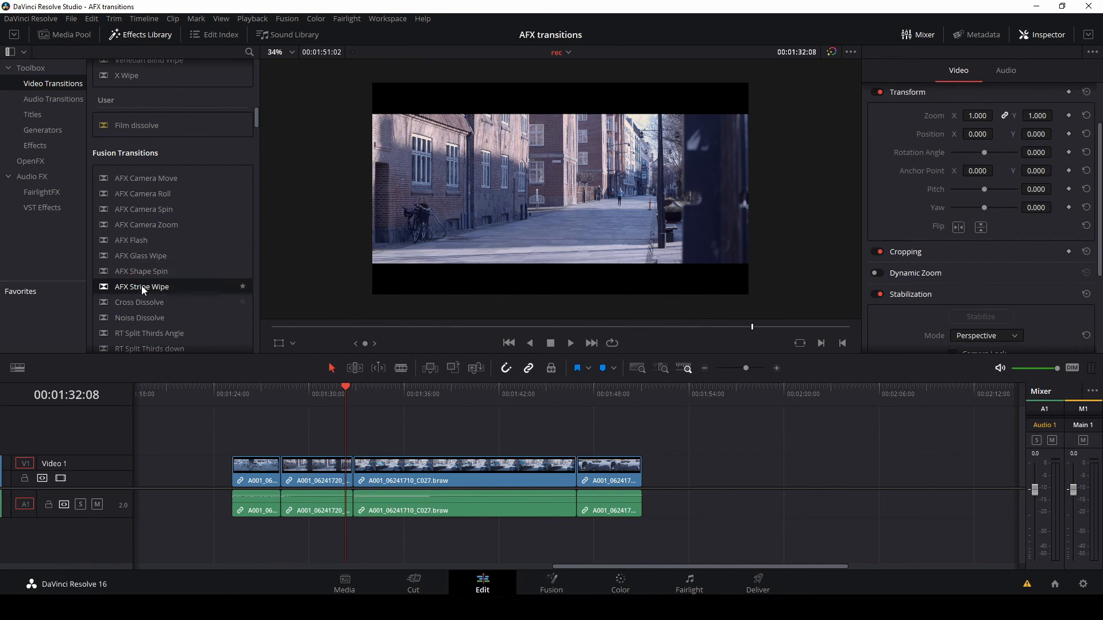
# Step: Place AFX Stripe Wipe on the cut and show its Slide Vertical, three-stripe settings in the Inspector
pyautogui.moveTo(141, 286); pyautogui.dragTo(351, 468)
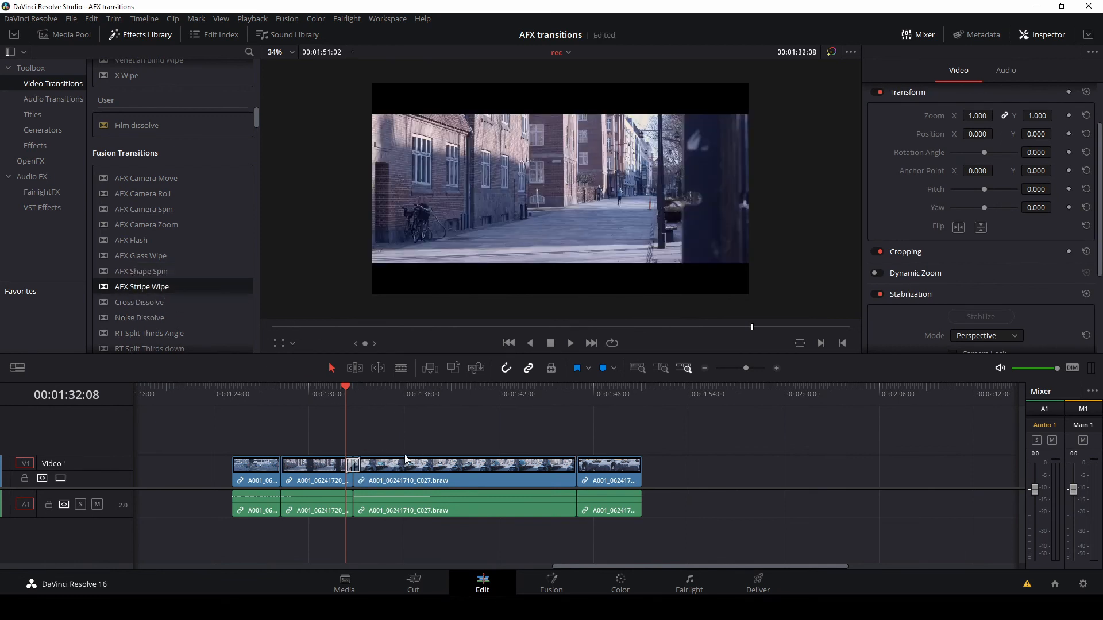
pyautogui.click(569, 342)
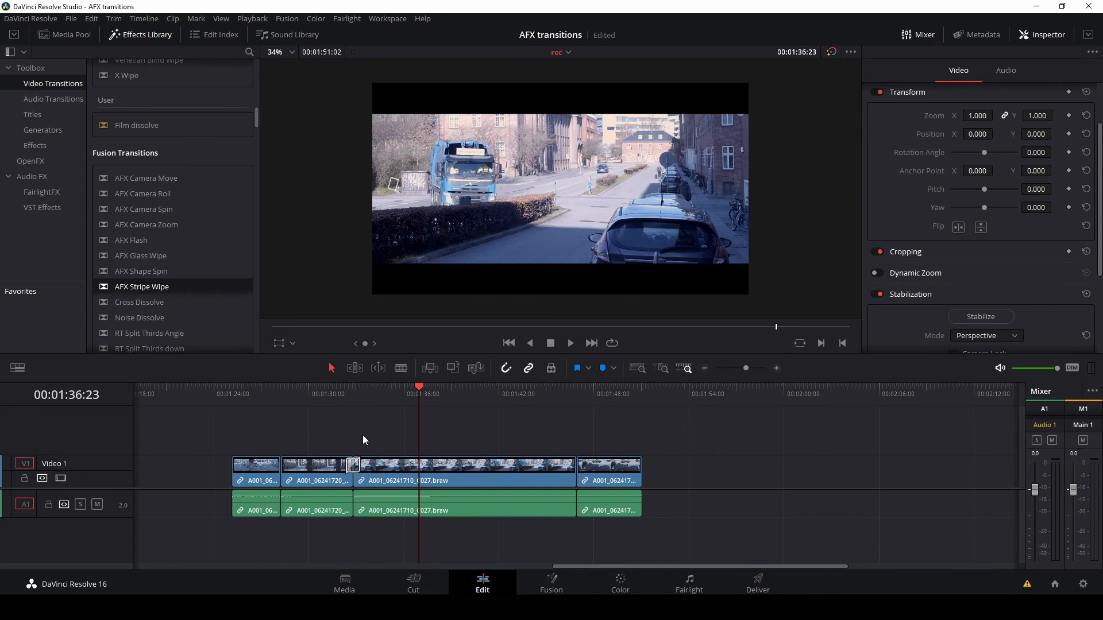
pyautogui.click(361, 471)
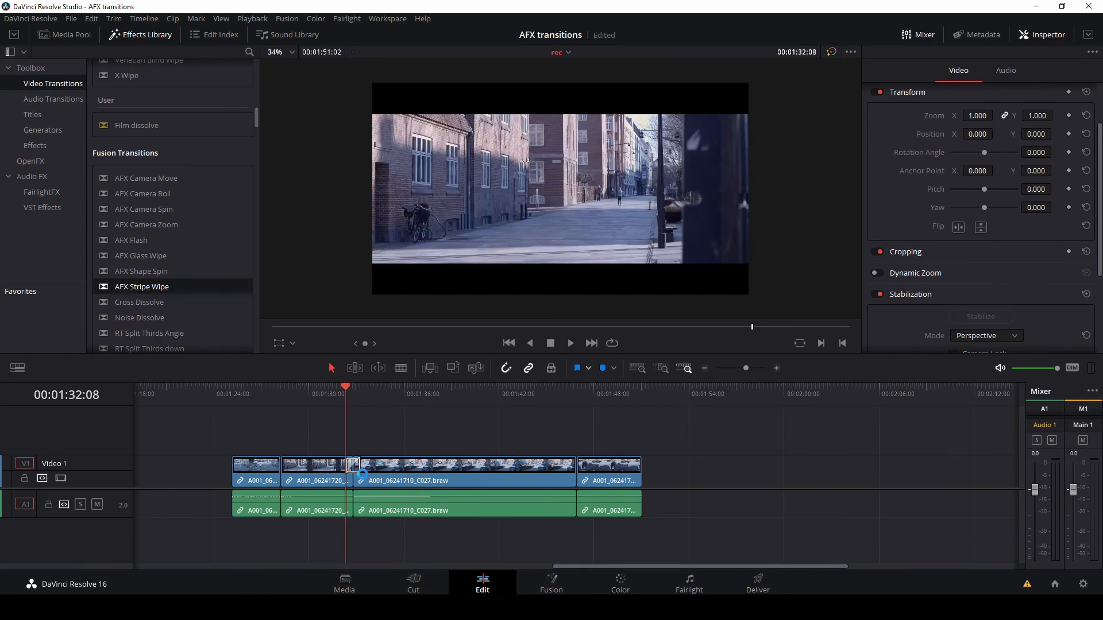
pyautogui.click(352, 465)
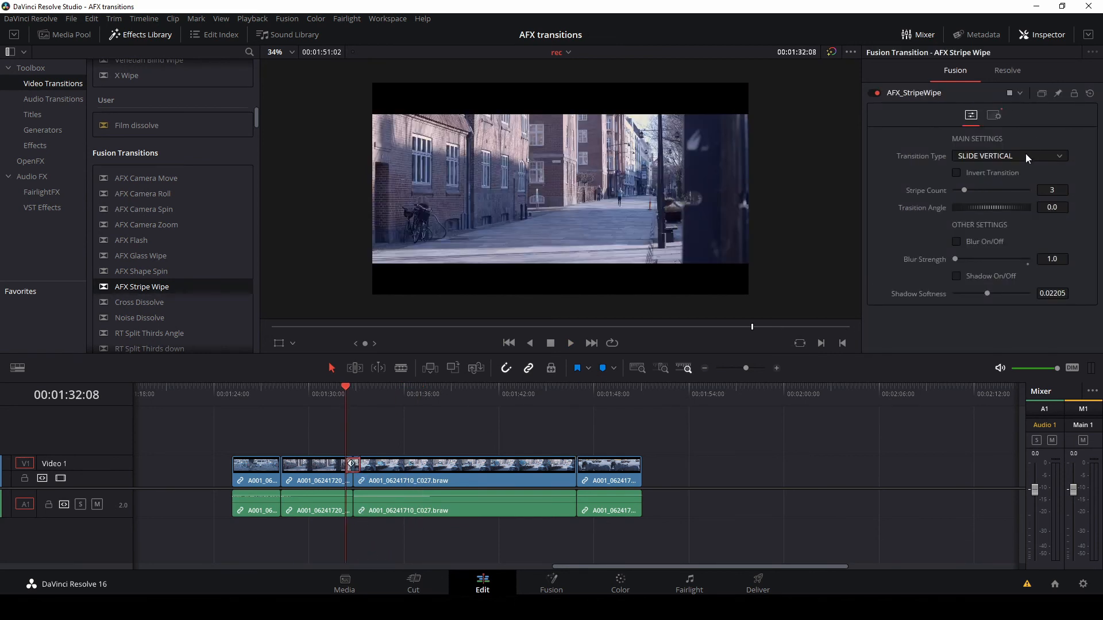
pyautogui.click(1025, 157)
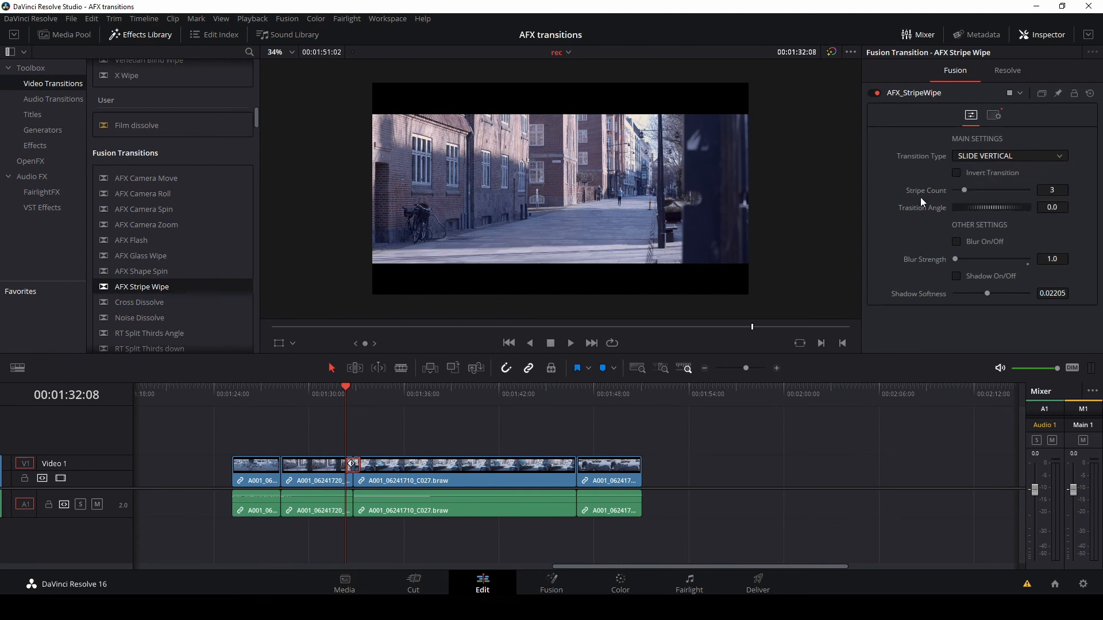
pyautogui.moveTo(949, 223)
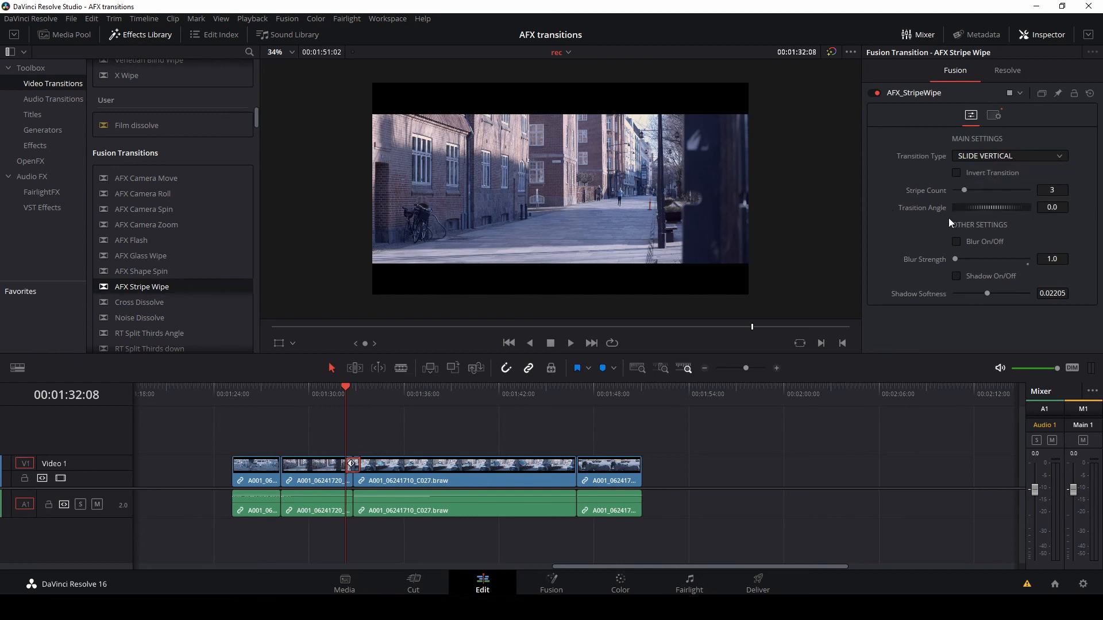
pyautogui.moveTo(976, 253)
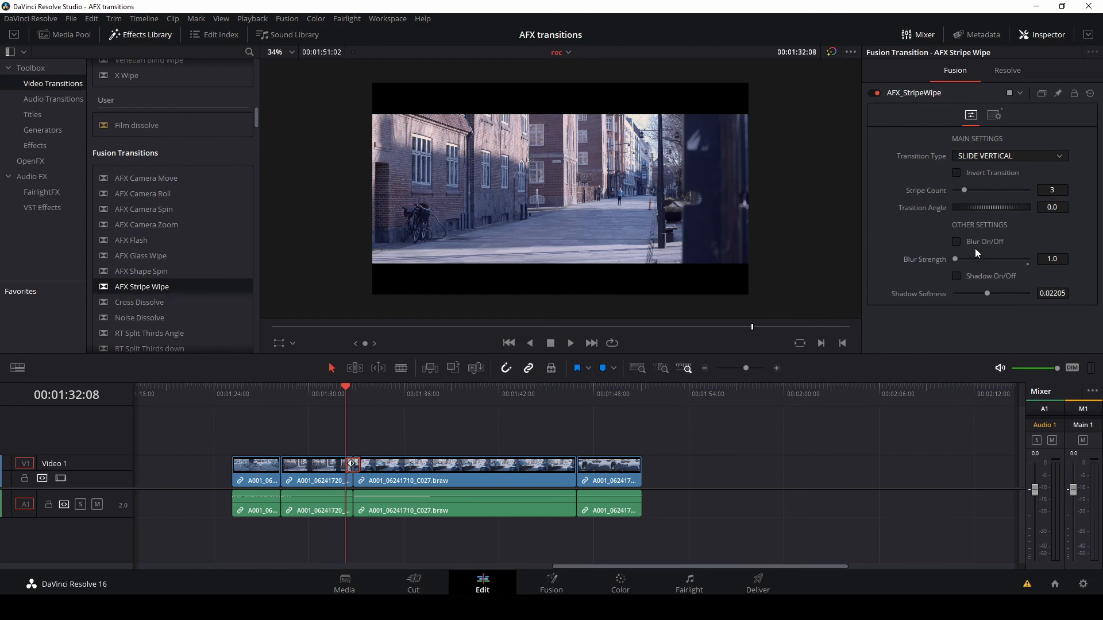